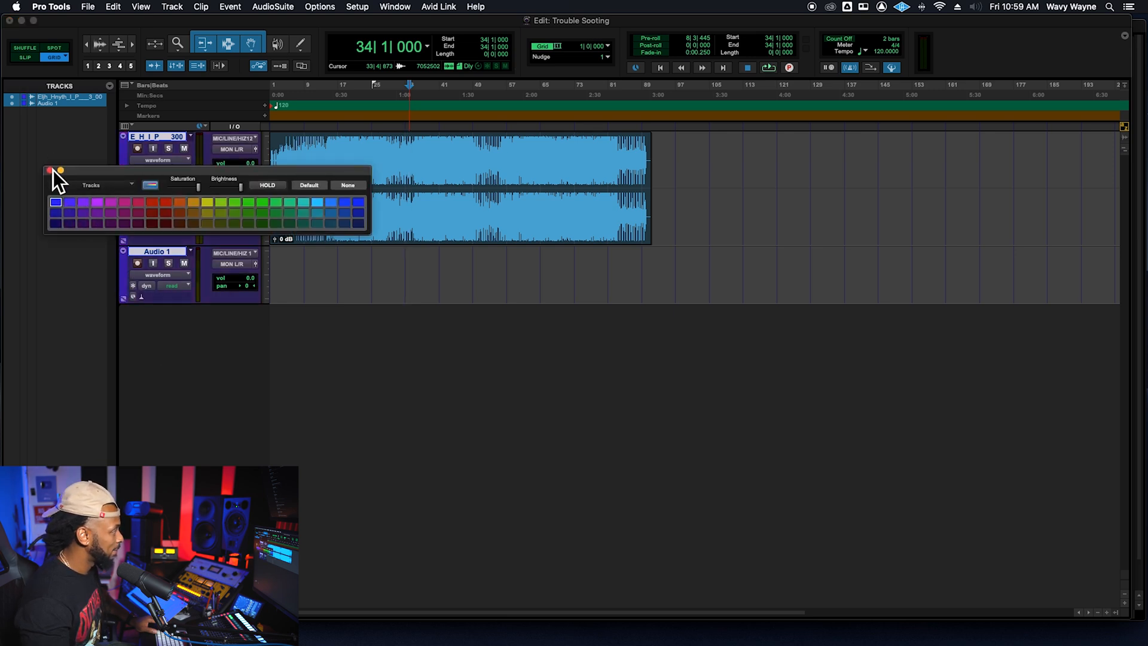
Close the track colour palette and move the playback position to bar 13
click(407, 330)
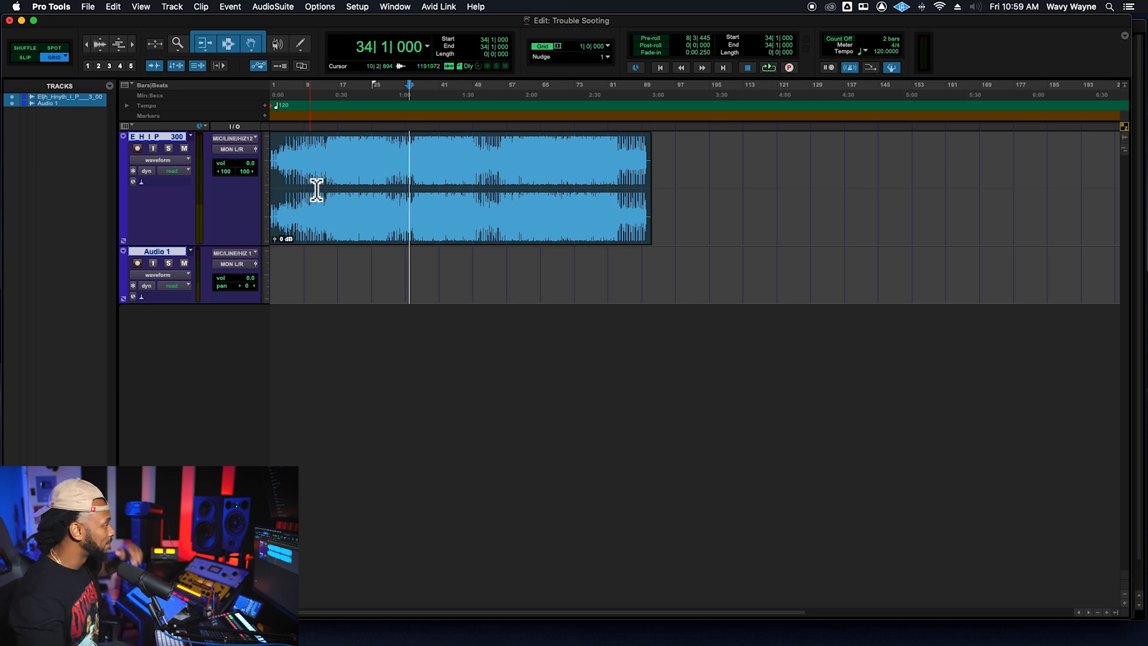
click(320, 182)
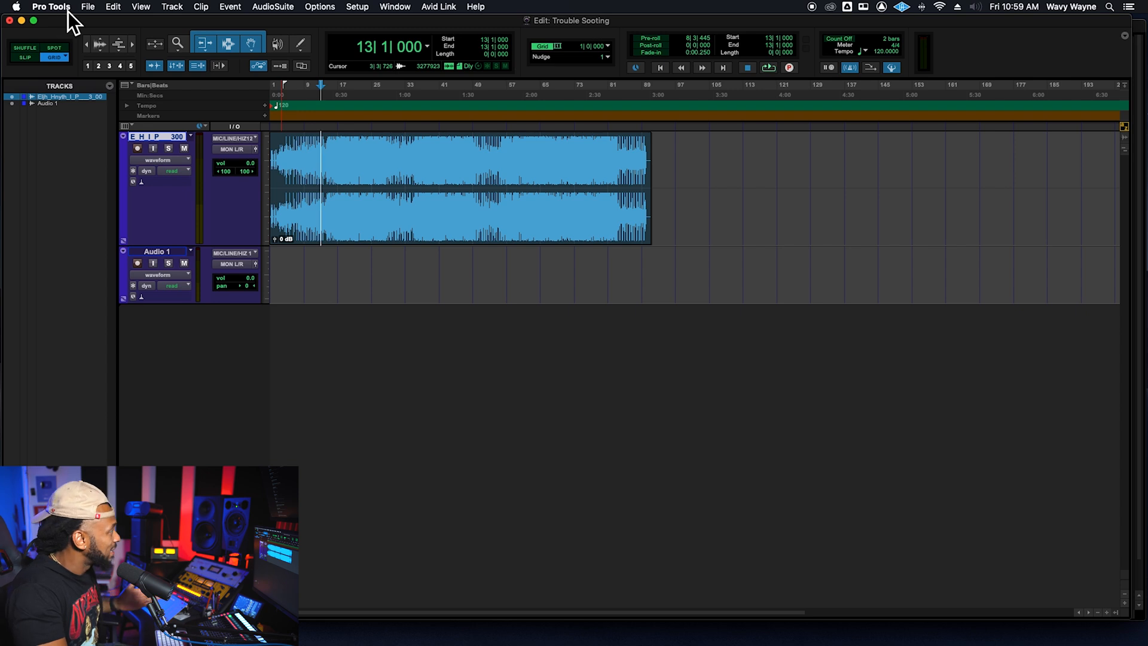
click(50, 7)
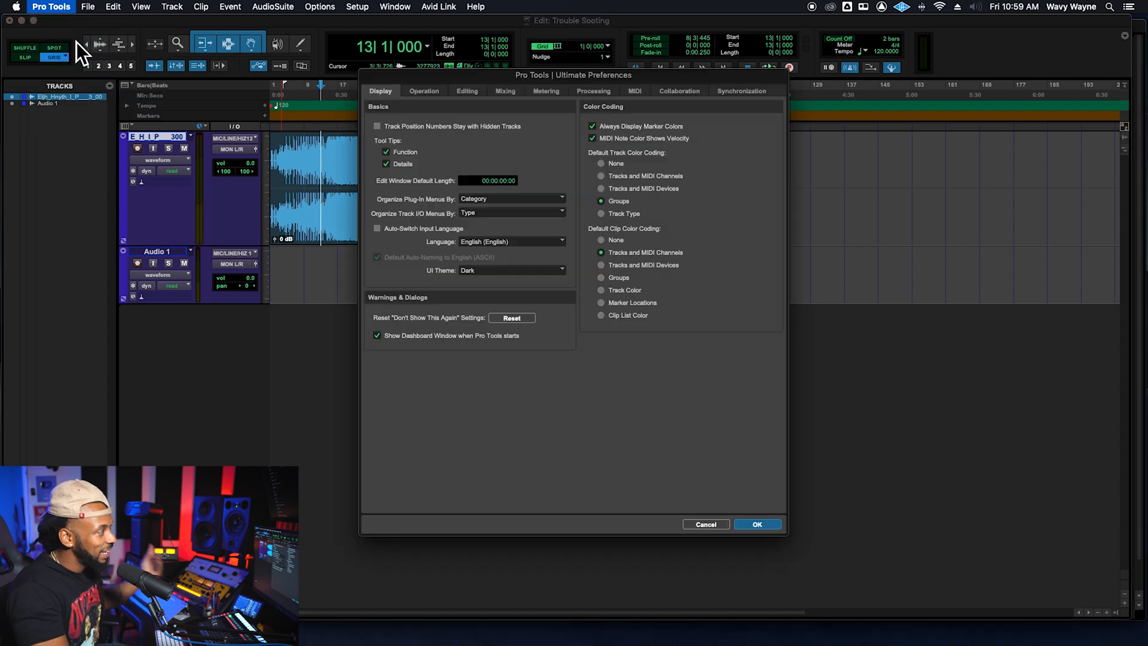
mouse_move(7, 25)
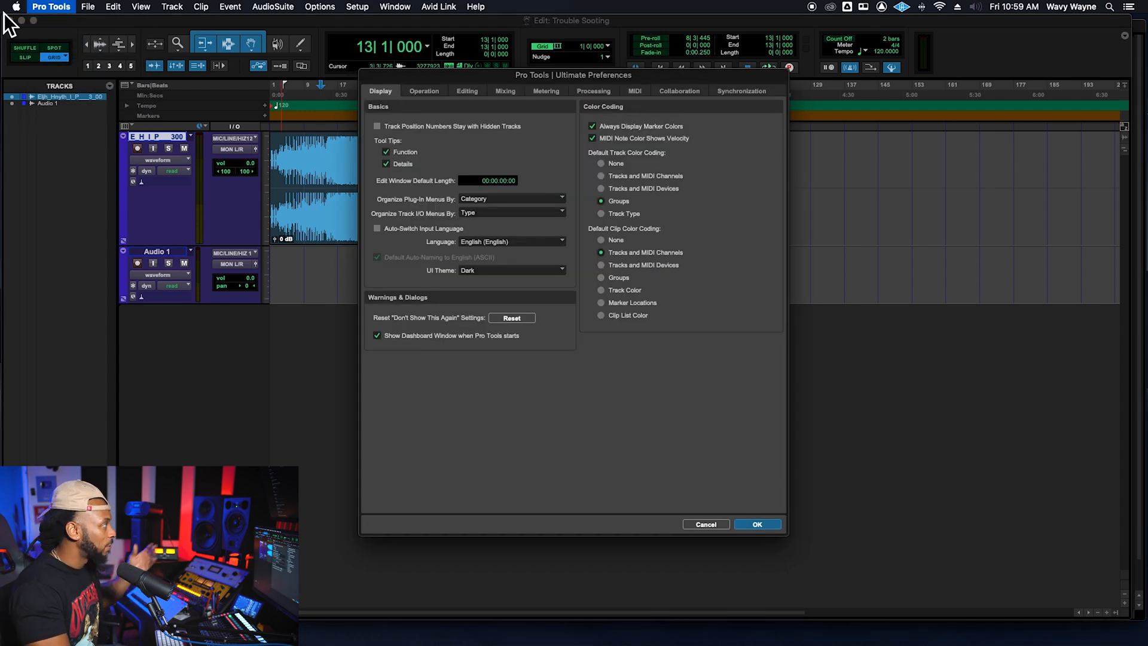
mouse_move(382, 42)
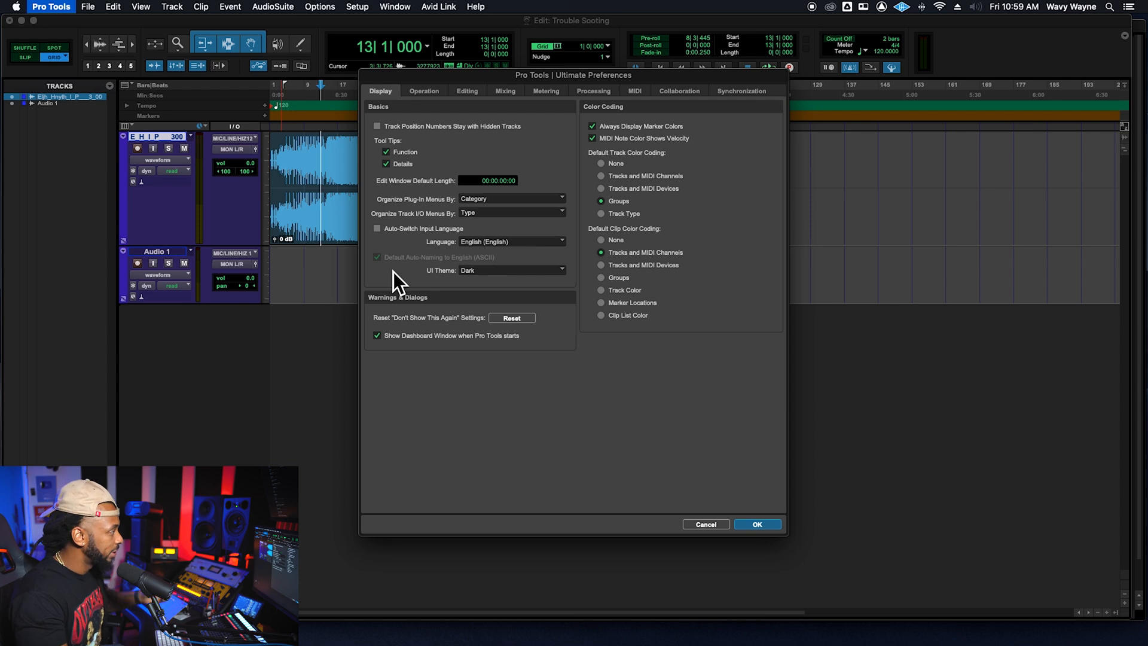
mouse_move(431, 289)
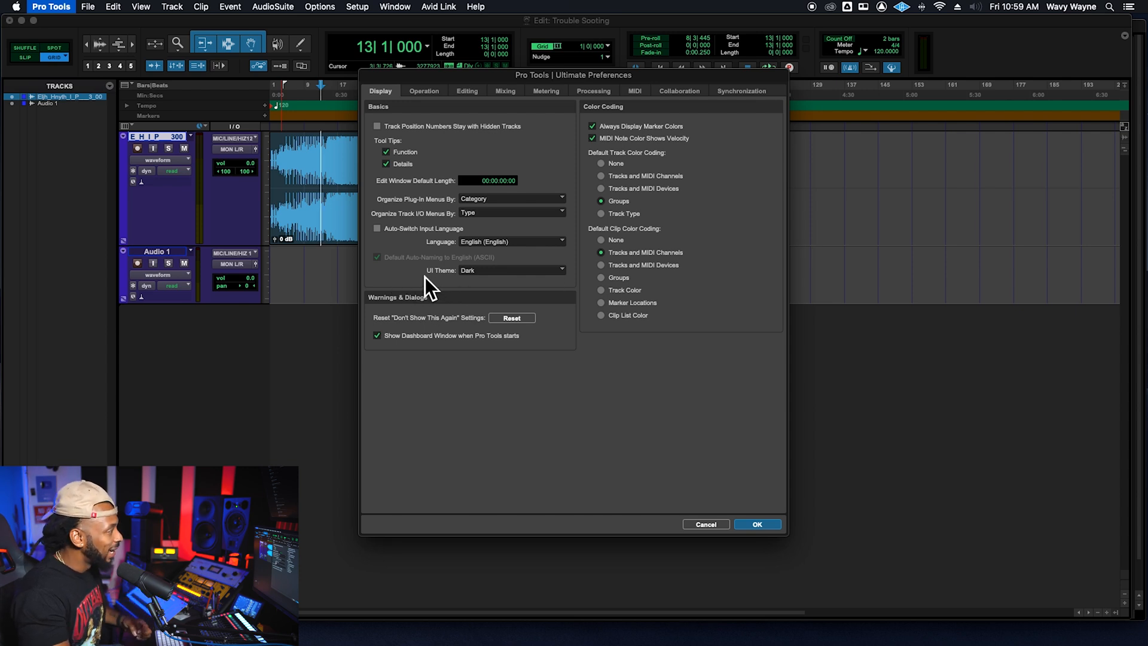
click(510, 271)
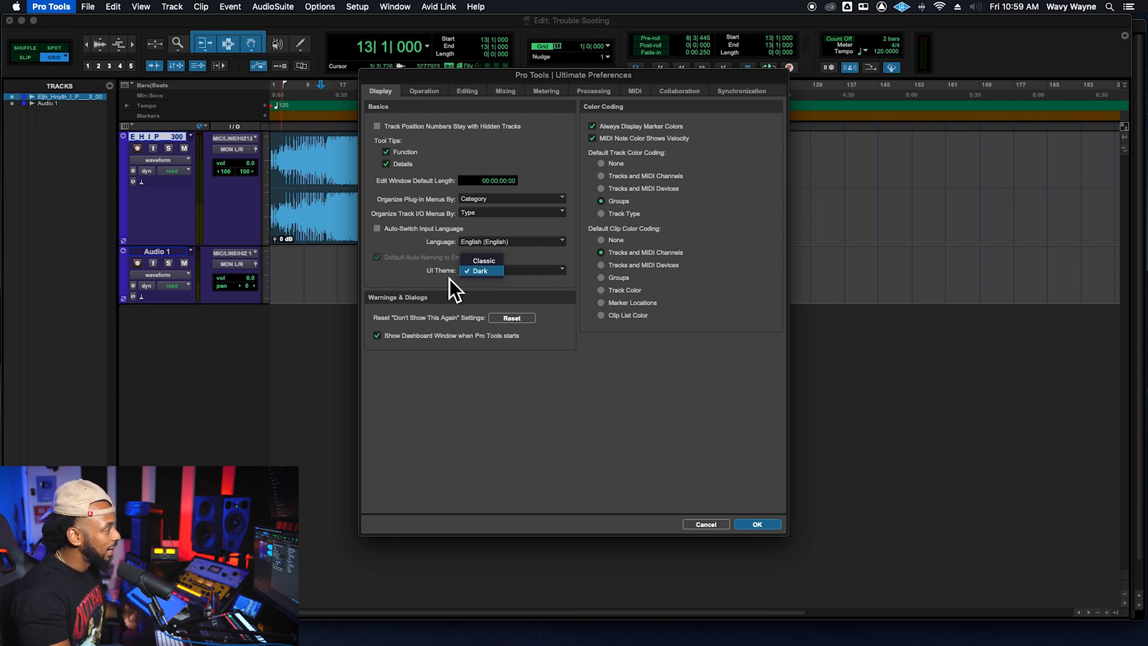
click(478, 271)
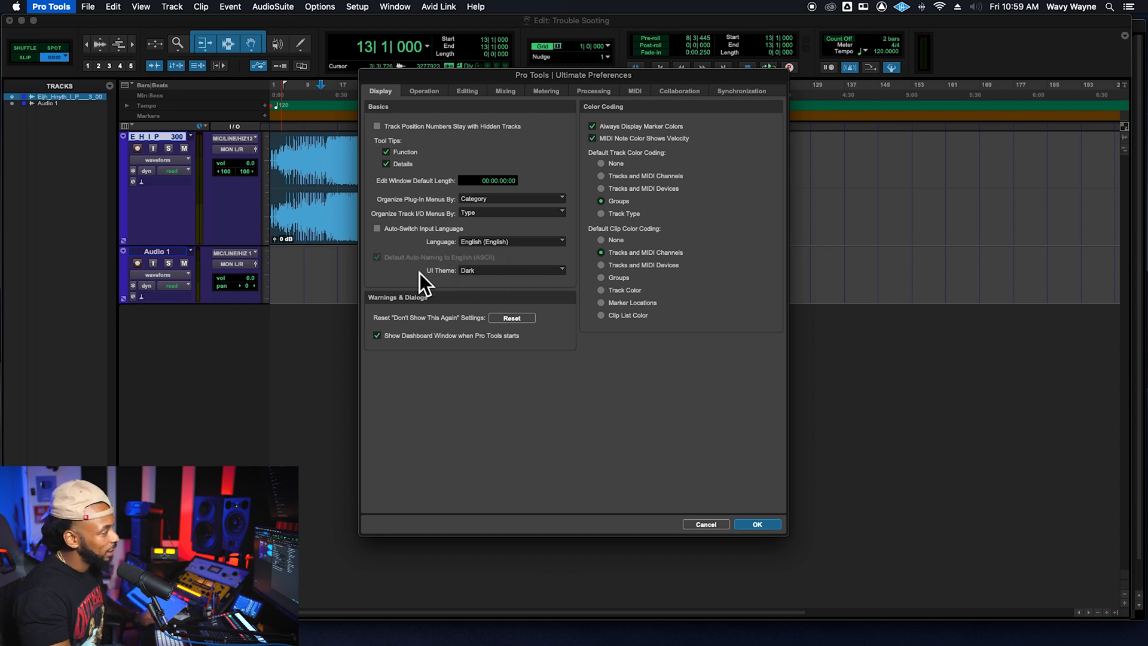
mouse_move(838, 535)
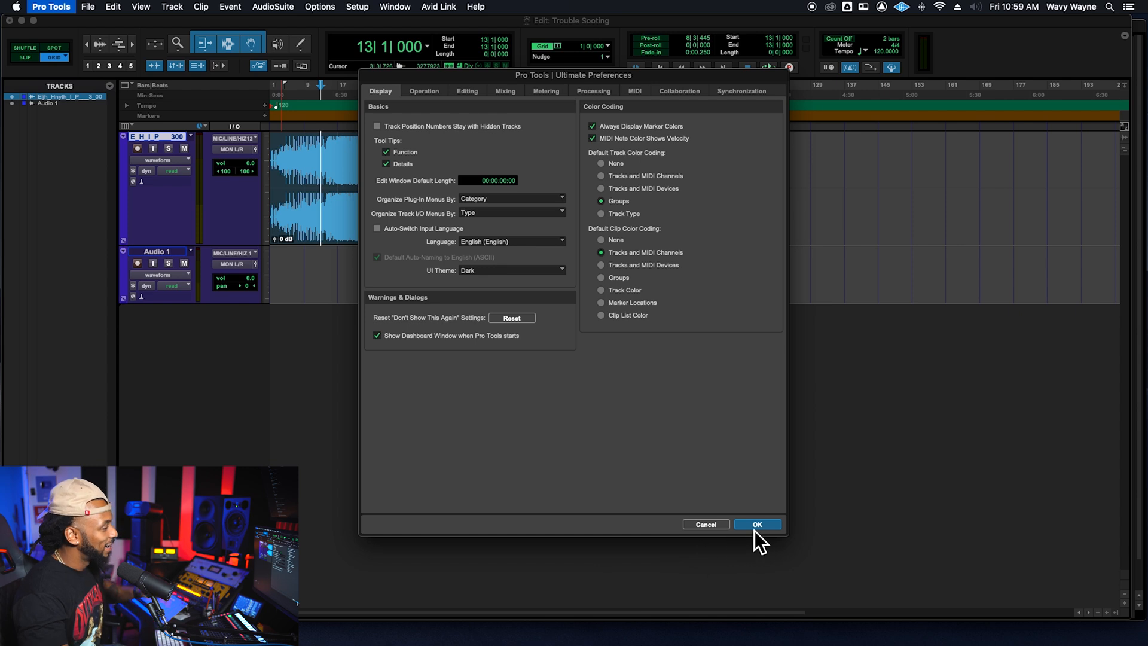
click(757, 523)
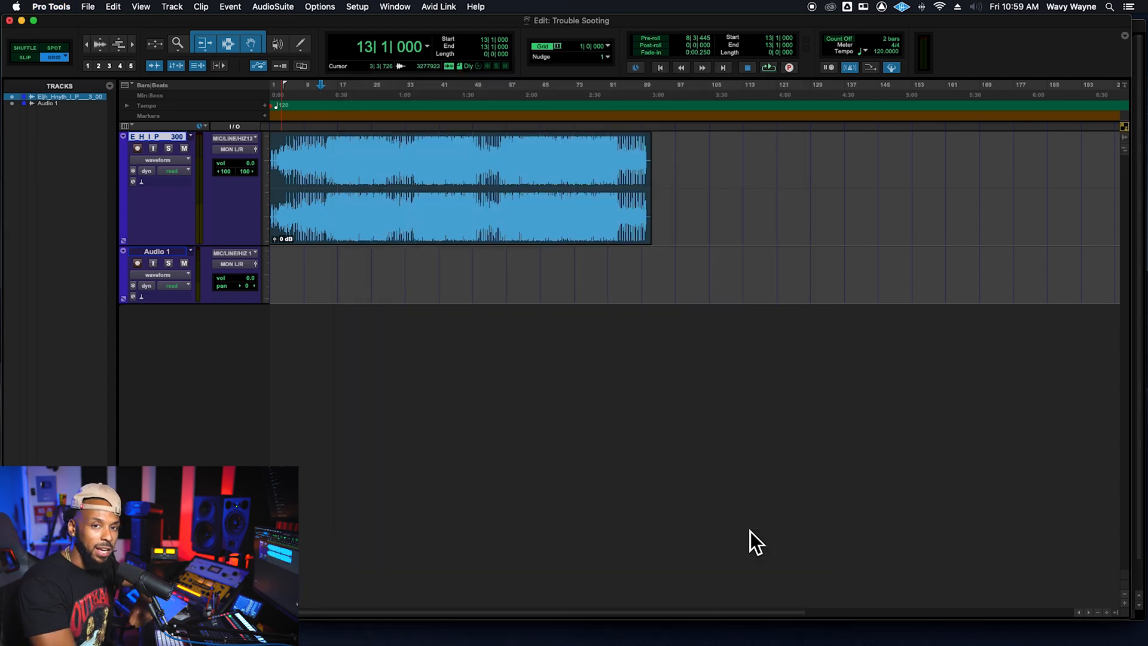
mouse_move(513, 351)
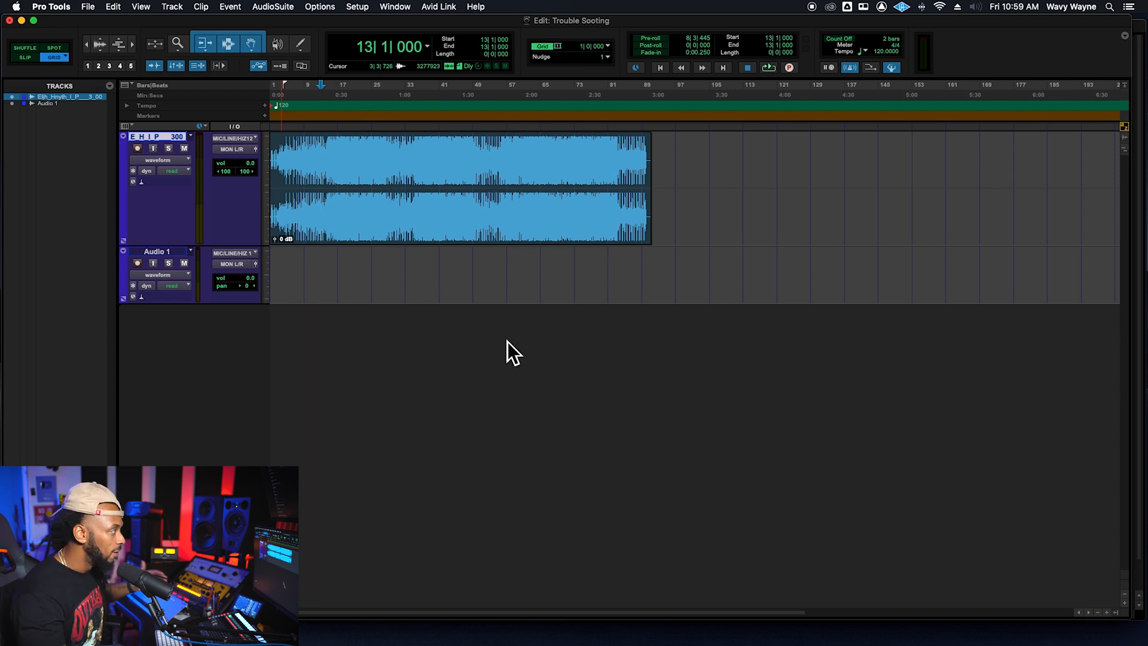
Set playback to start at bar 17 and mute the beat track
click(337, 161)
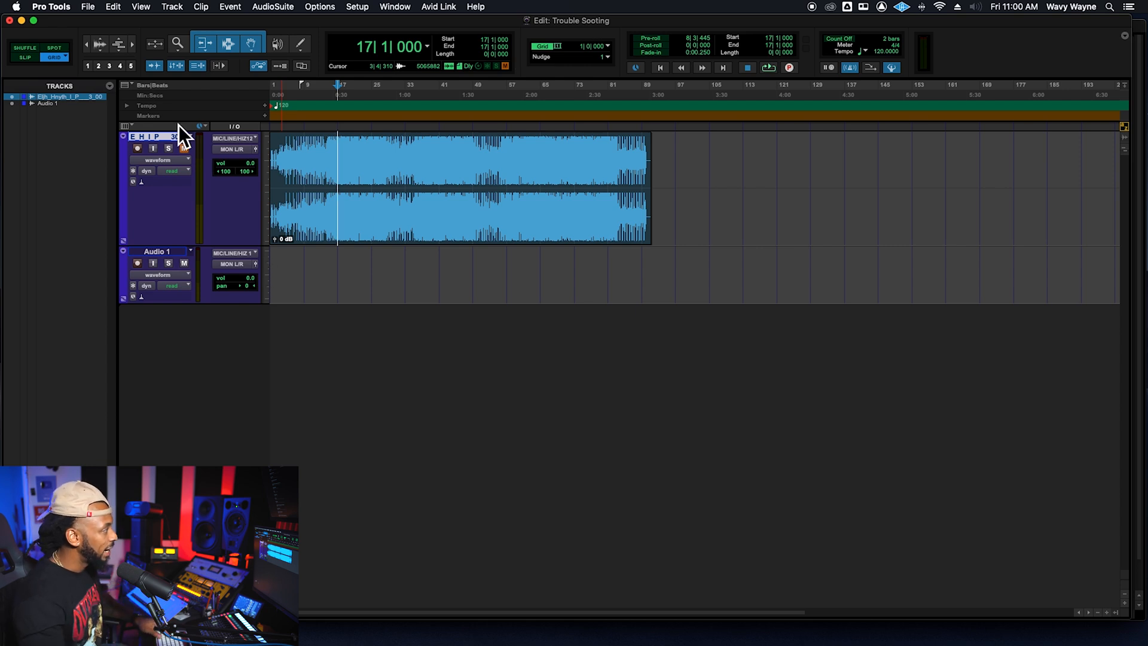
mouse_move(189, 176)
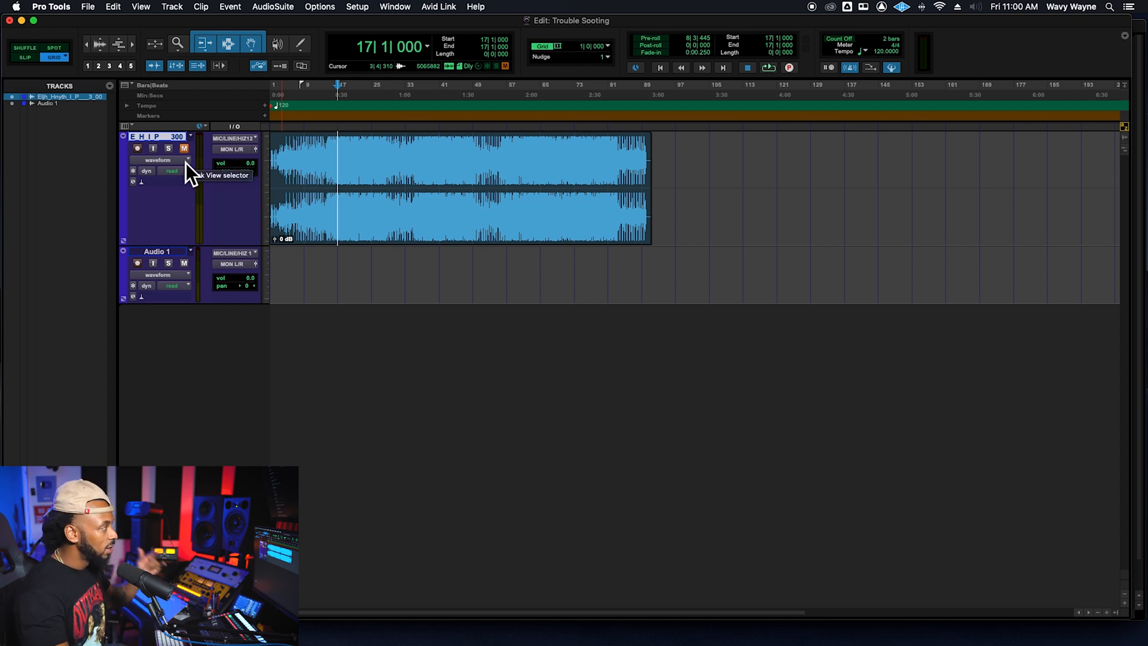
click(394, 7)
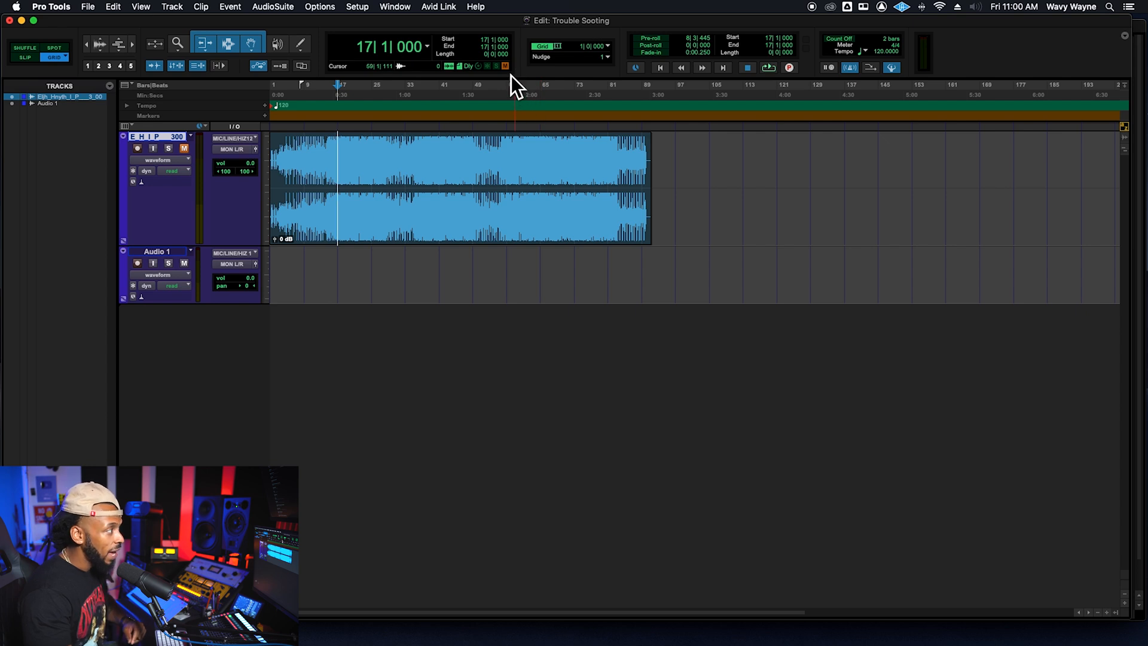
mouse_move(518, 86)
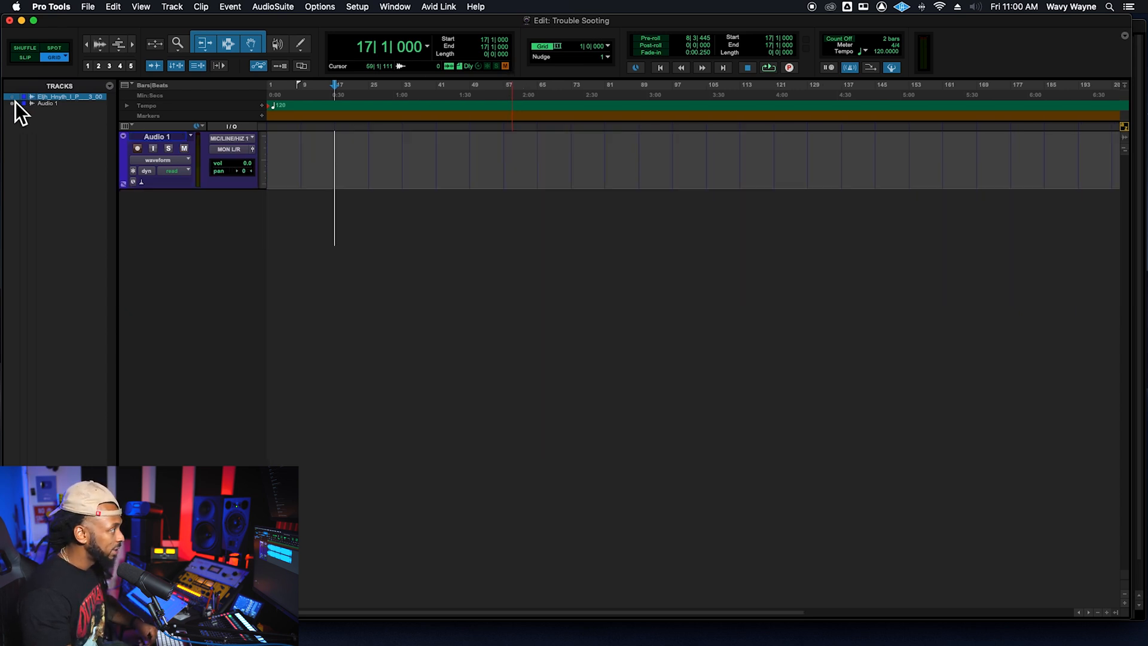
mouse_move(361, 206)
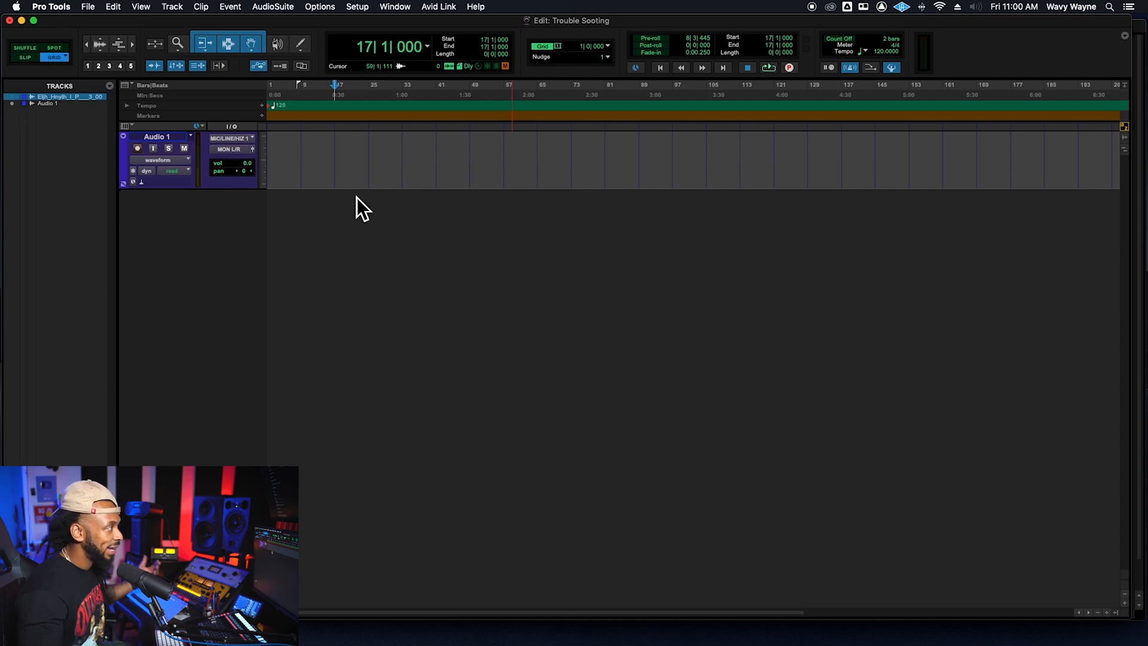
mouse_move(353, 175)
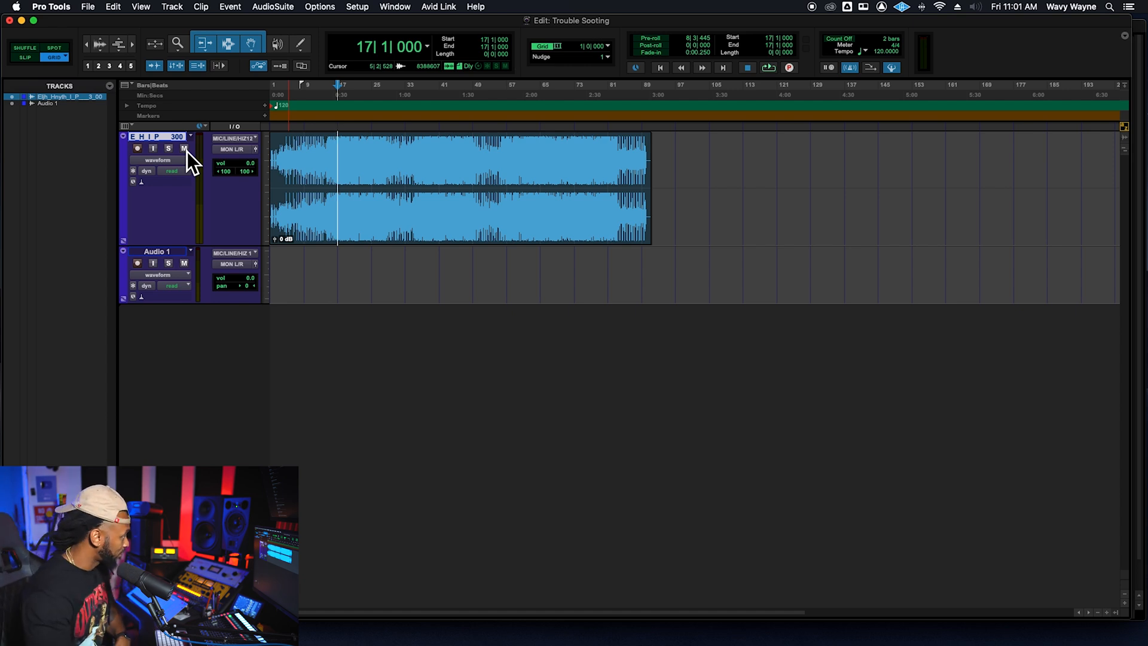
click(167, 263)
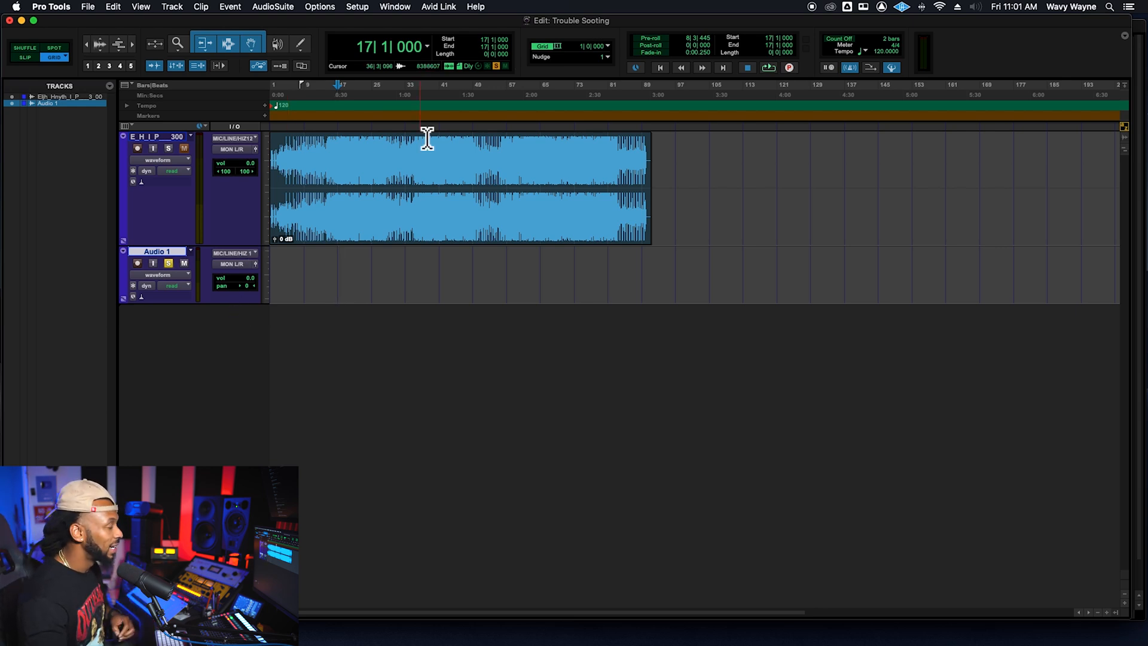
Solo the empty Audio 1 track and open the Mix window
click(466, 114)
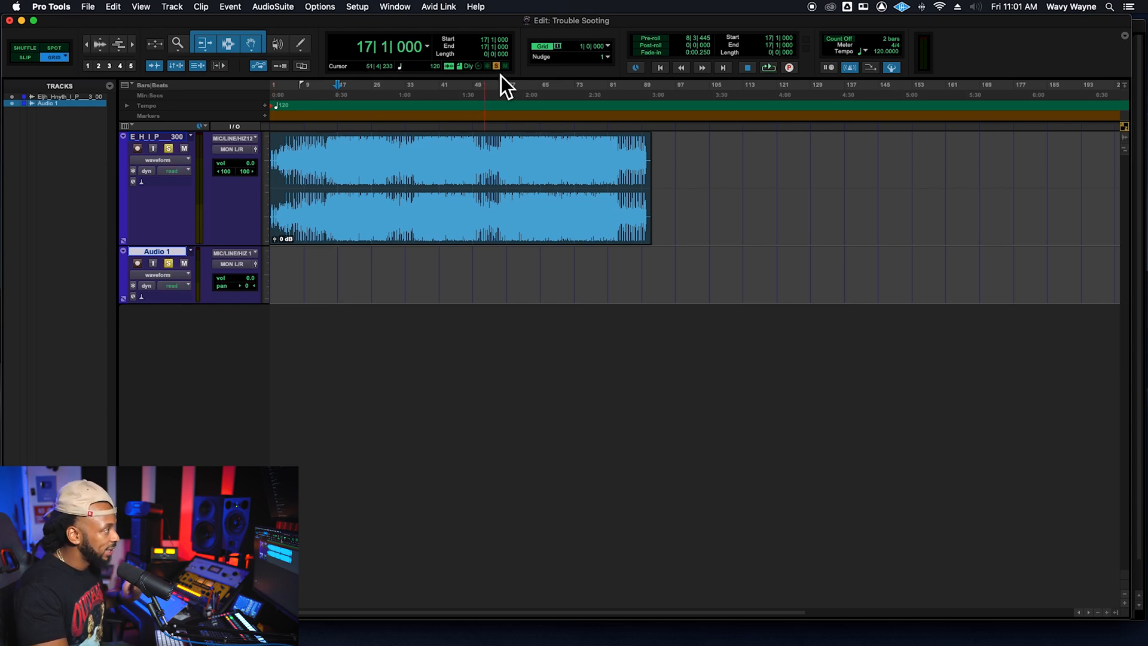
click(394, 7)
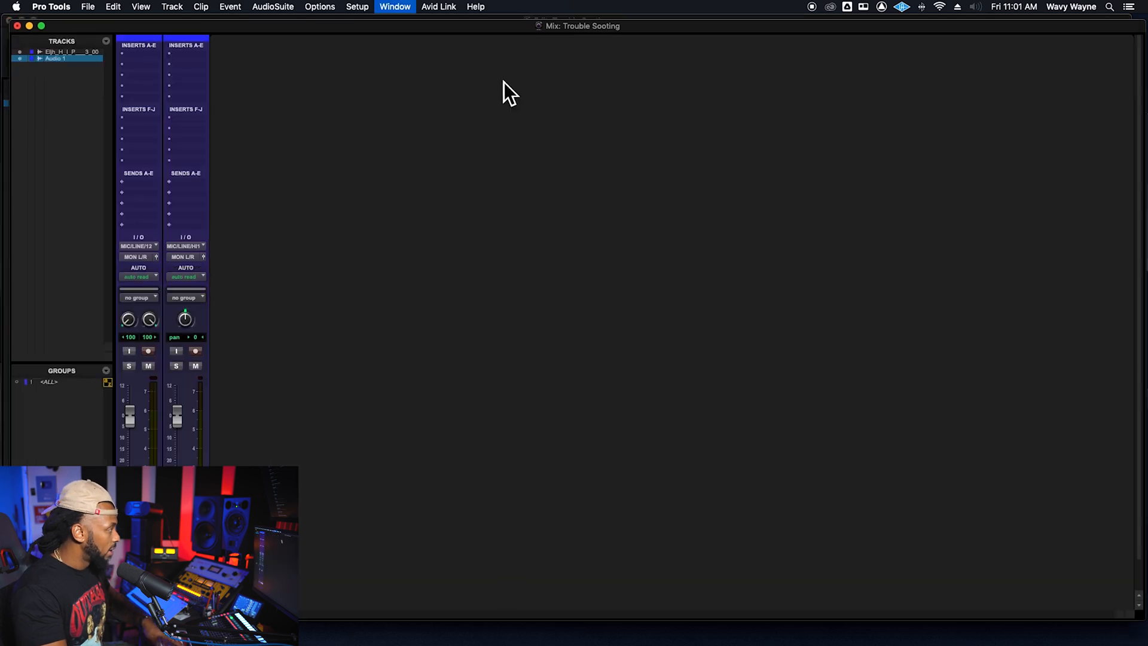
Toggle the Audio 1 solo off and back on in the mixer
click(176, 366)
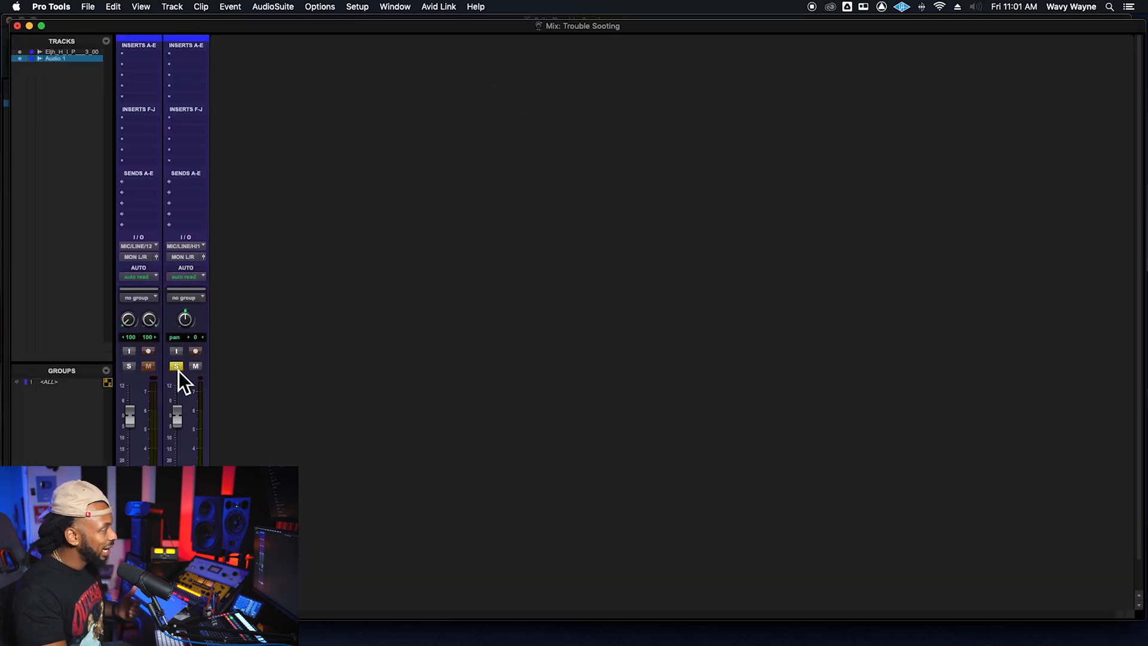
click(176, 366)
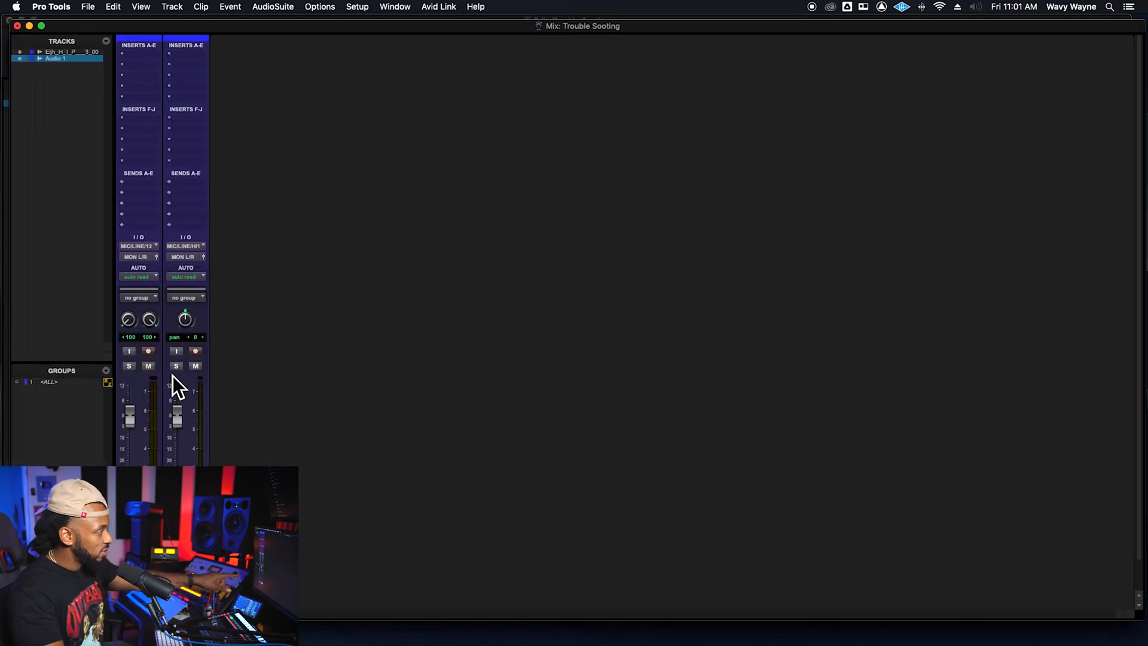
click(176, 366)
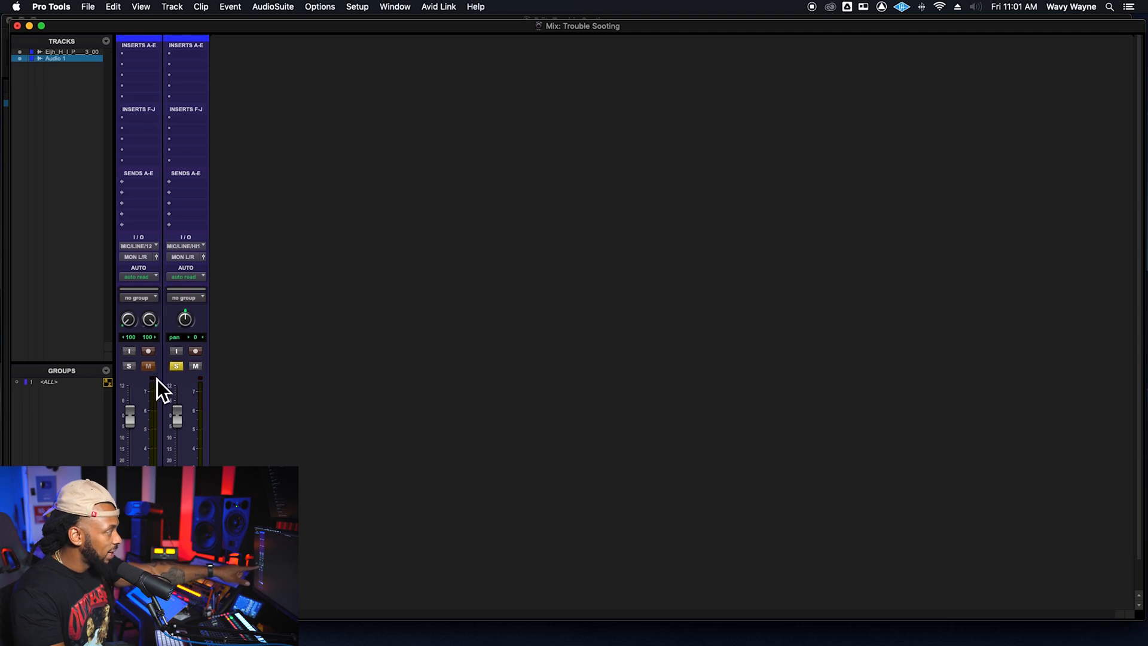
mouse_move(156, 387)
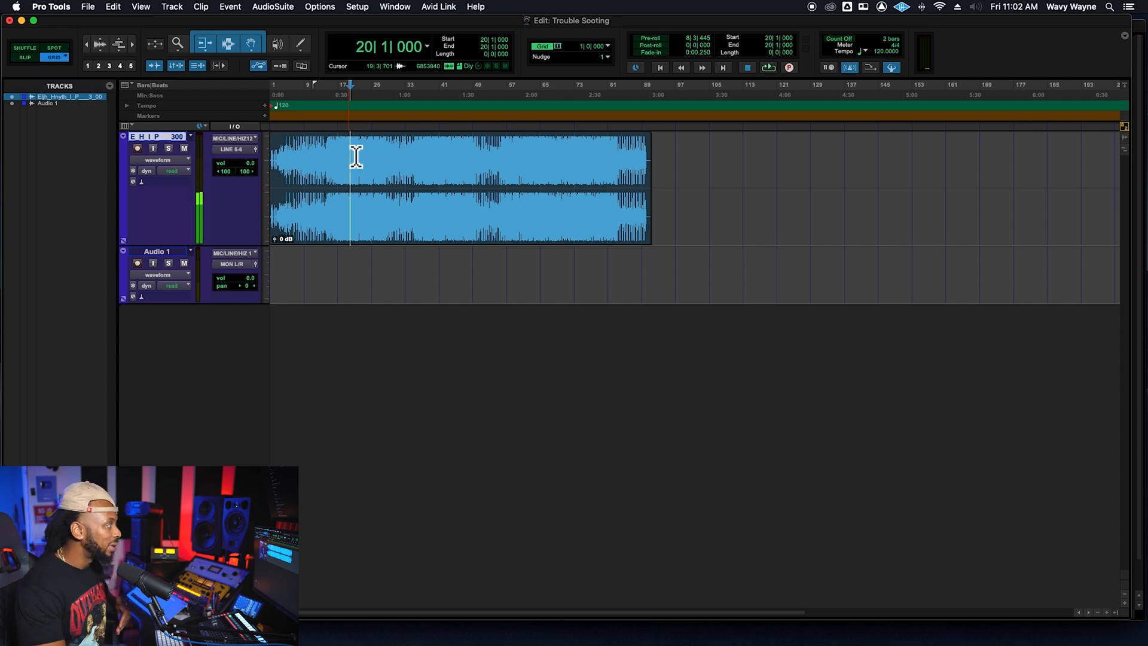
Set the beat track to no output and move the playback position to bar 140
click(233, 149)
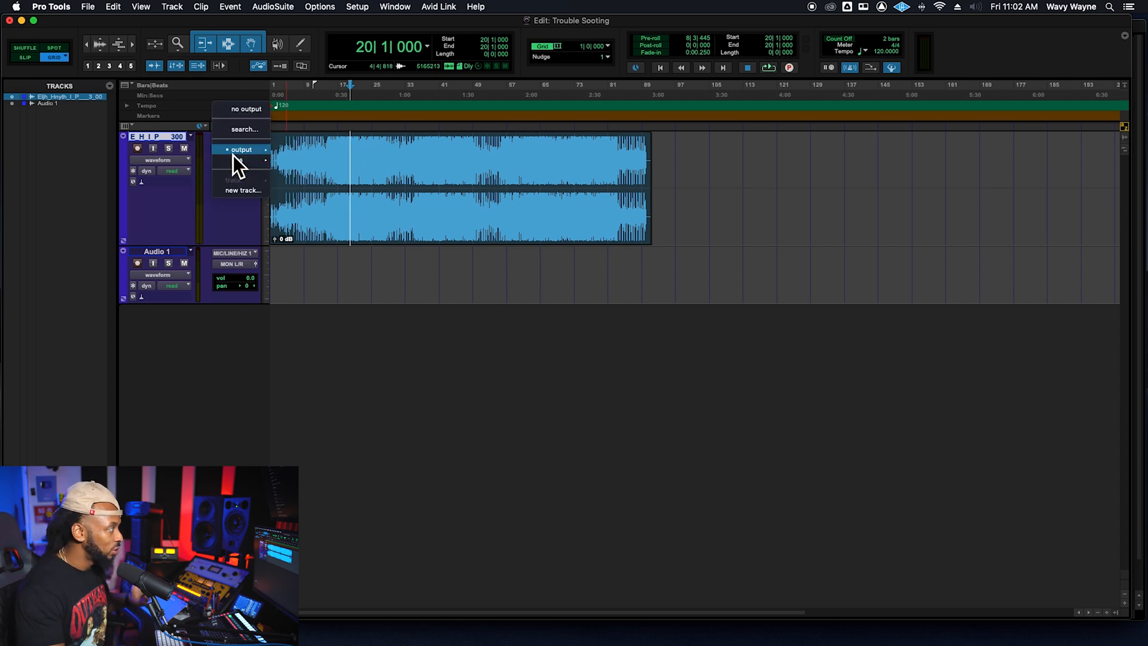
click(242, 149)
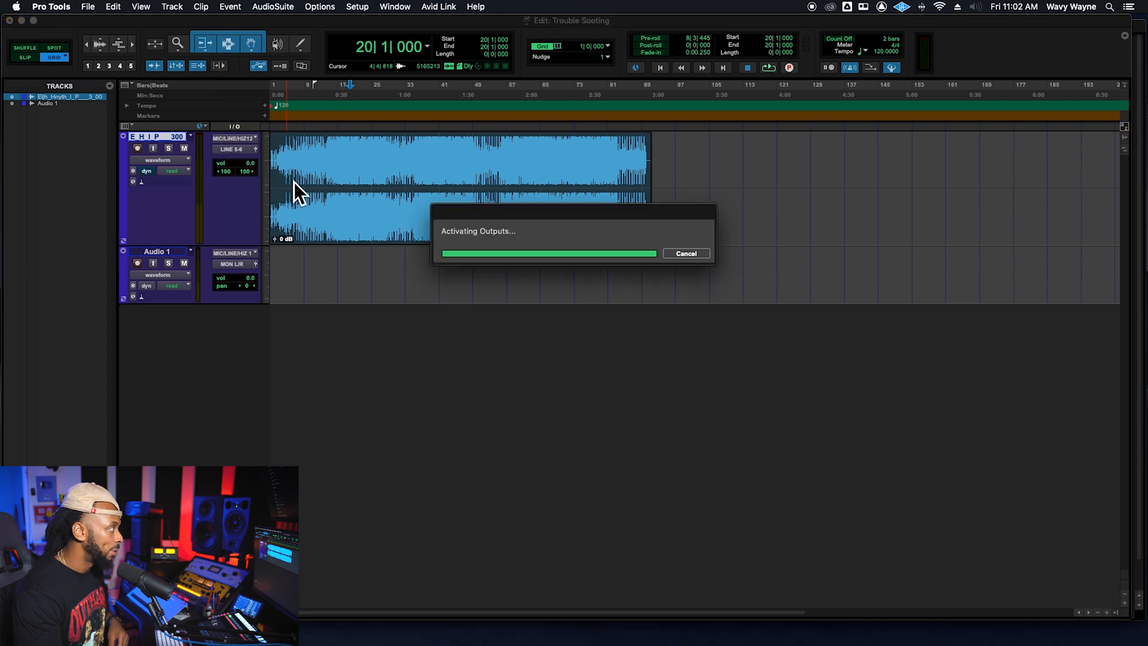
click(685, 254)
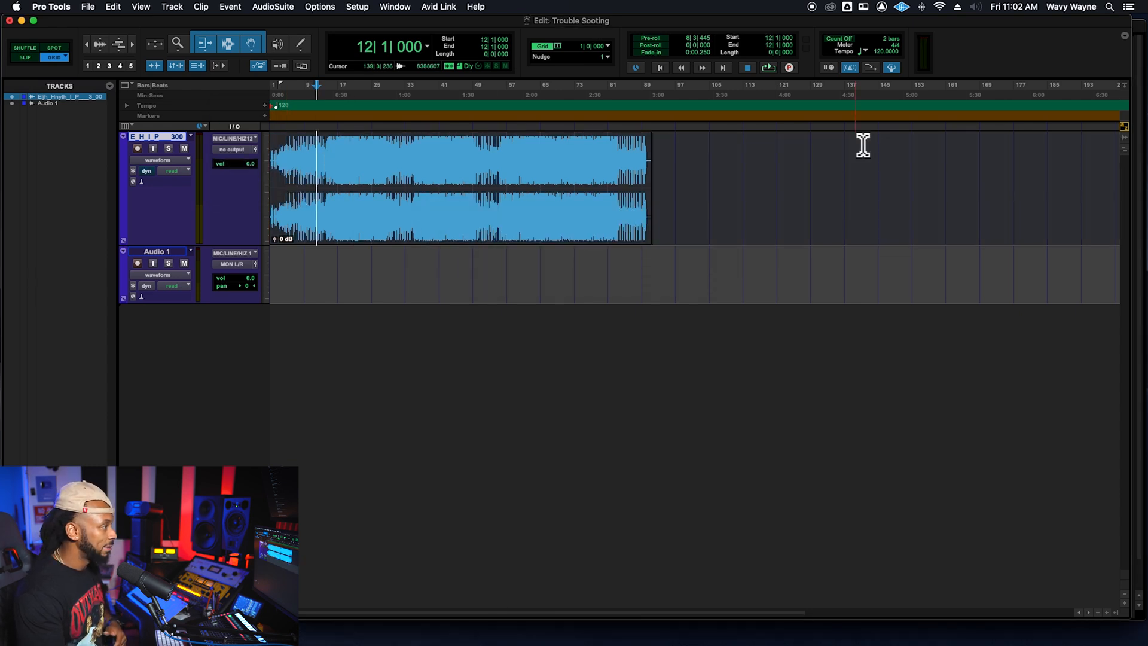
click(855, 151)
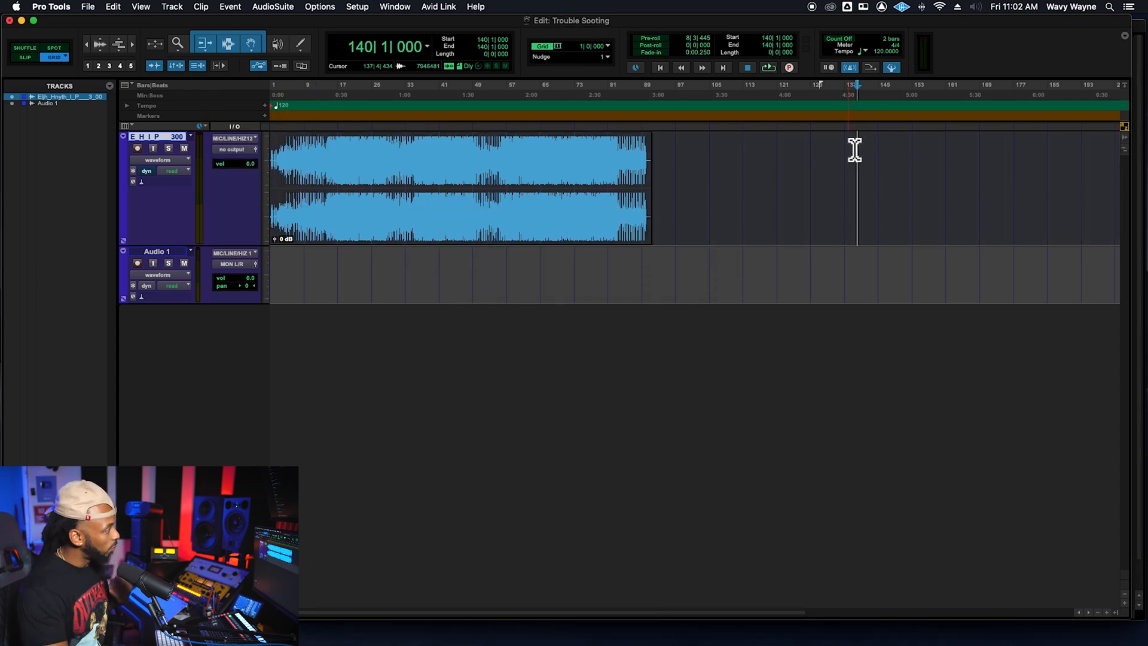
mouse_move(276, 305)
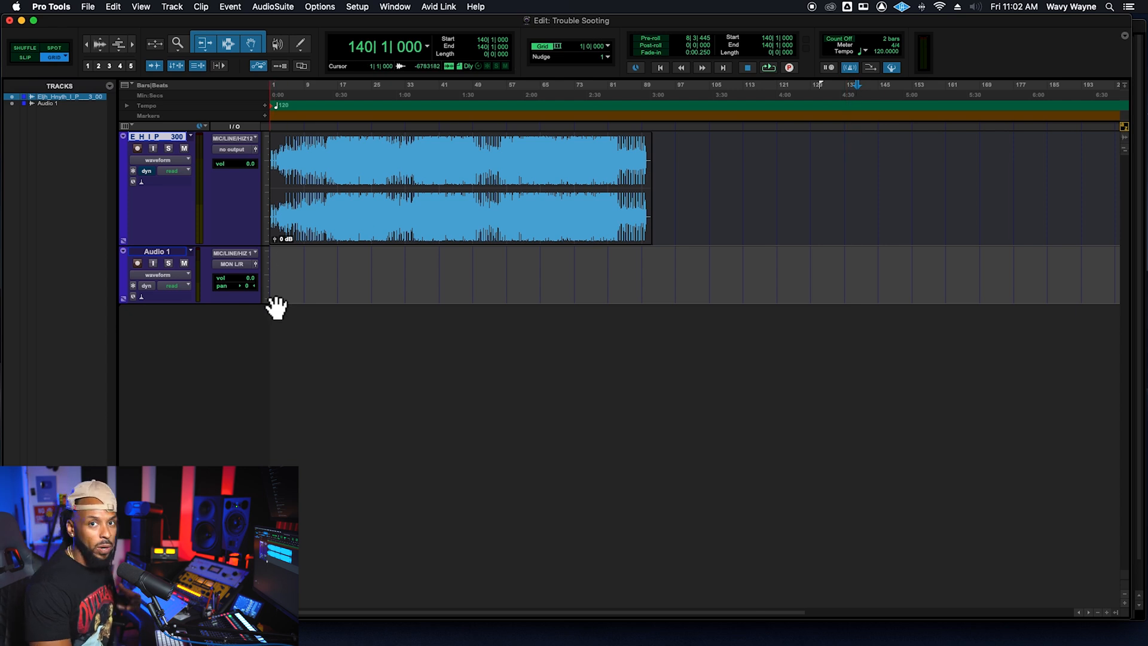
mouse_move(242, 141)
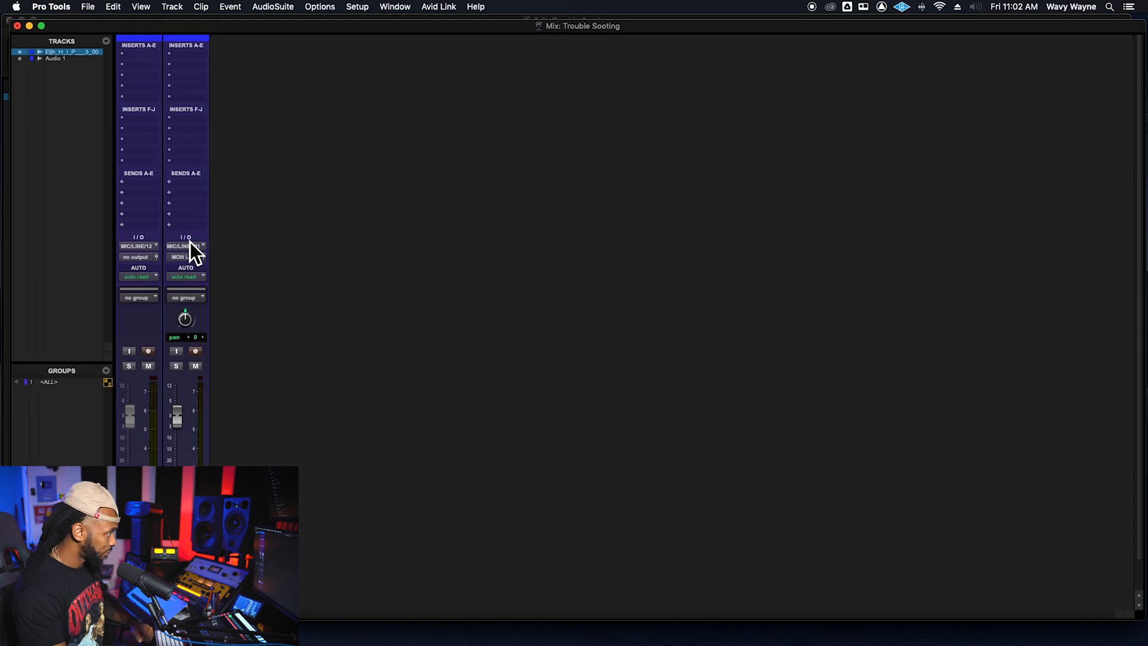
Hide and then re-show the I/O section on the mixer strips
click(185, 237)
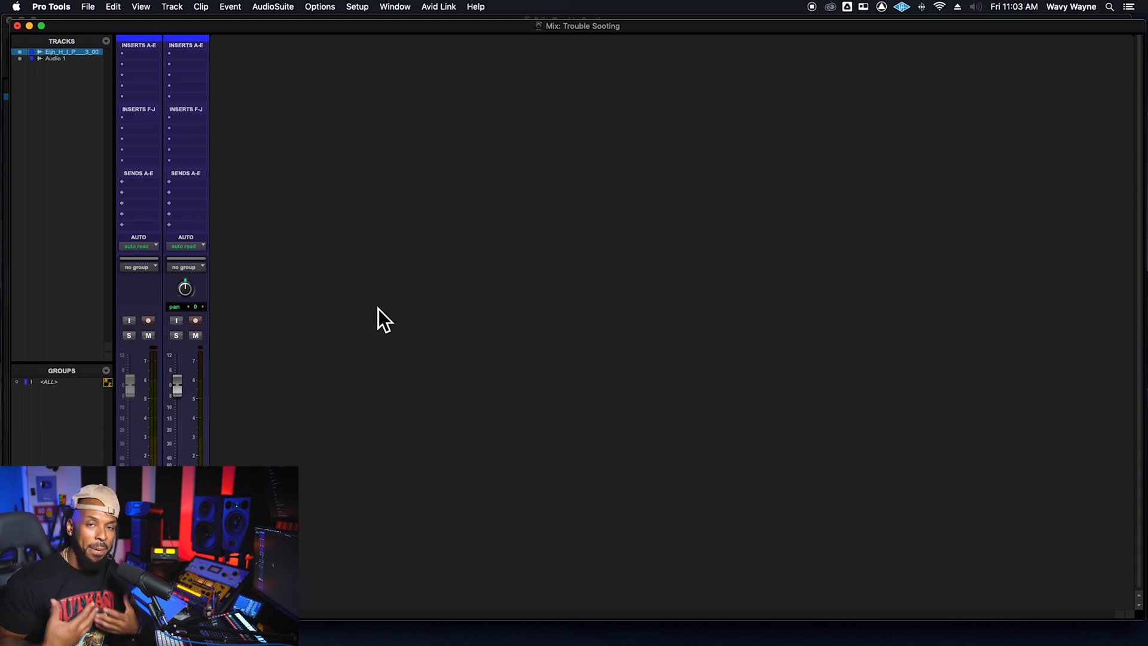
mouse_move(366, 322)
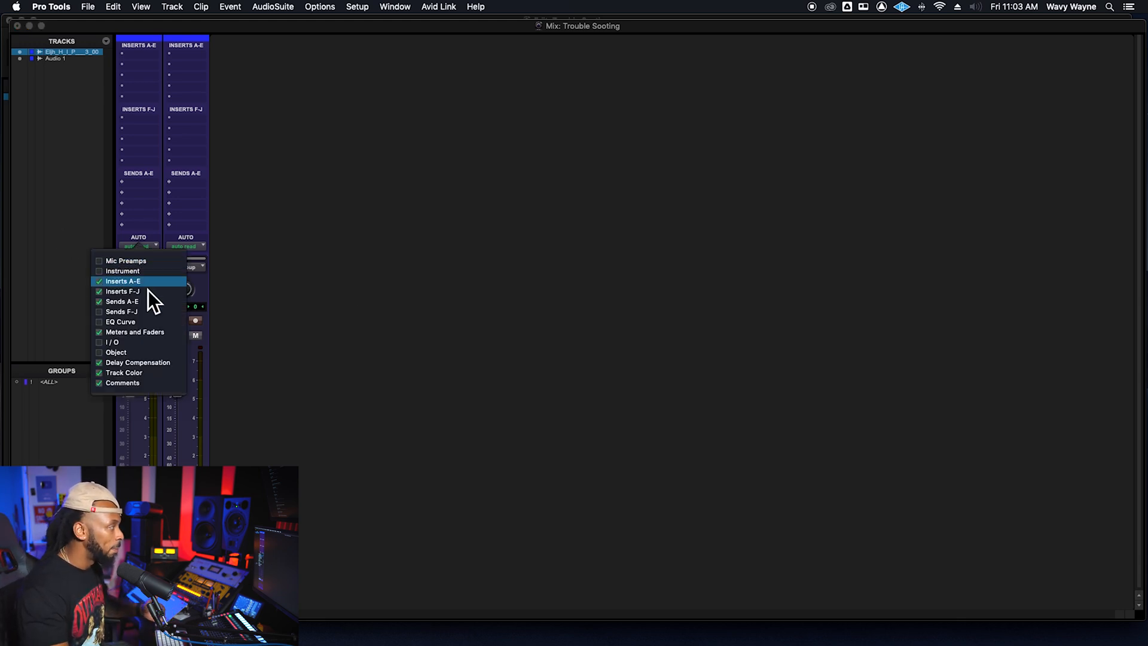
mouse_move(142, 342)
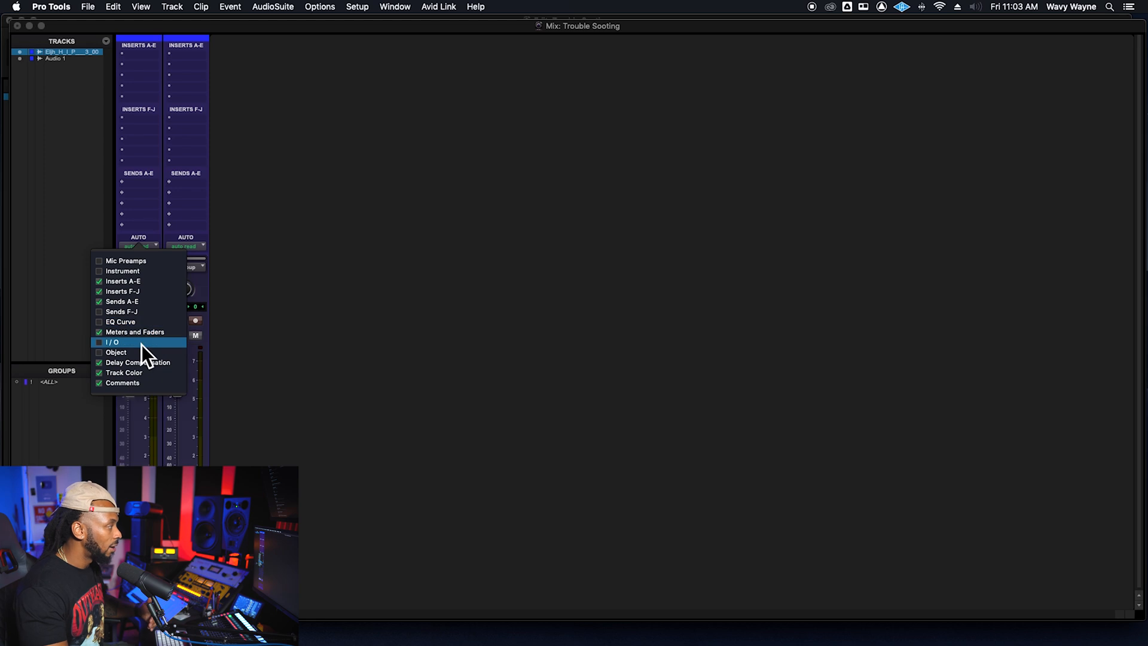
click(114, 342)
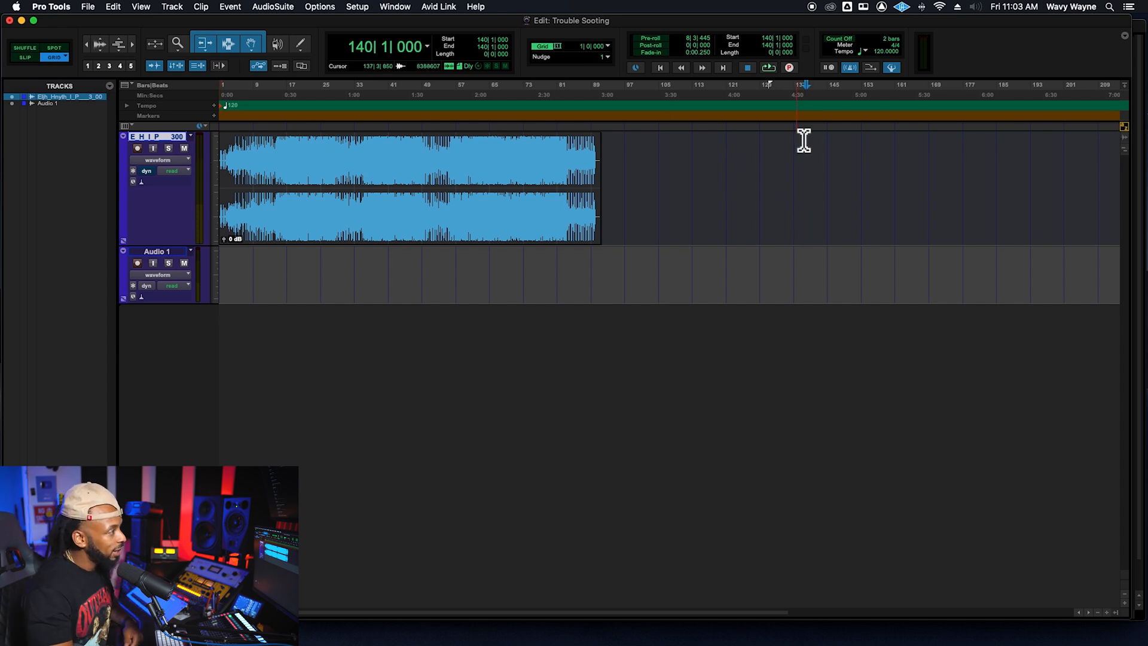
mouse_move(823, 210)
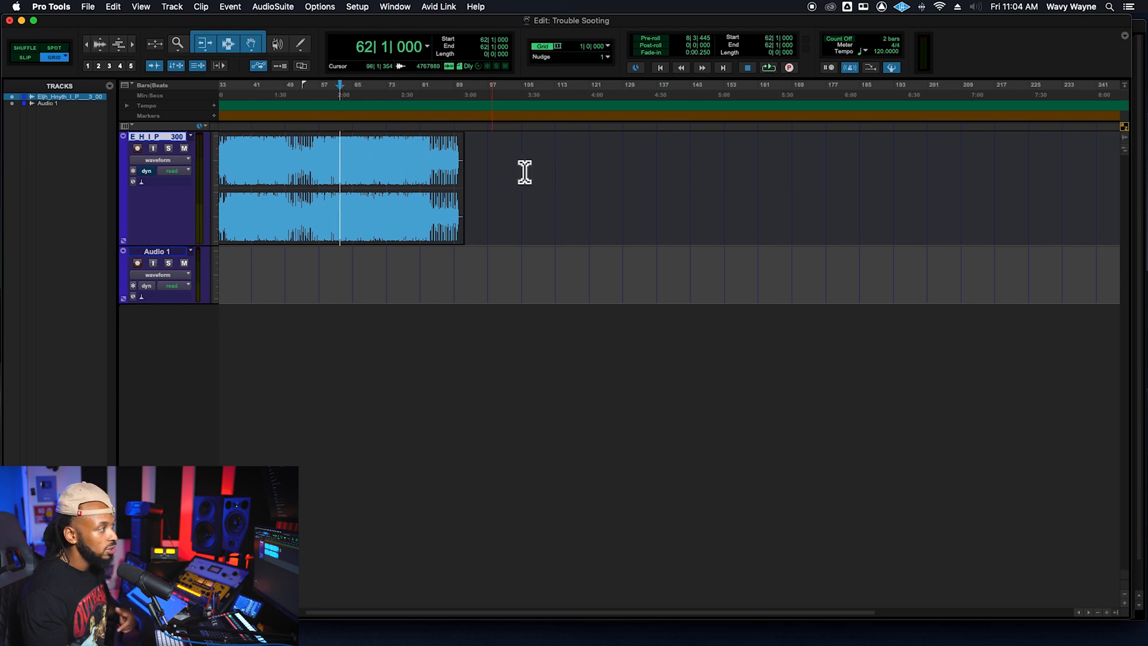
Audition the song from several start points, ending inside the clip at bar 123
click(426, 172)
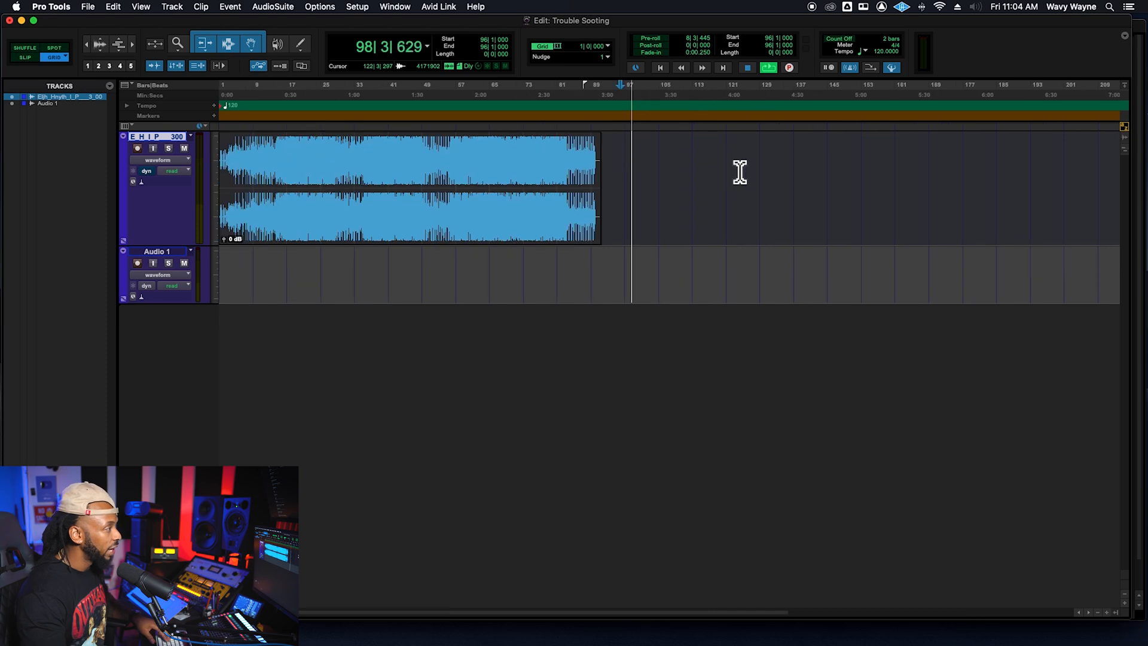
click(520, 168)
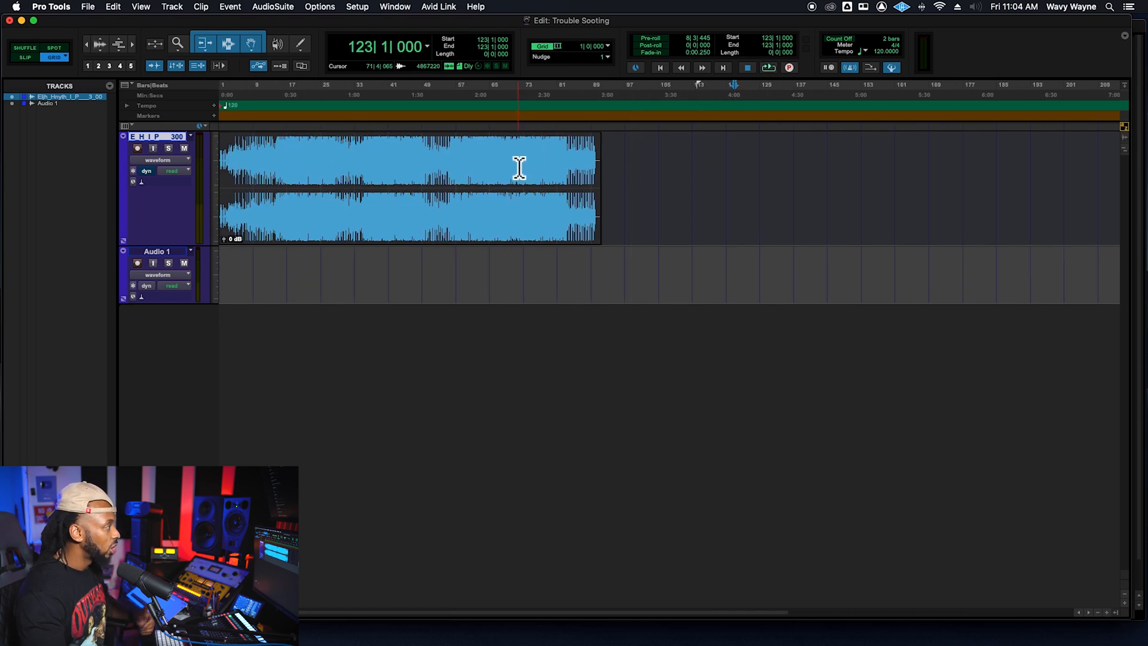
click(734, 183)
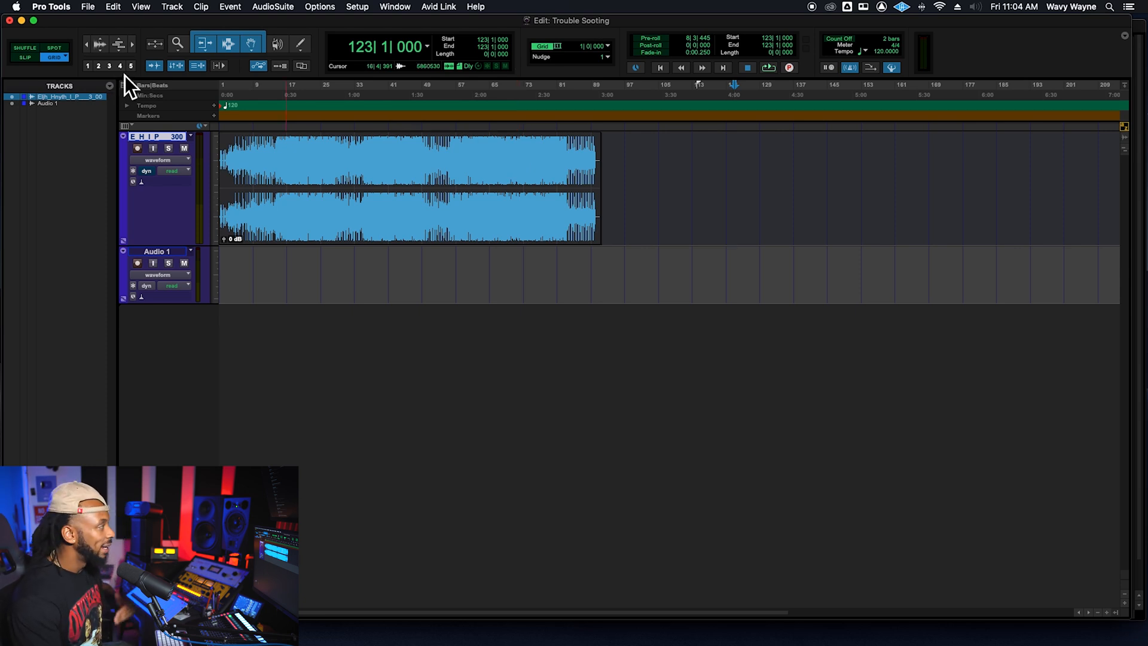
mouse_move(180, 80)
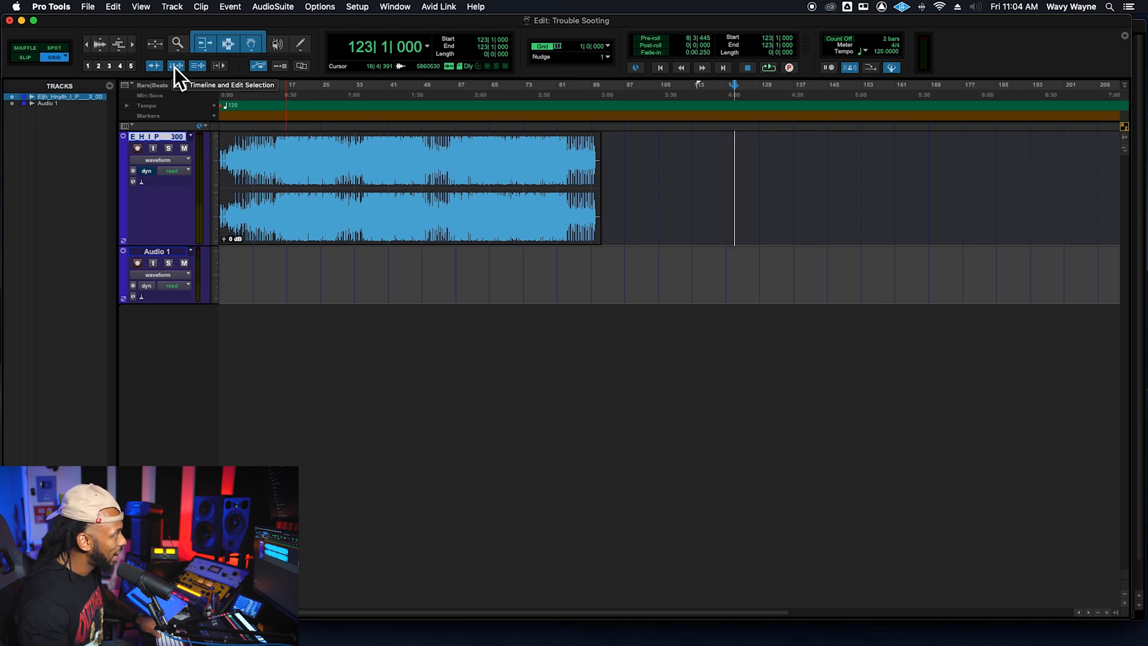
mouse_move(197, 66)
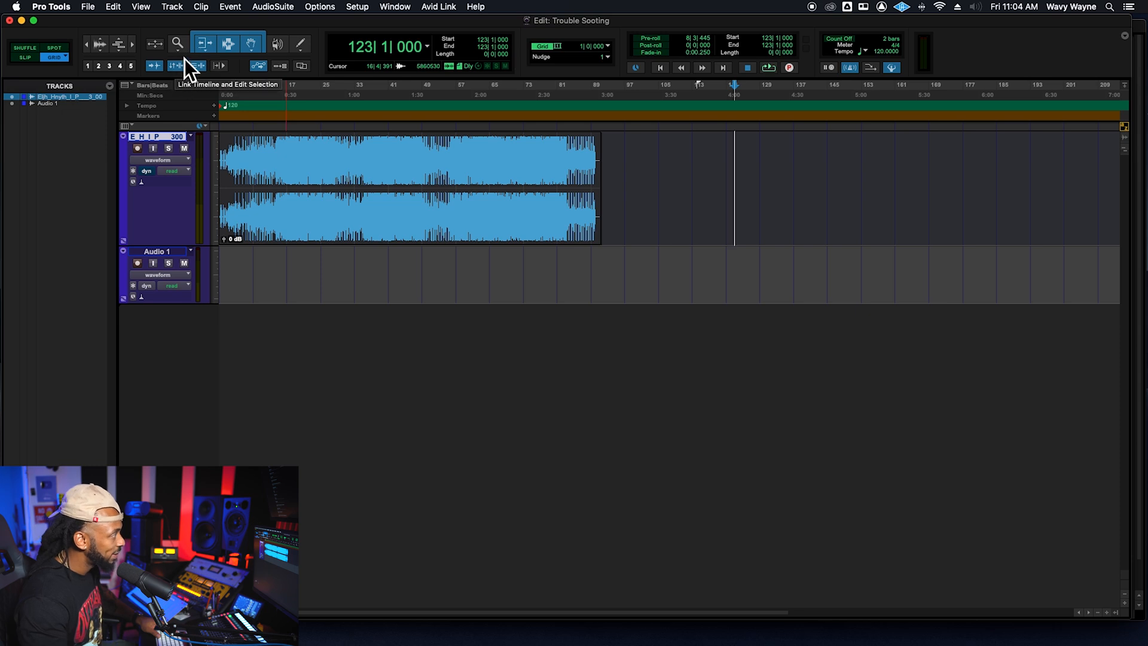
Open the Options menu to verify Link Timeline and Edit Selection is checked
click(319, 8)
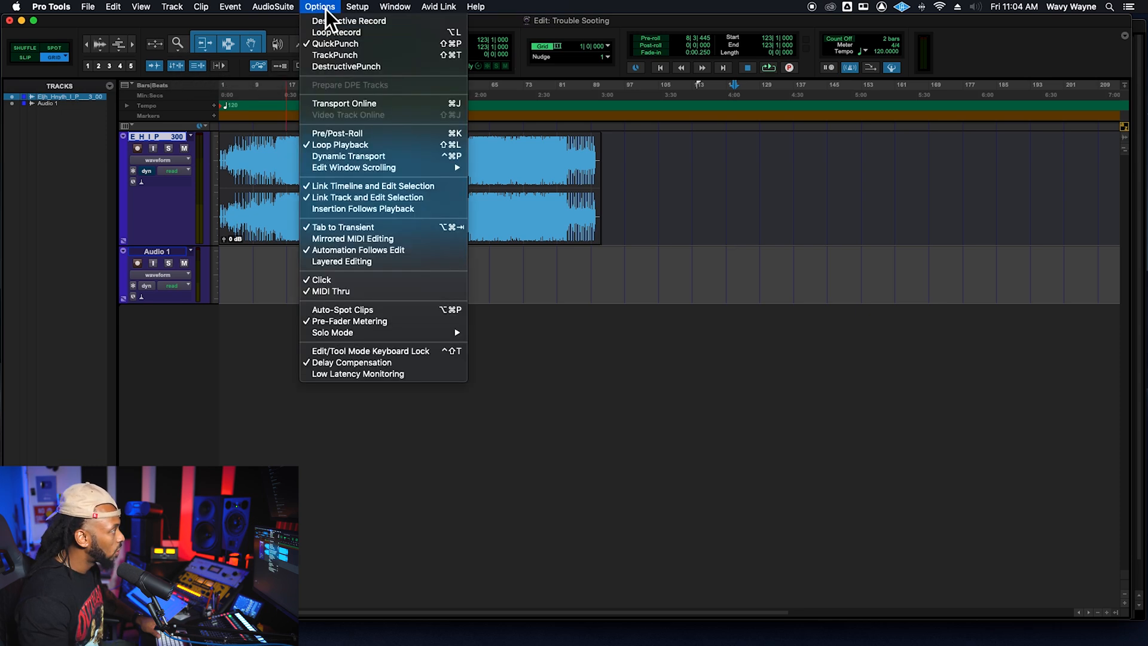
mouse_move(384, 165)
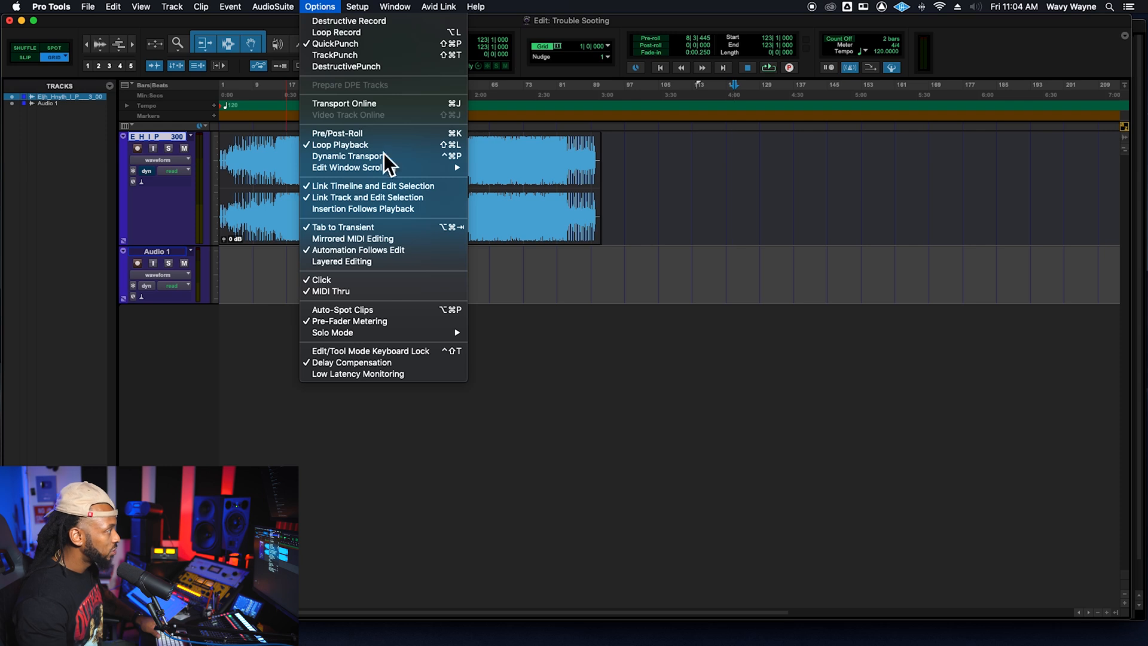
mouse_move(388, 186)
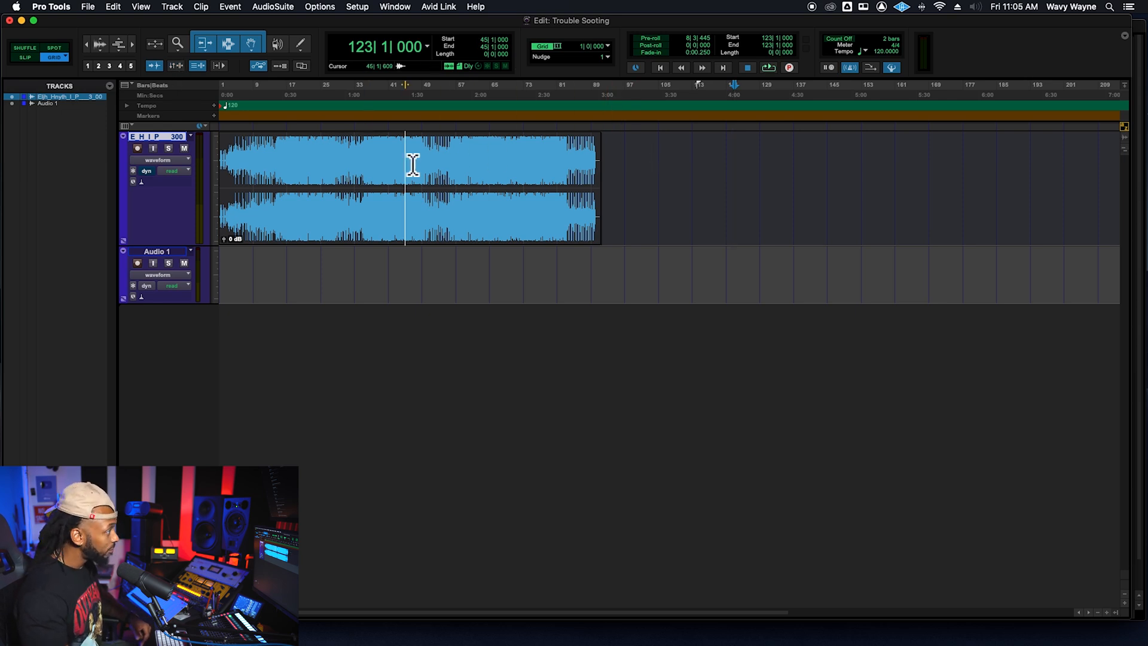
mouse_move(507, 234)
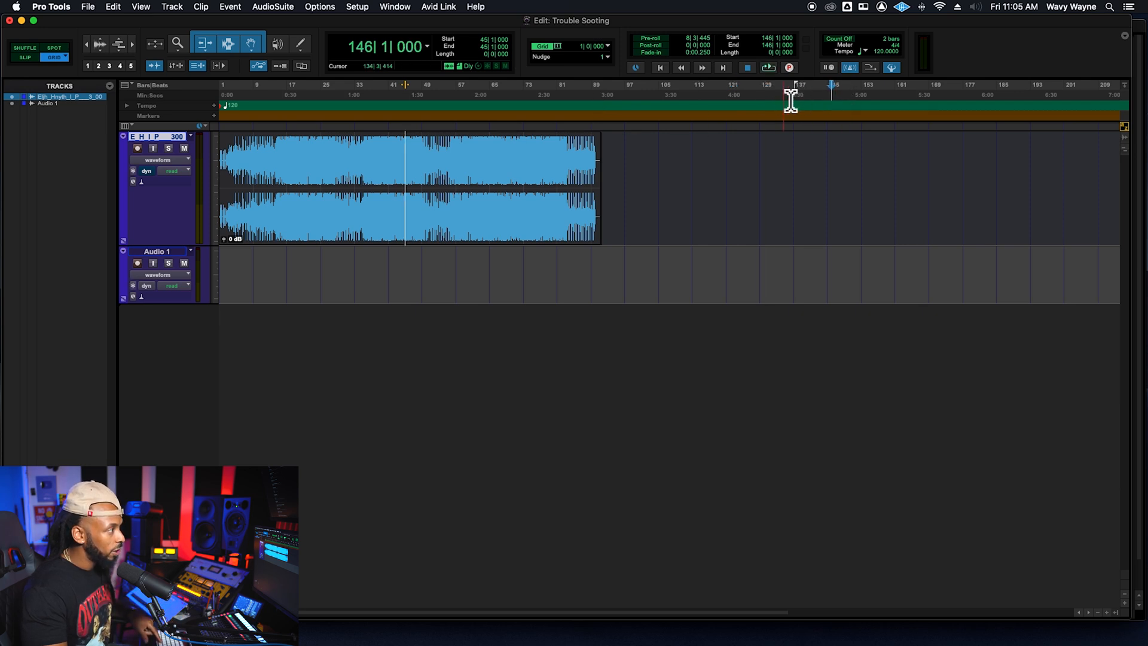
Move the playback start to bar 146, then bar 103, and play from bar 64 in the clip
click(648, 95)
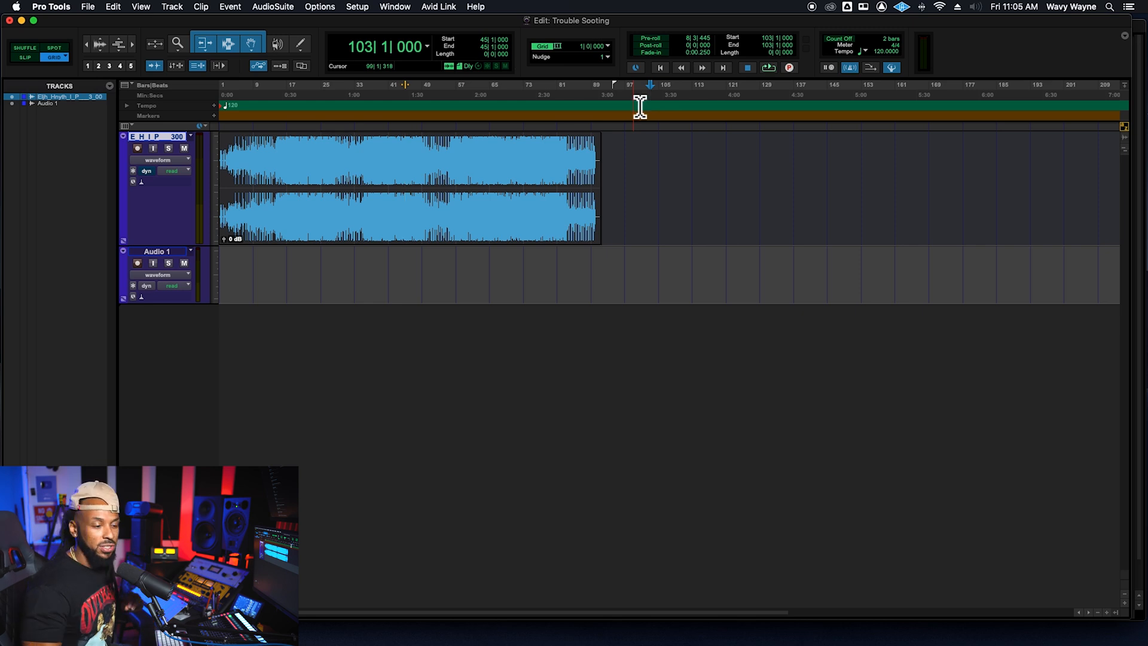
click(407, 186)
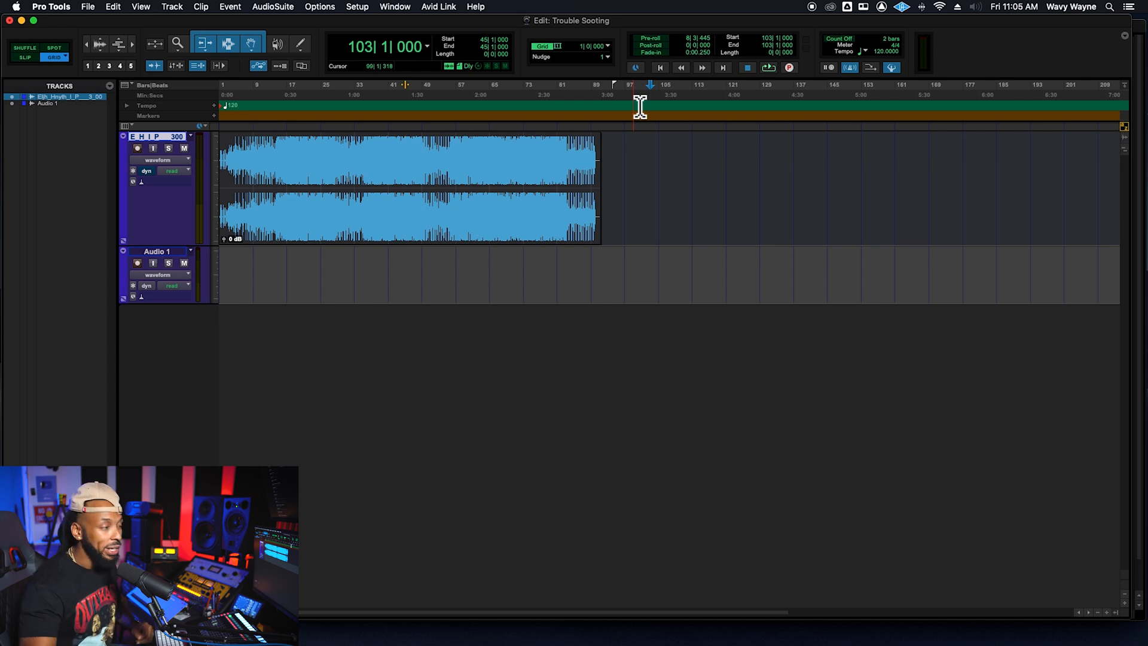
click(487, 165)
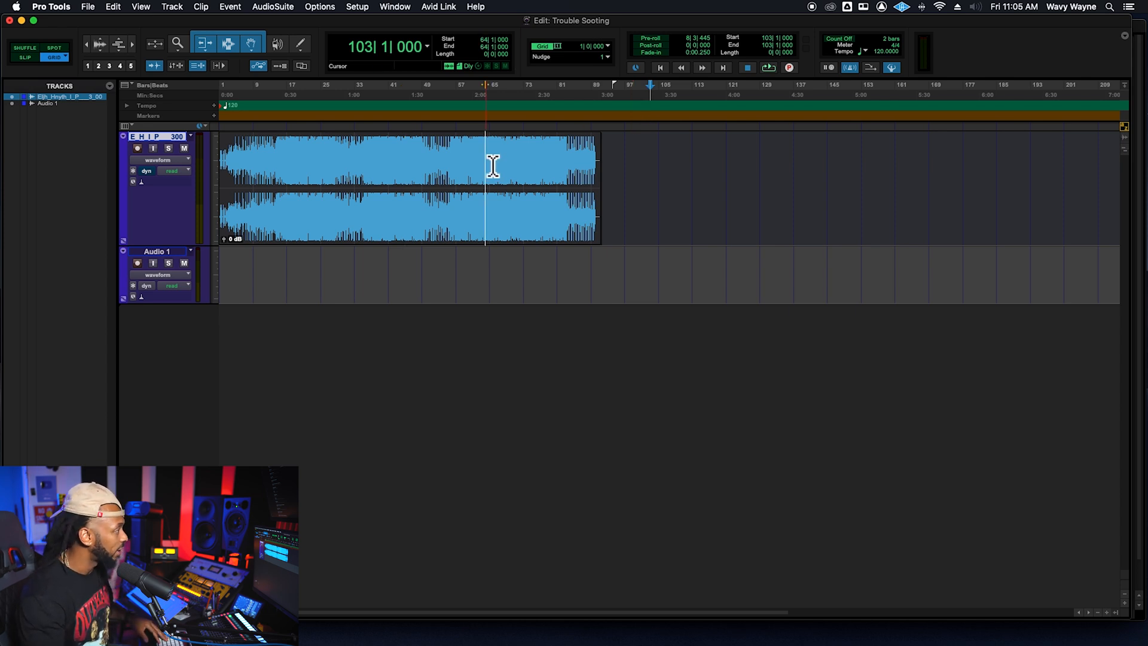
mouse_move(516, 144)
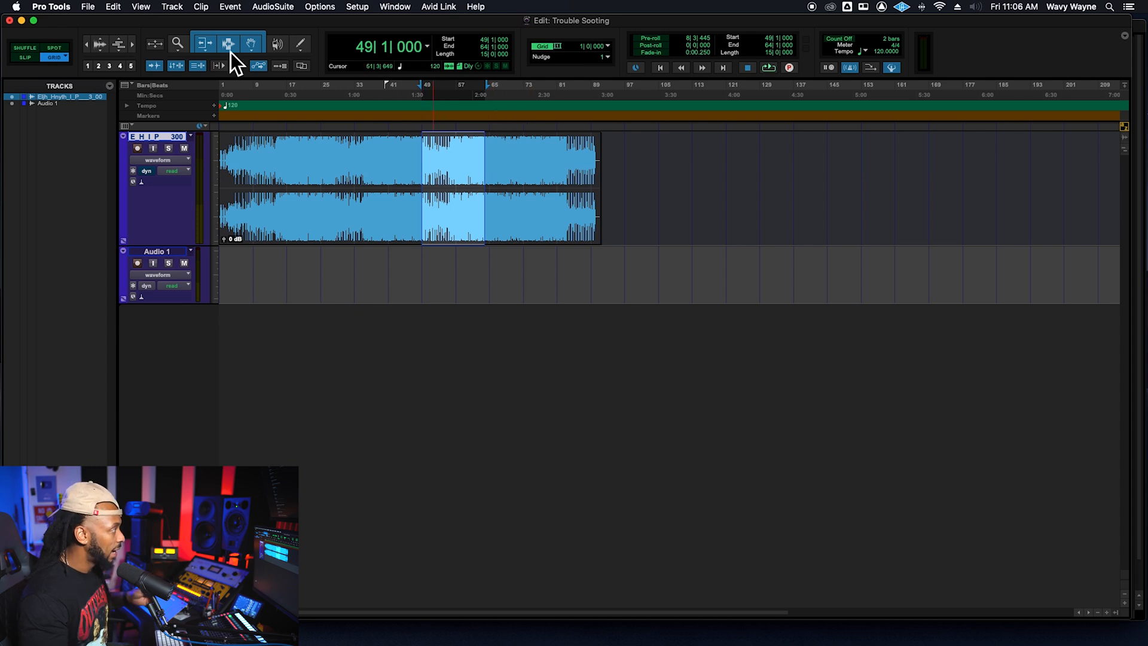
click(671, 94)
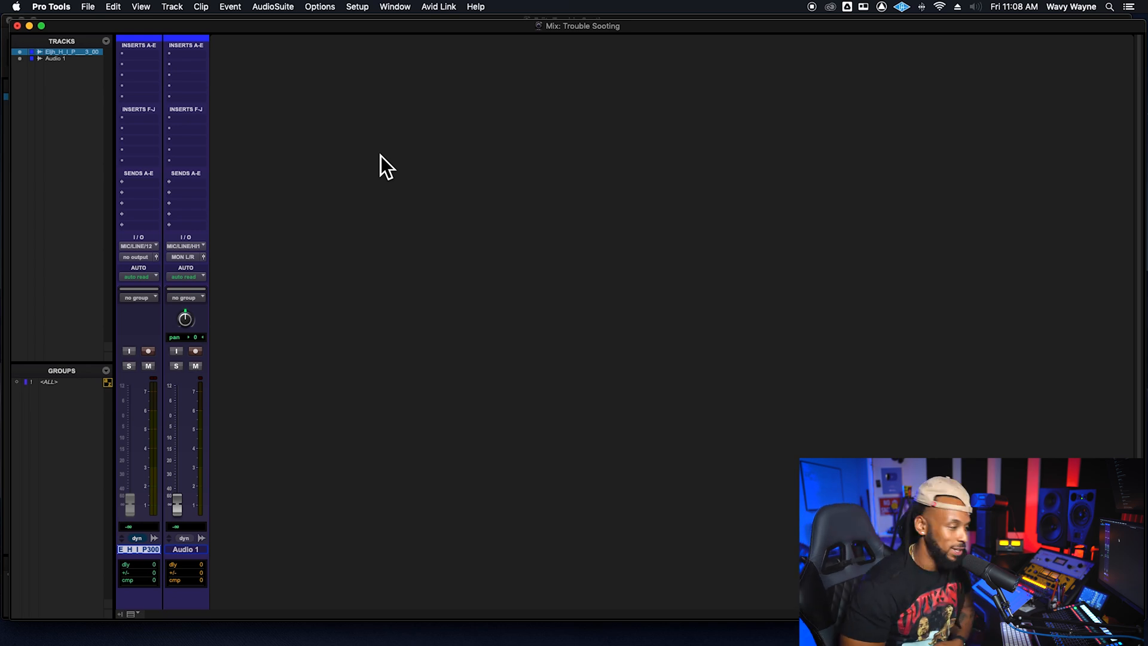
mouse_move(122, 207)
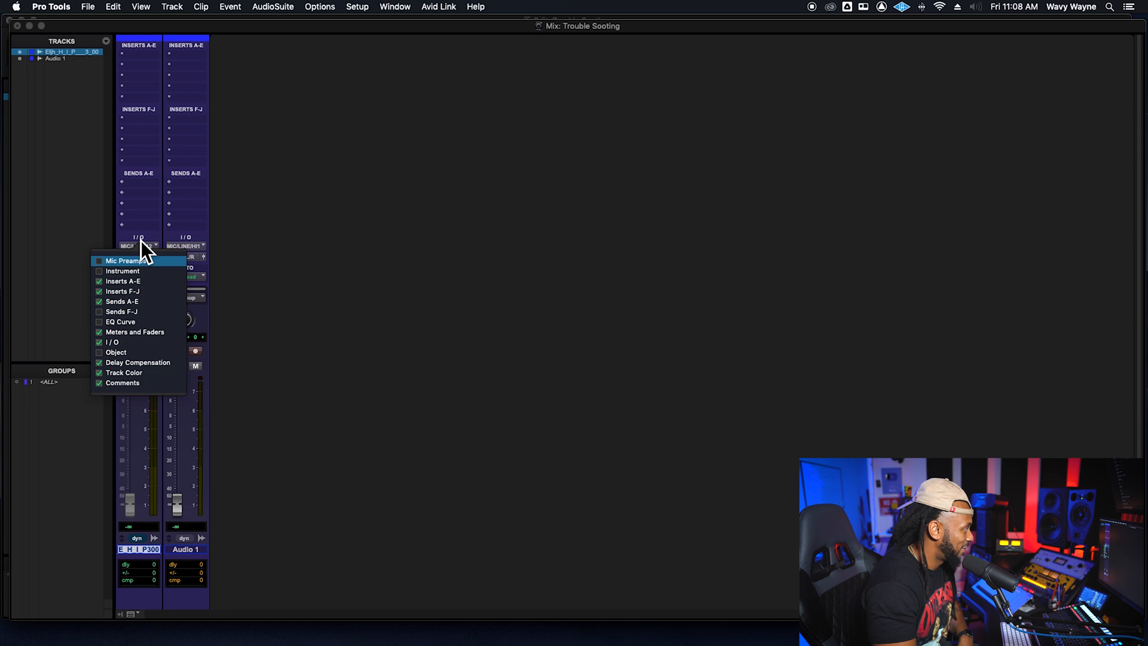
mouse_move(208, 380)
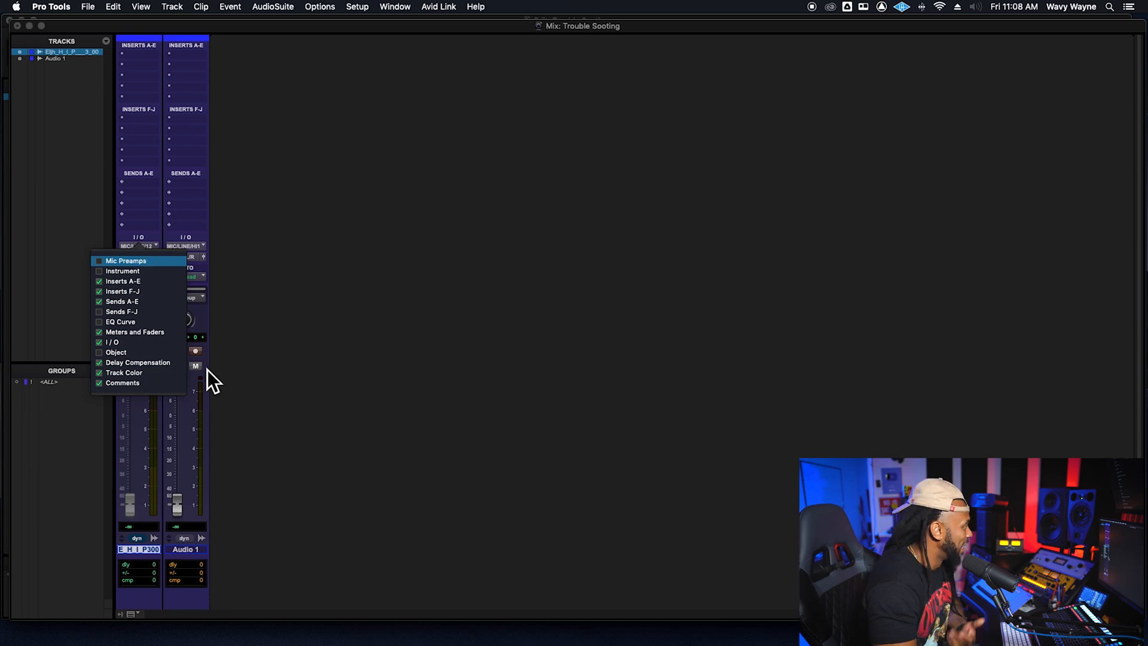
Hide and re-show the Meters and Faders section on the mixer strips
click(135, 331)
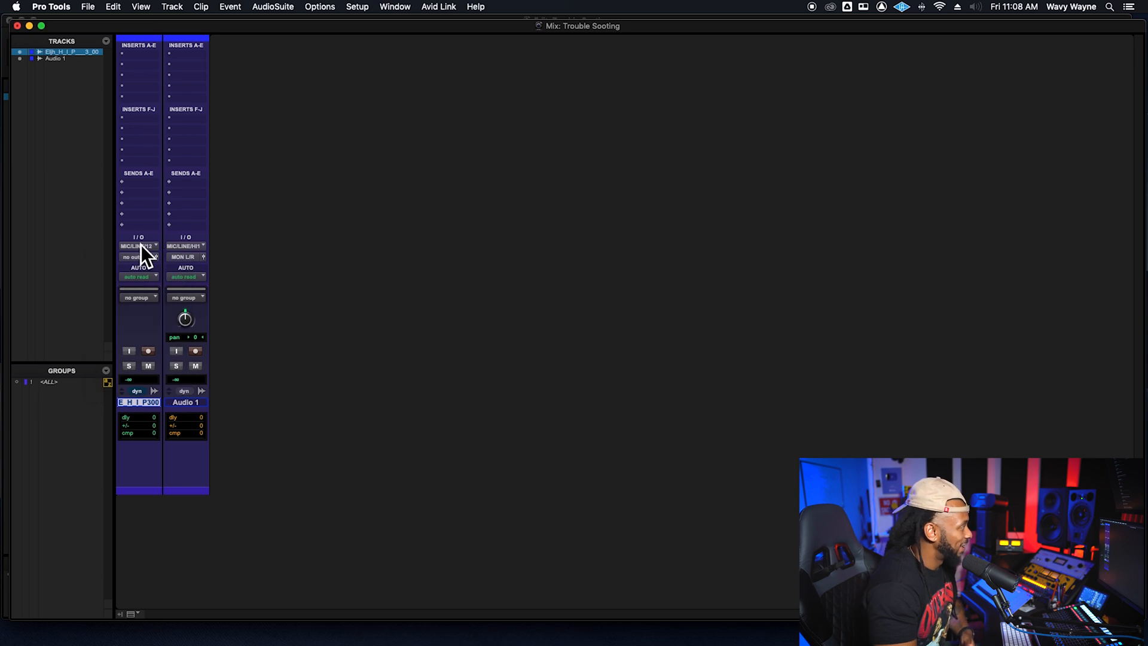
click(139, 245)
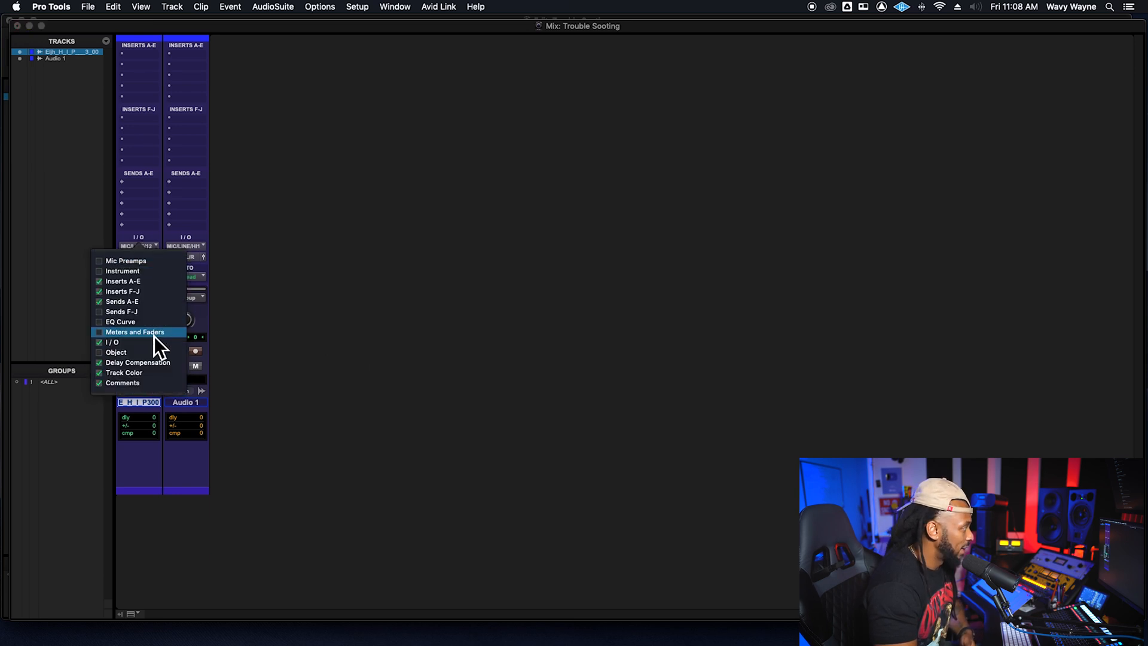
click(135, 331)
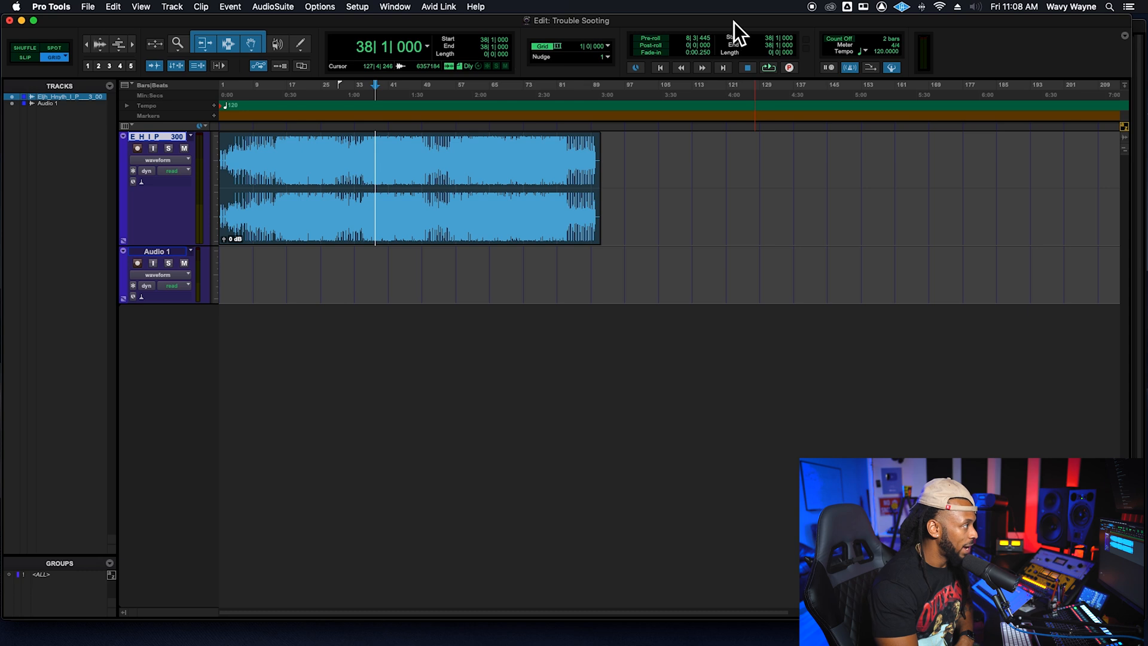
mouse_move(732, 85)
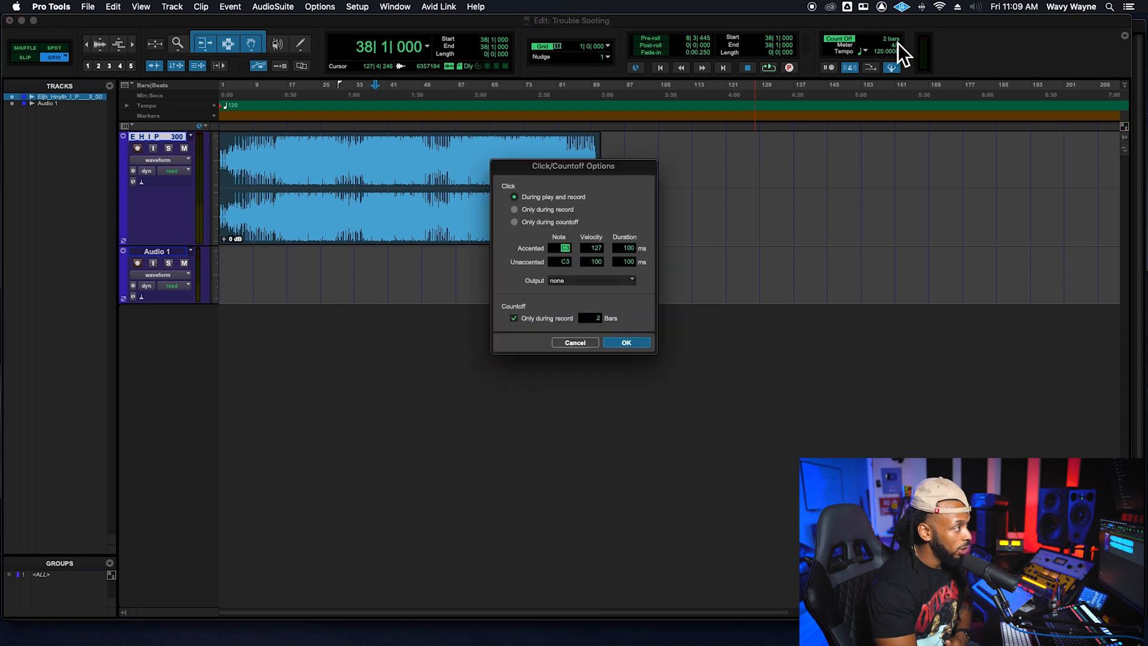
mouse_move(567, 211)
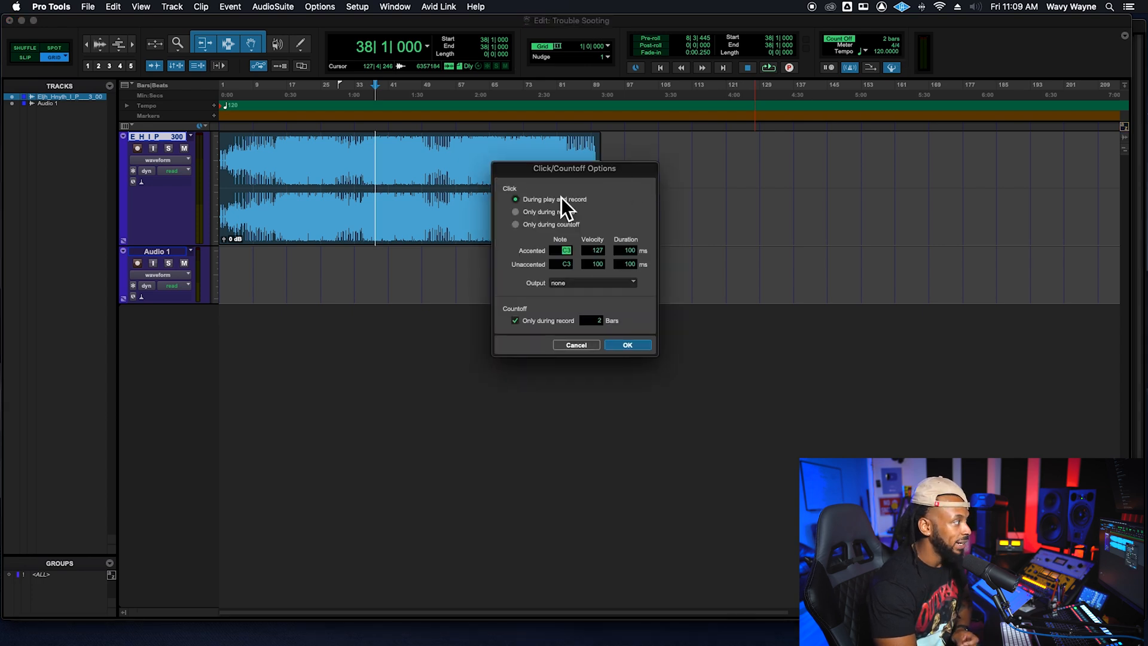
mouse_move(604, 190)
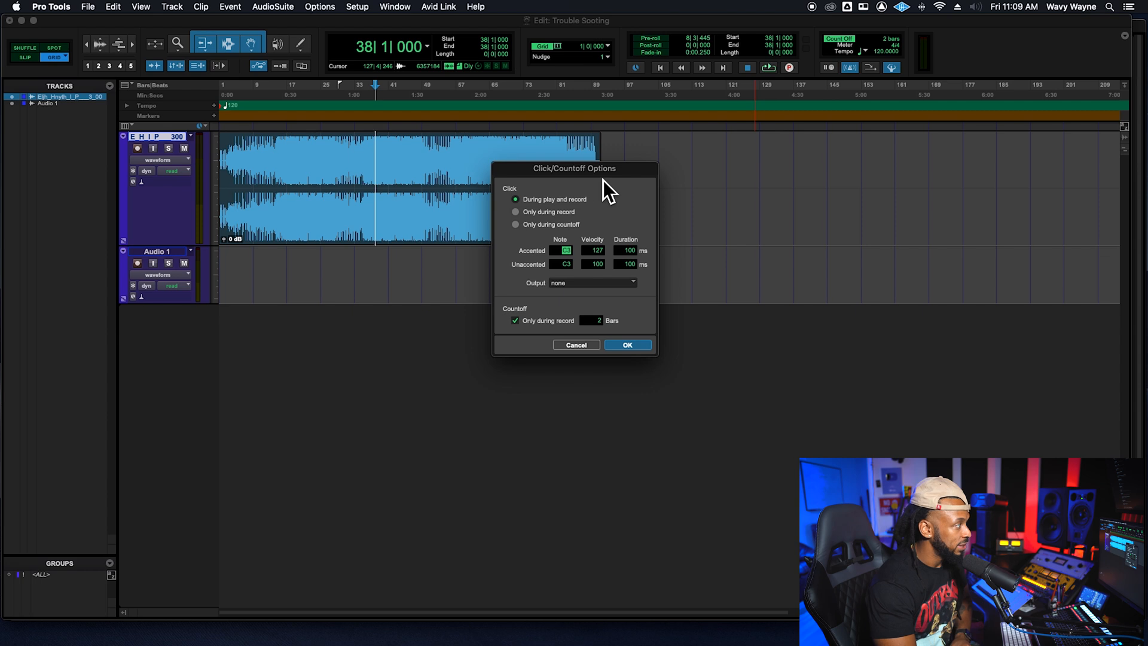
mouse_move(517, 200)
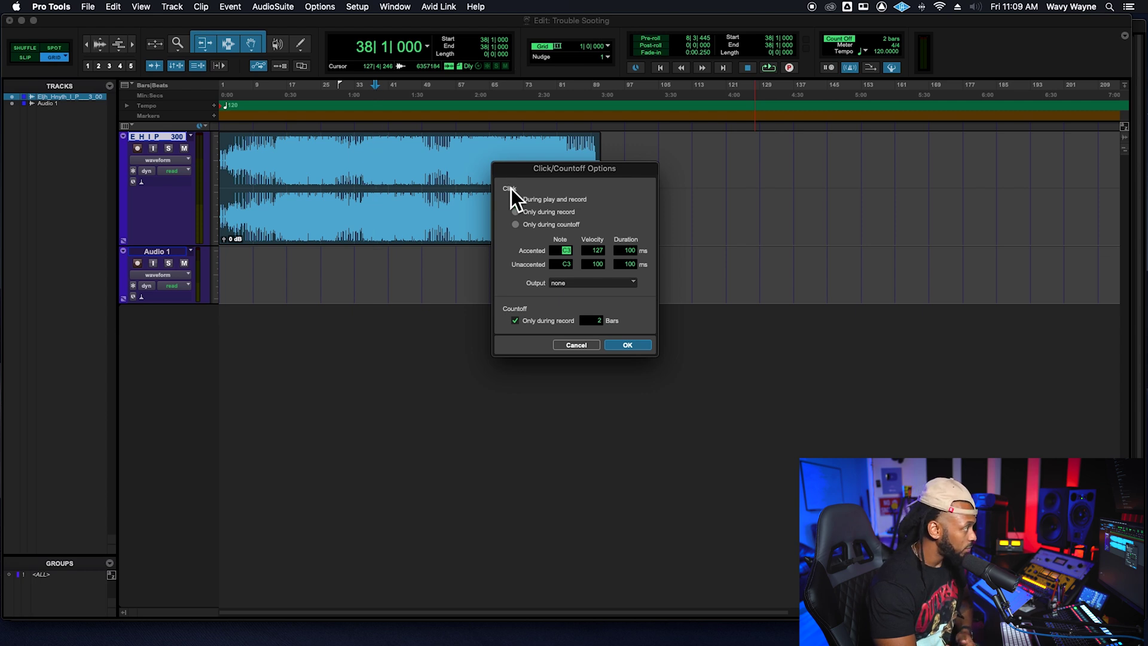
Toggle the countoff 'Only during record' option in Click/Countoff and confirm the settings
click(515, 200)
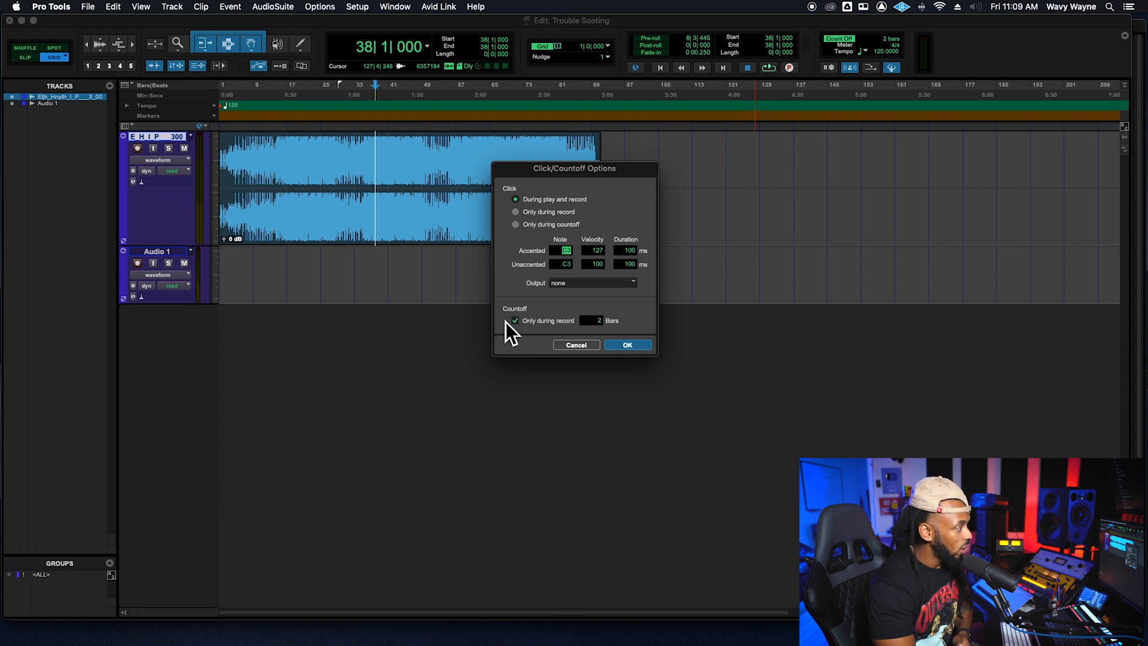
click(515, 321)
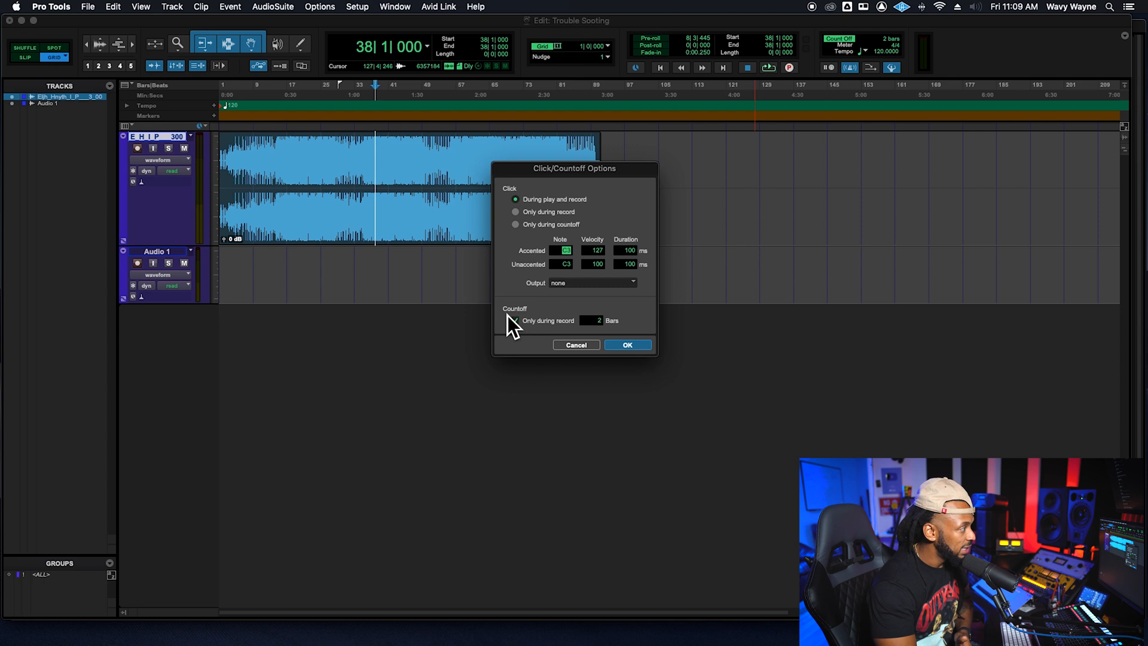
click(516, 321)
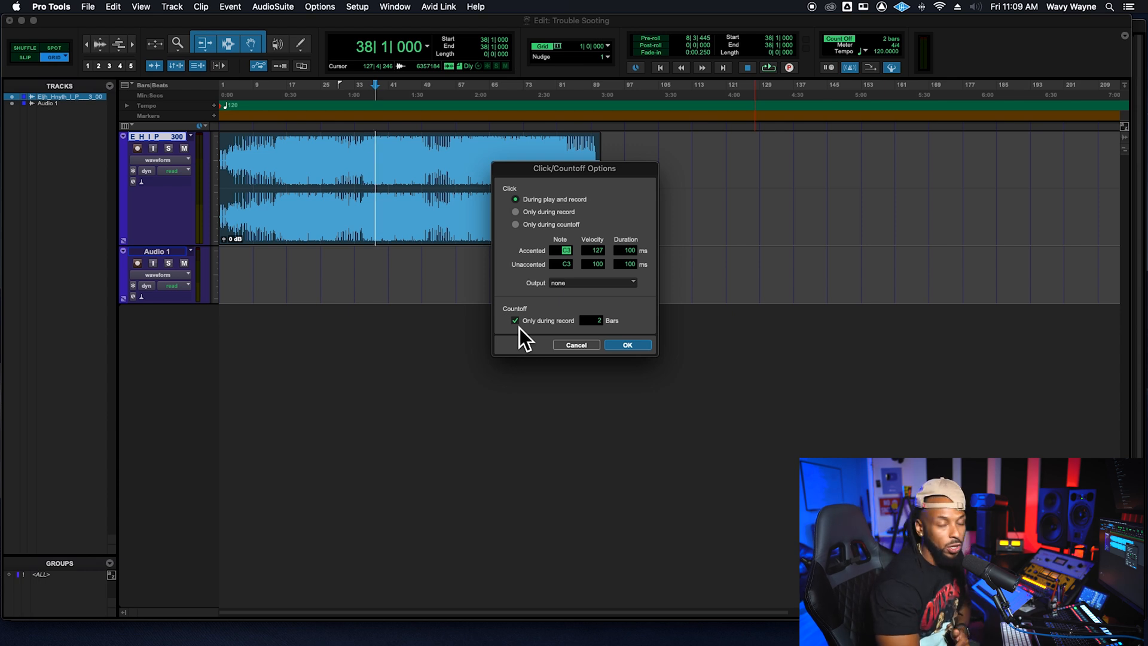
click(514, 321)
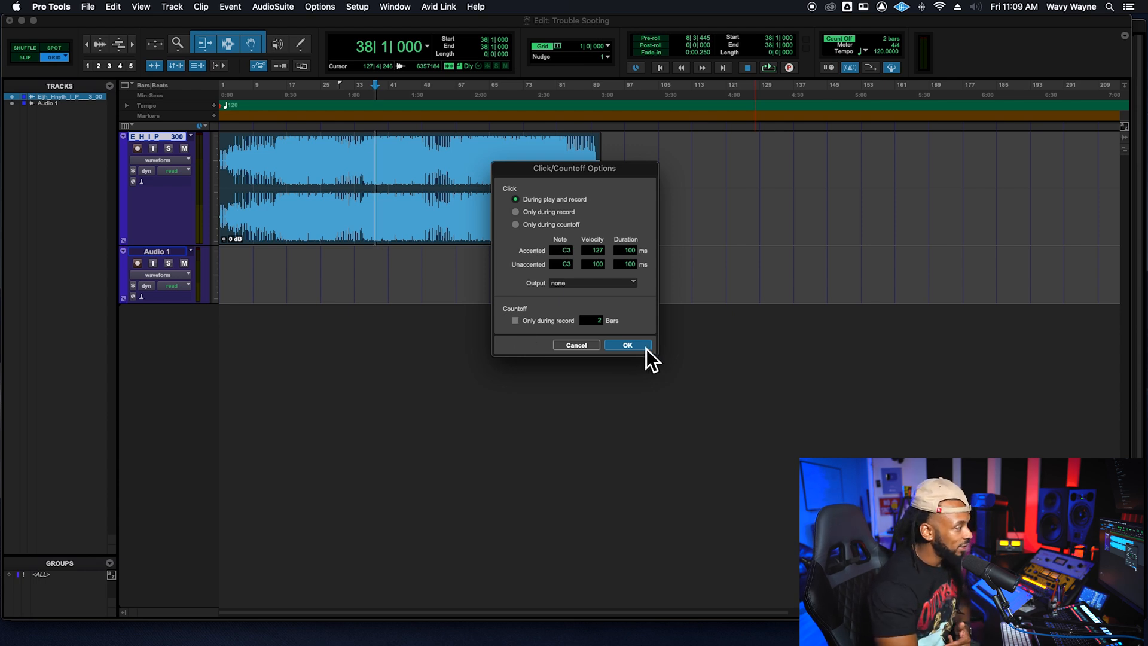
click(626, 345)
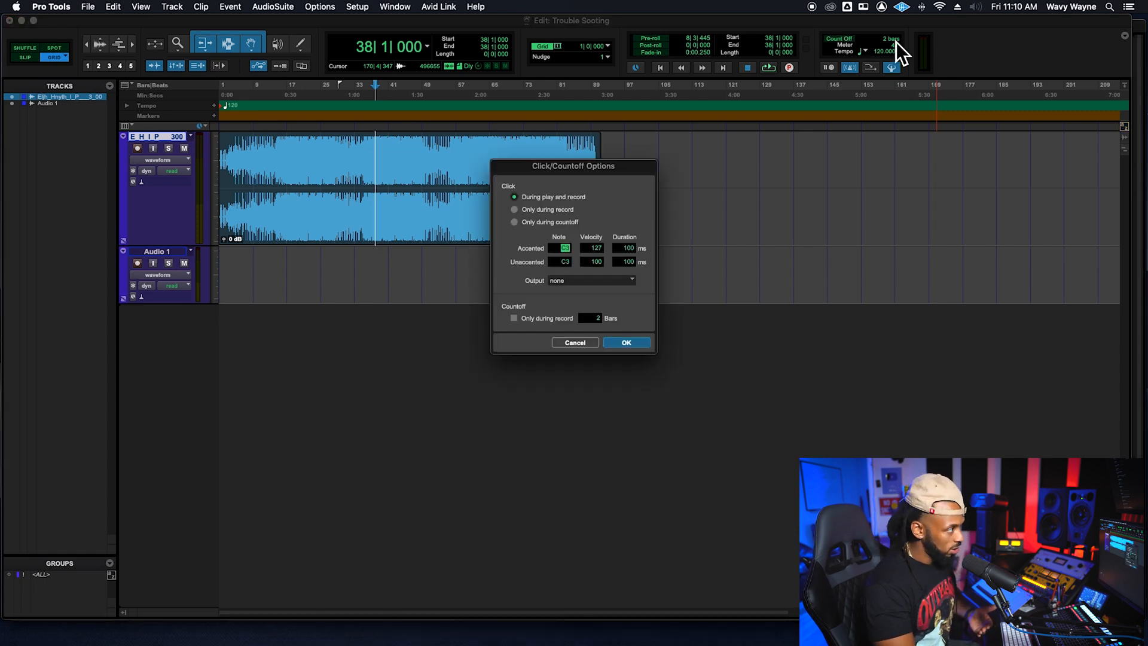
mouse_move(897, 51)
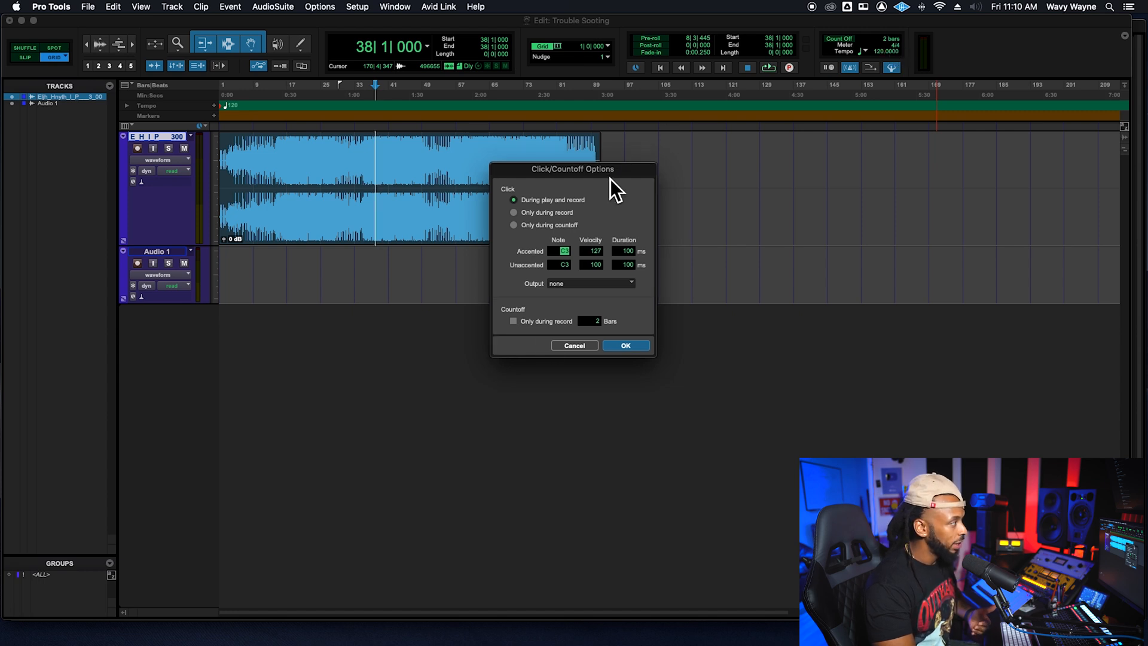
click(625, 344)
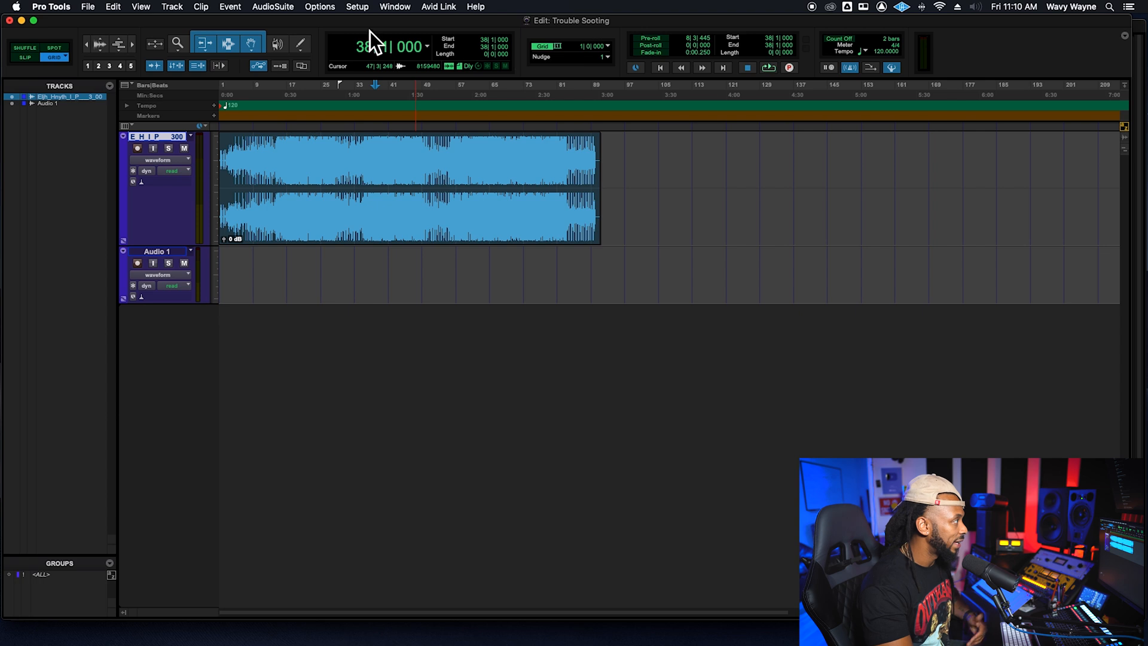
Reopen Click/Countoff from Setup and set countoff to only during record, then confirm
click(357, 7)
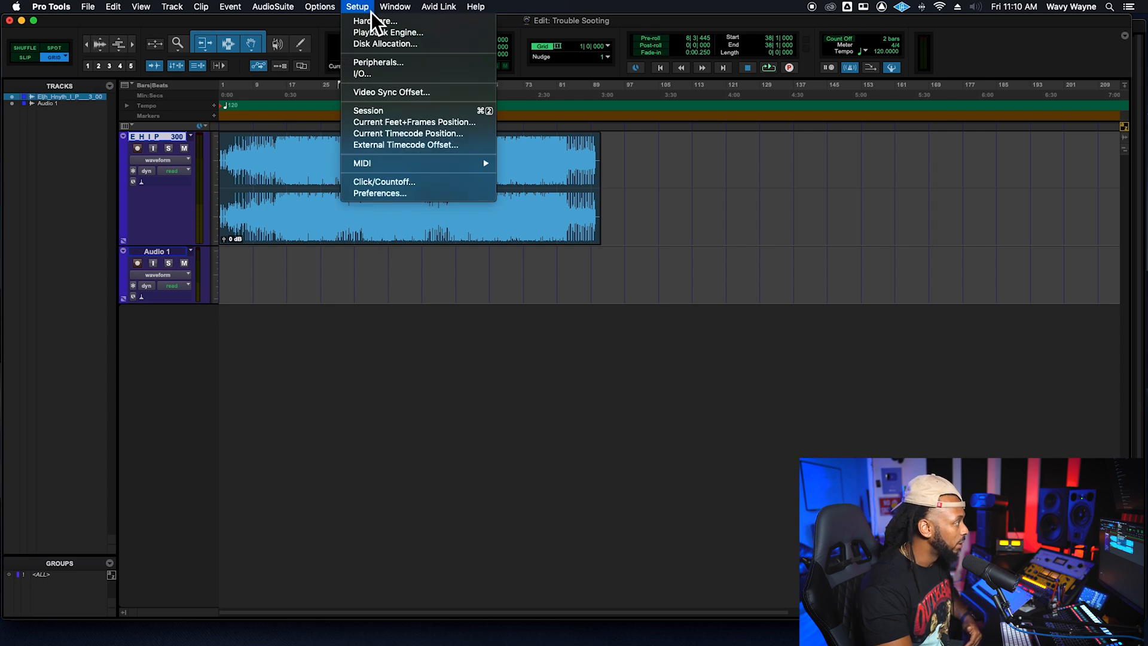
click(384, 182)
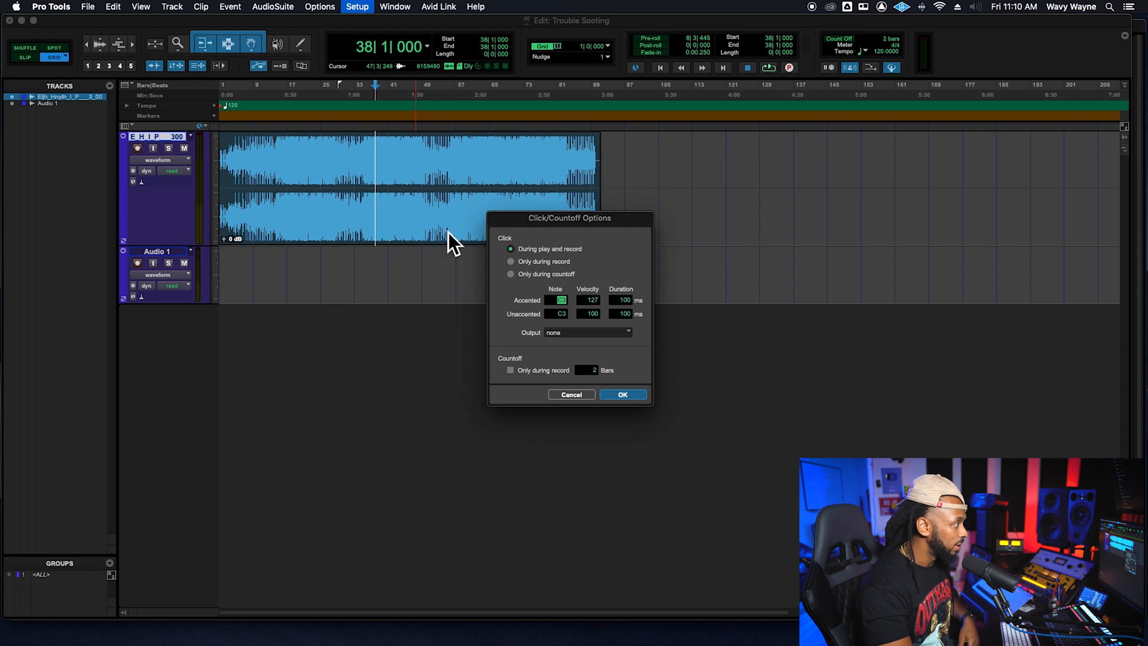
click(510, 369)
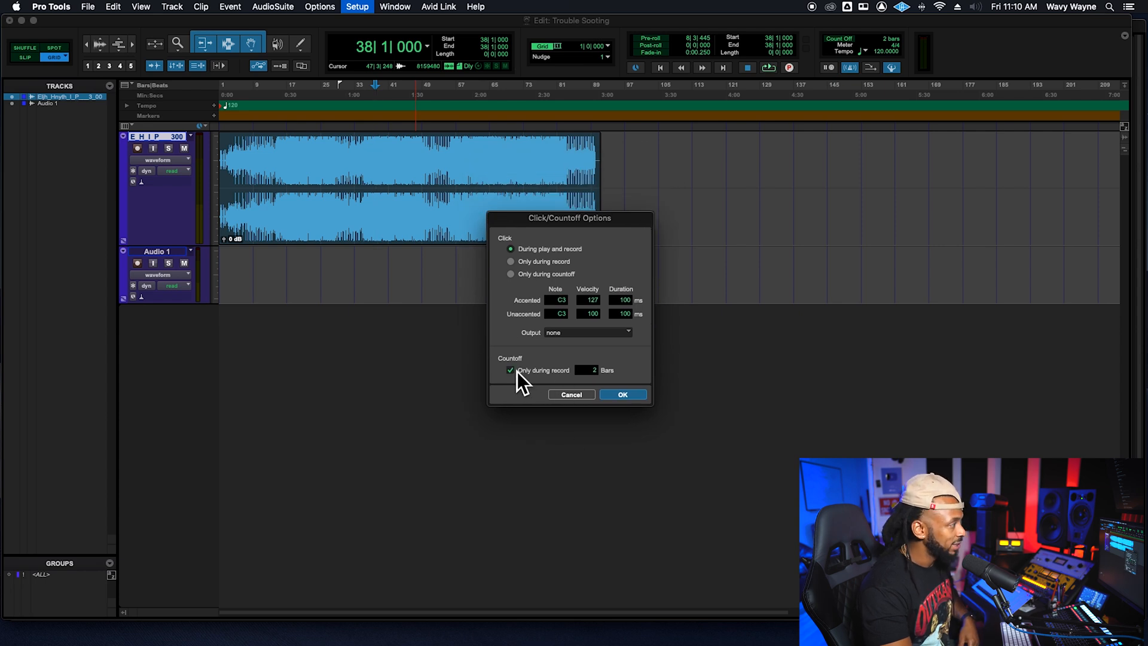
click(621, 394)
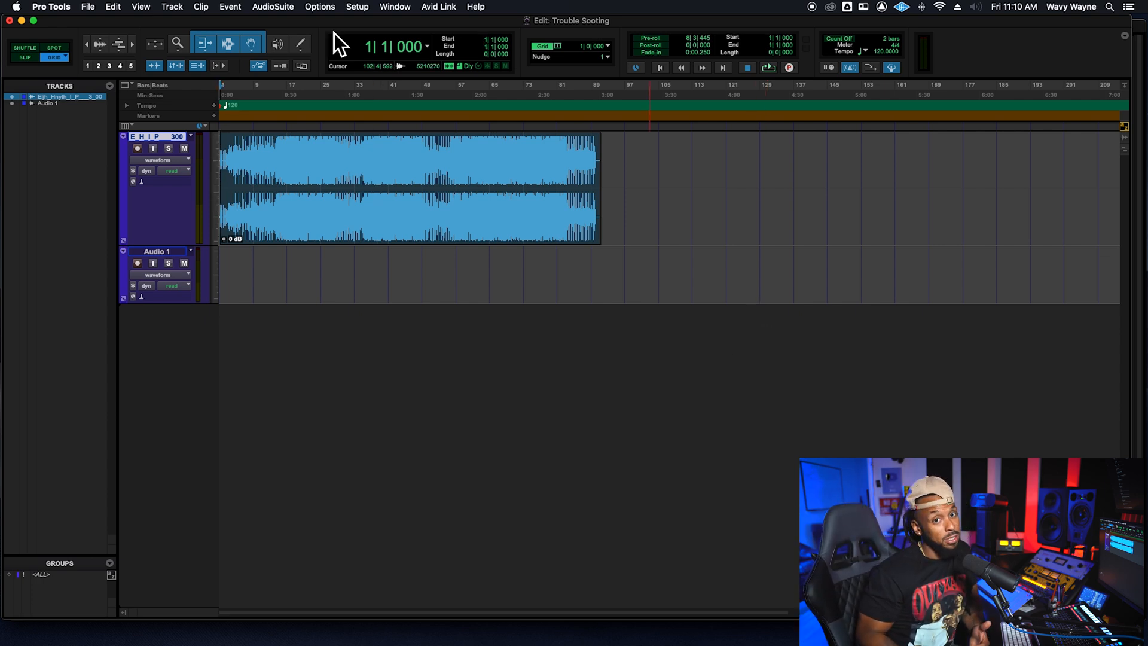
mouse_move(348, 22)
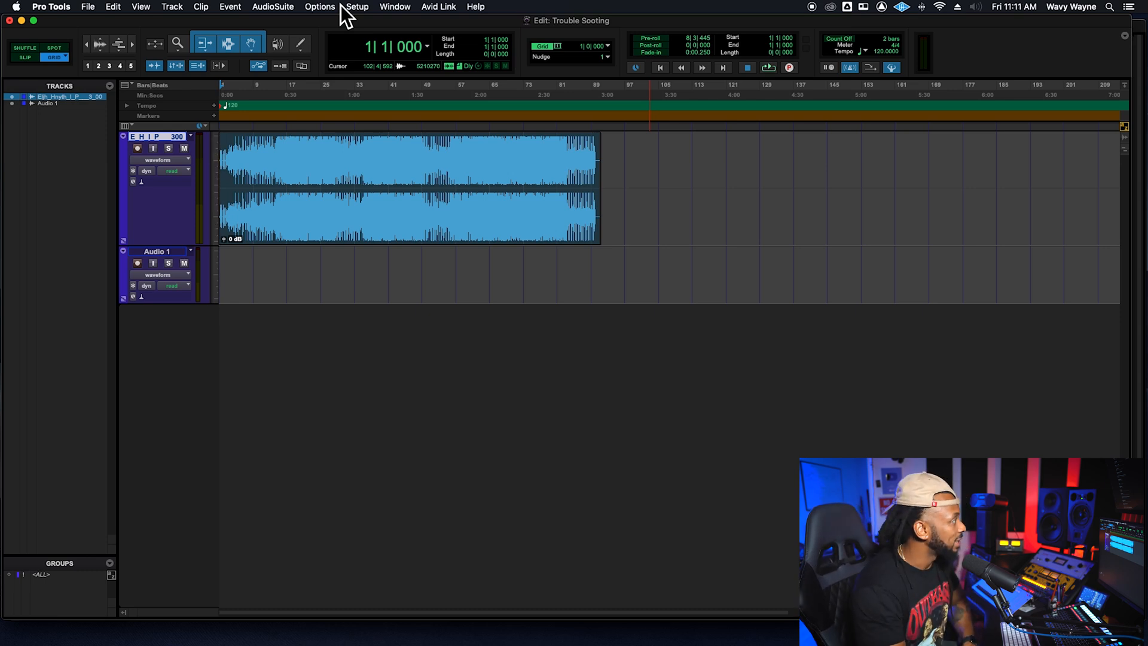
In I/O Setup, delete the MON L/R output paths, rebuild the defaults and confirm
click(358, 7)
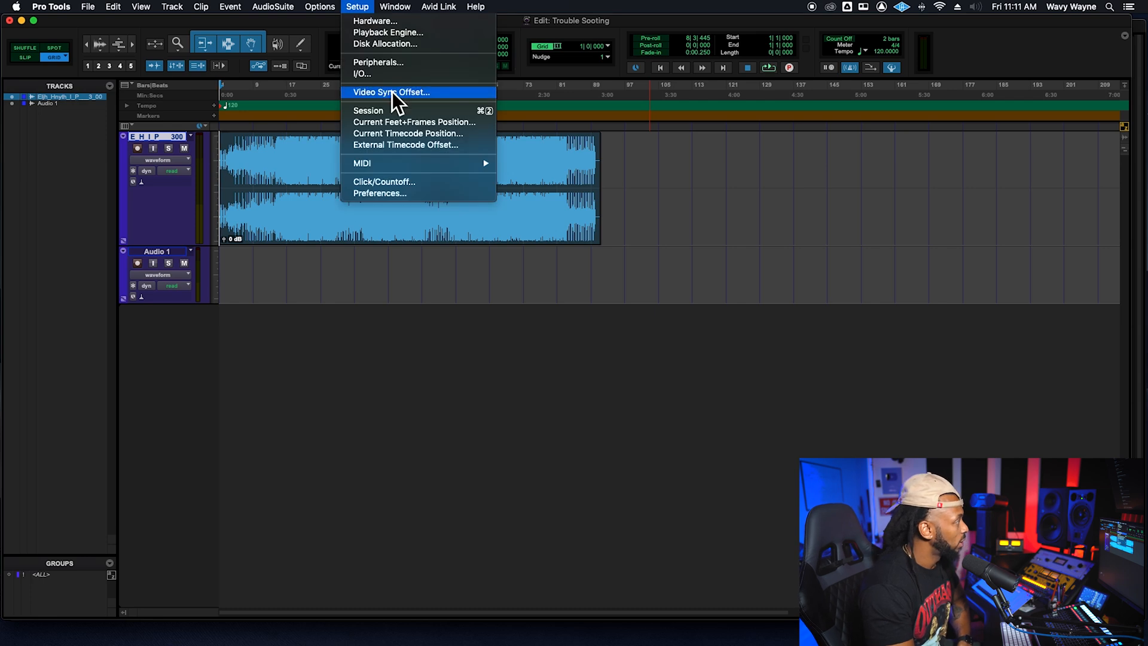
click(361, 73)
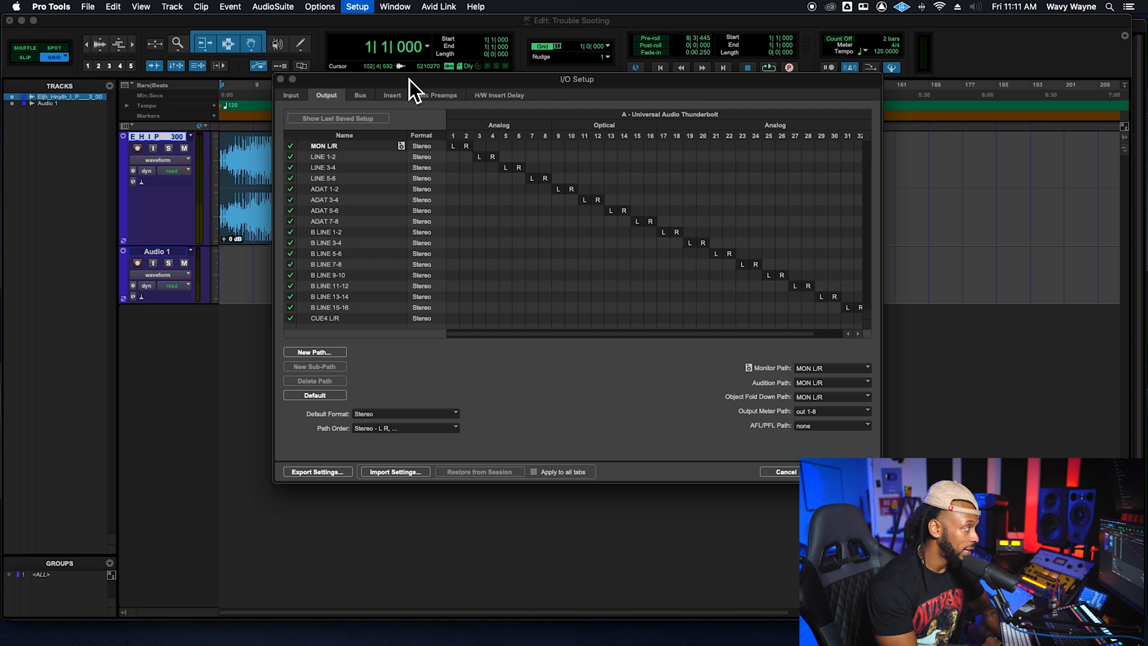
mouse_move(359, 154)
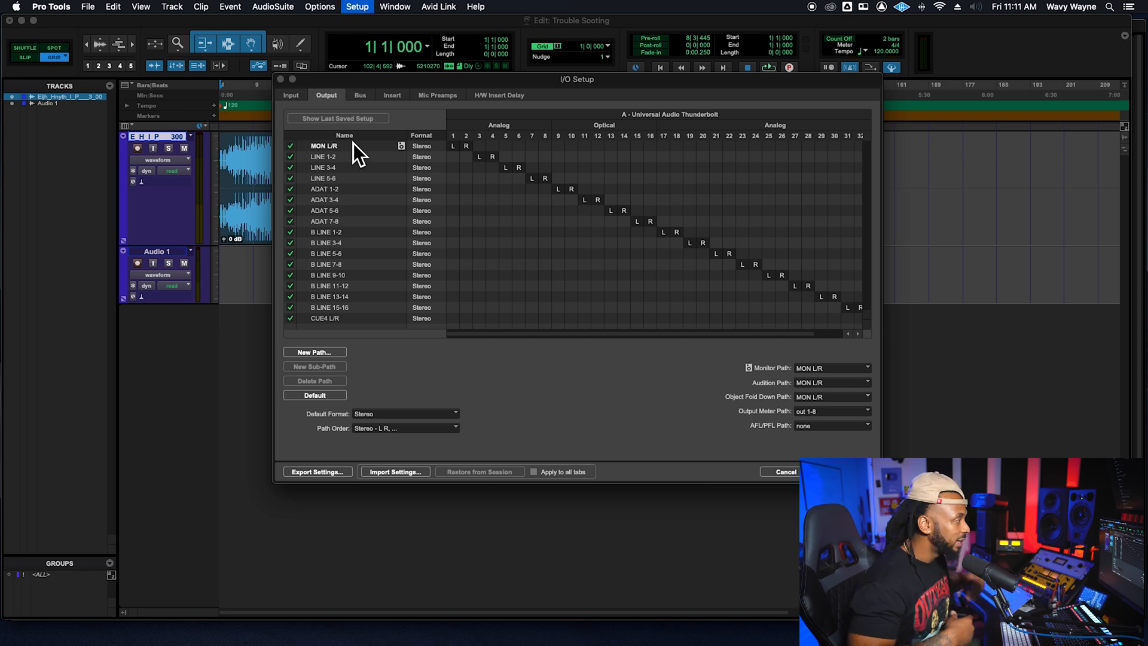
click(325, 146)
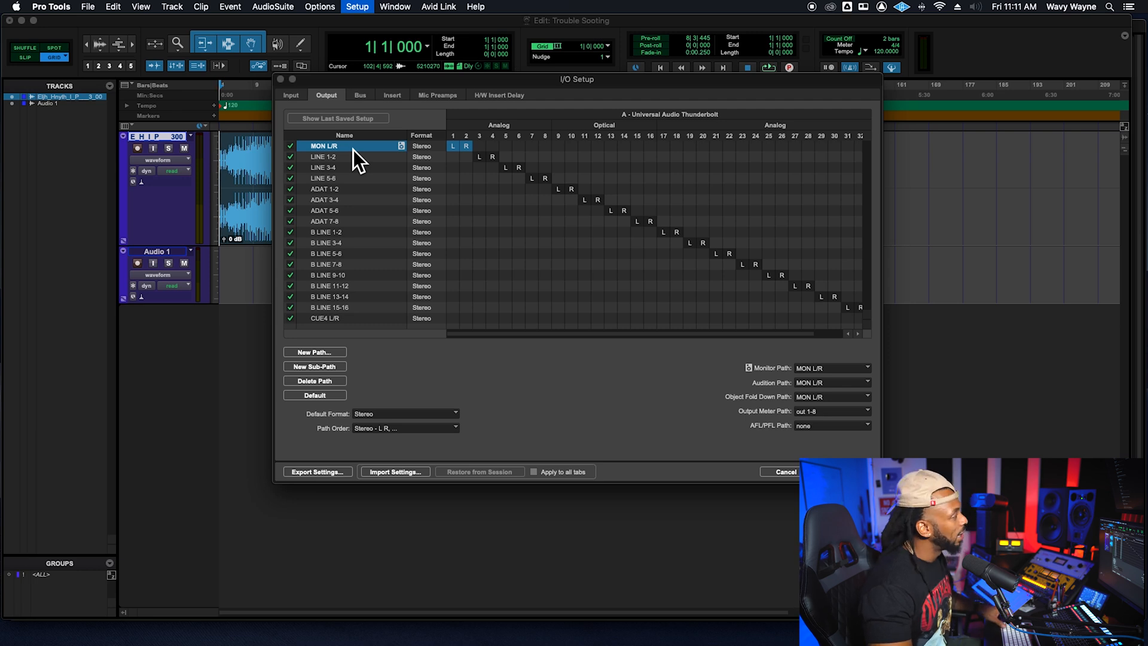
mouse_move(334, 117)
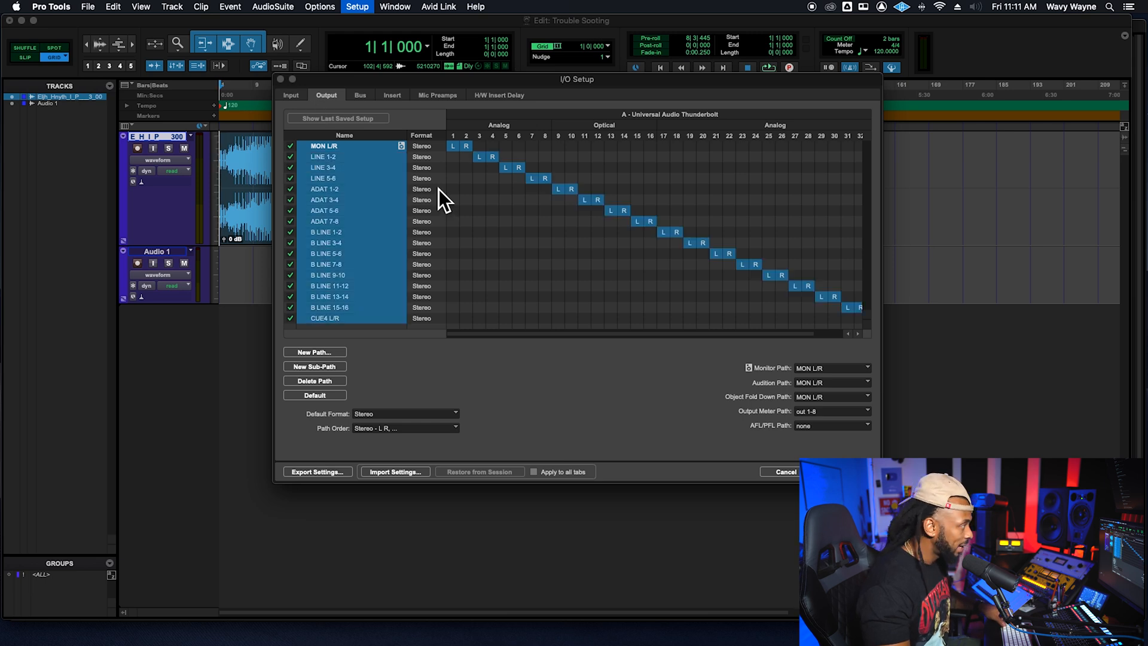
mouse_move(430, 203)
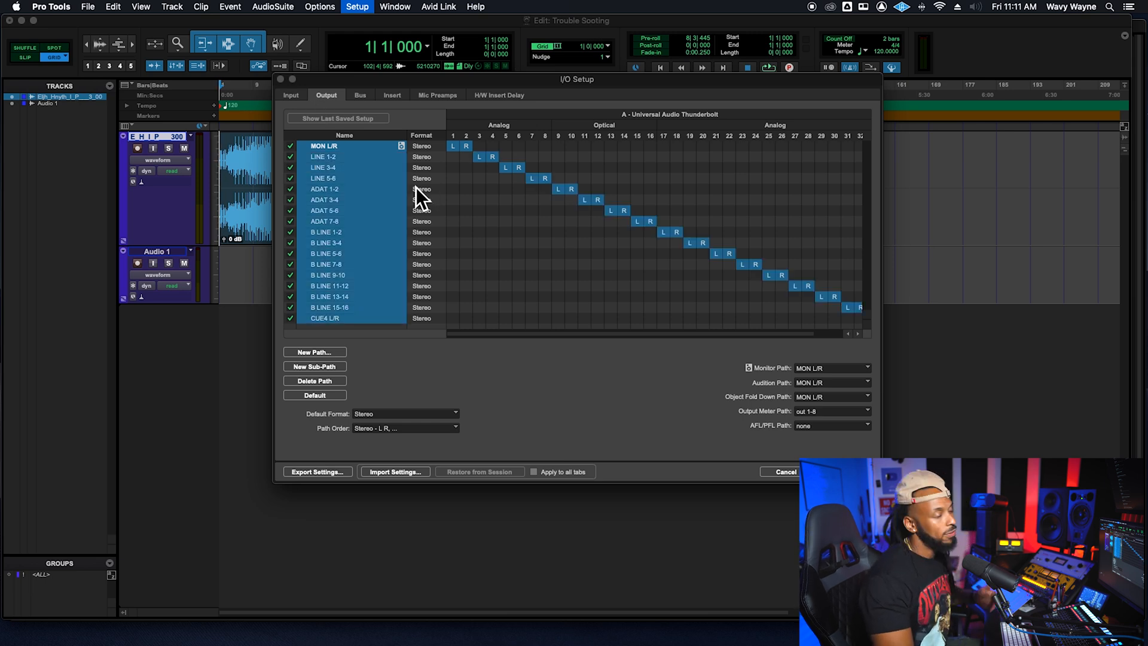
mouse_move(355, 384)
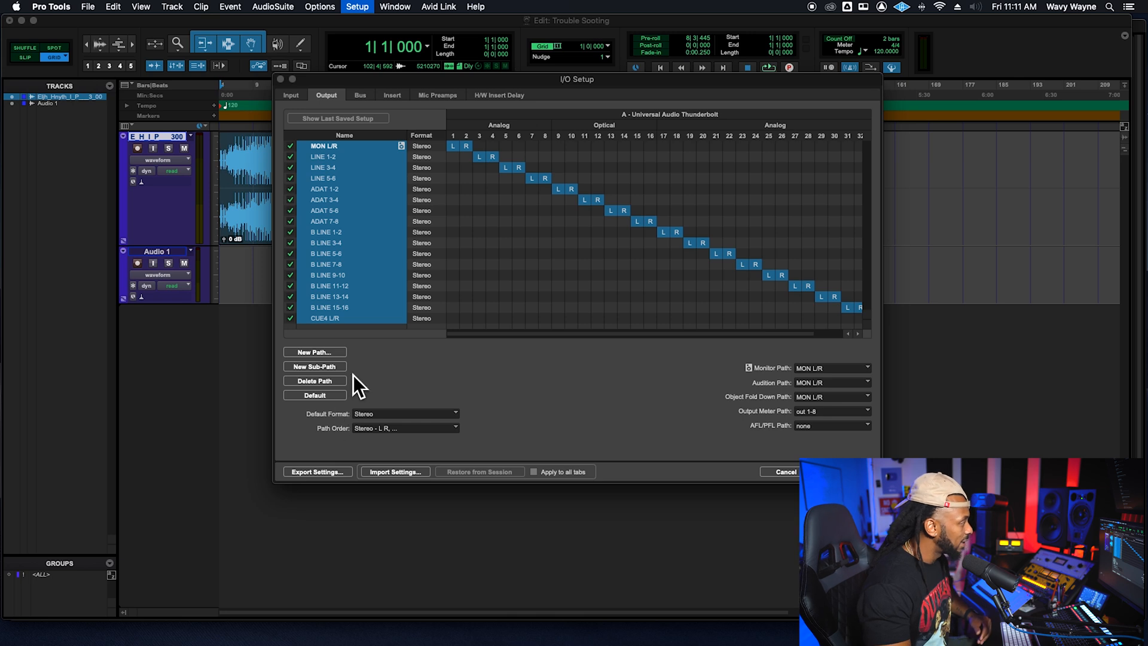
click(314, 380)
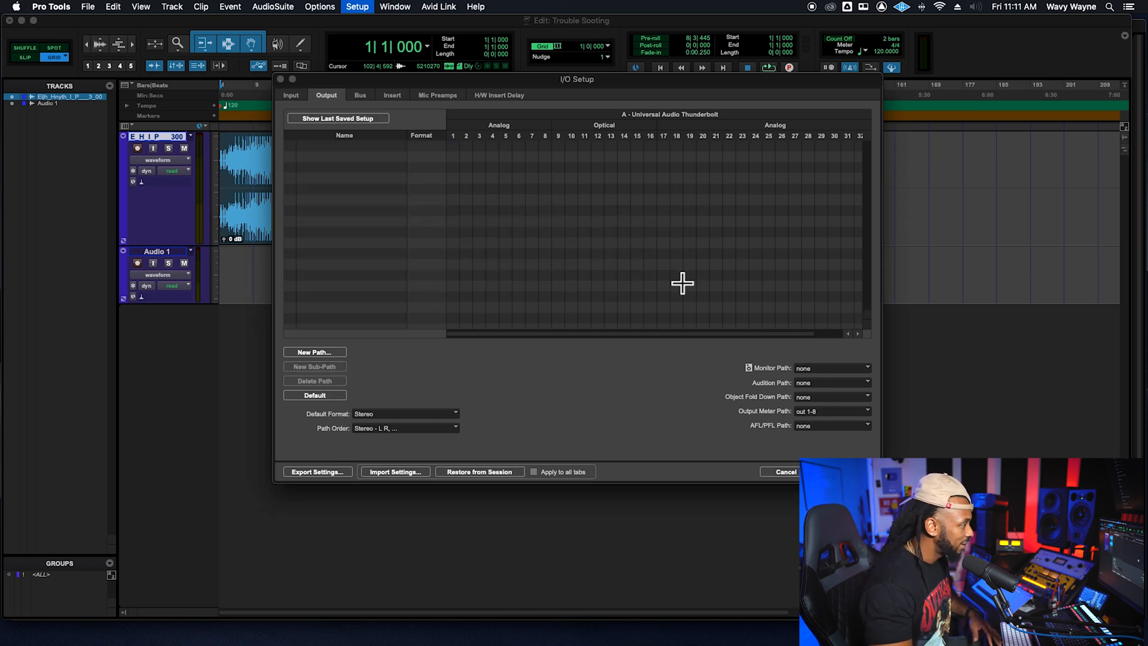
click(315, 394)
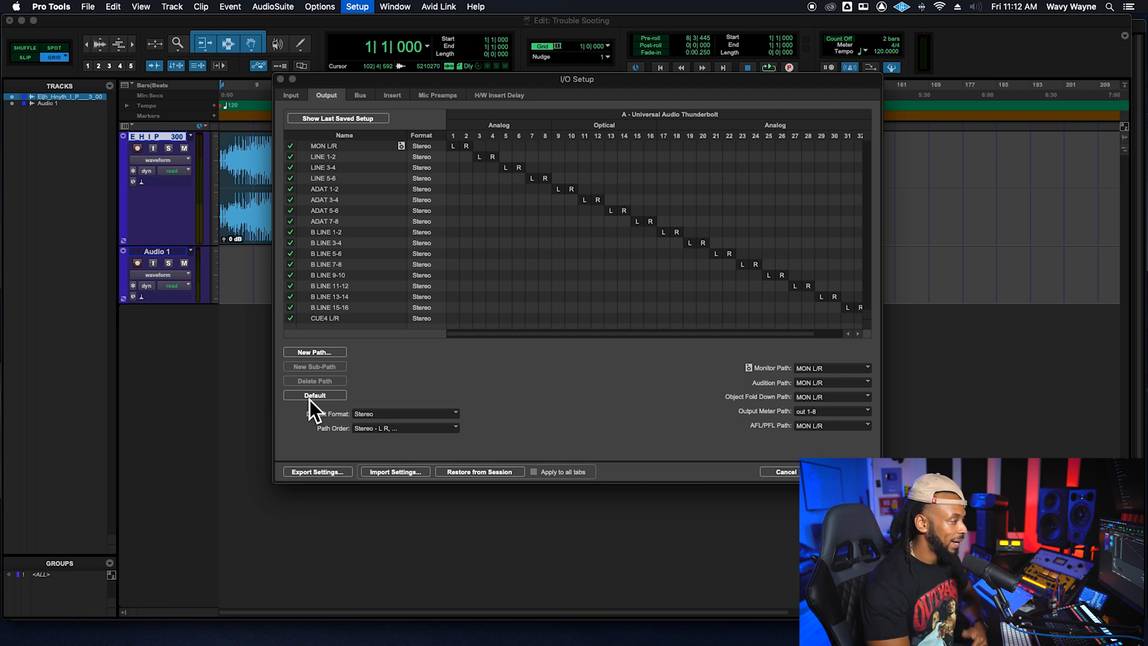
click(783, 471)
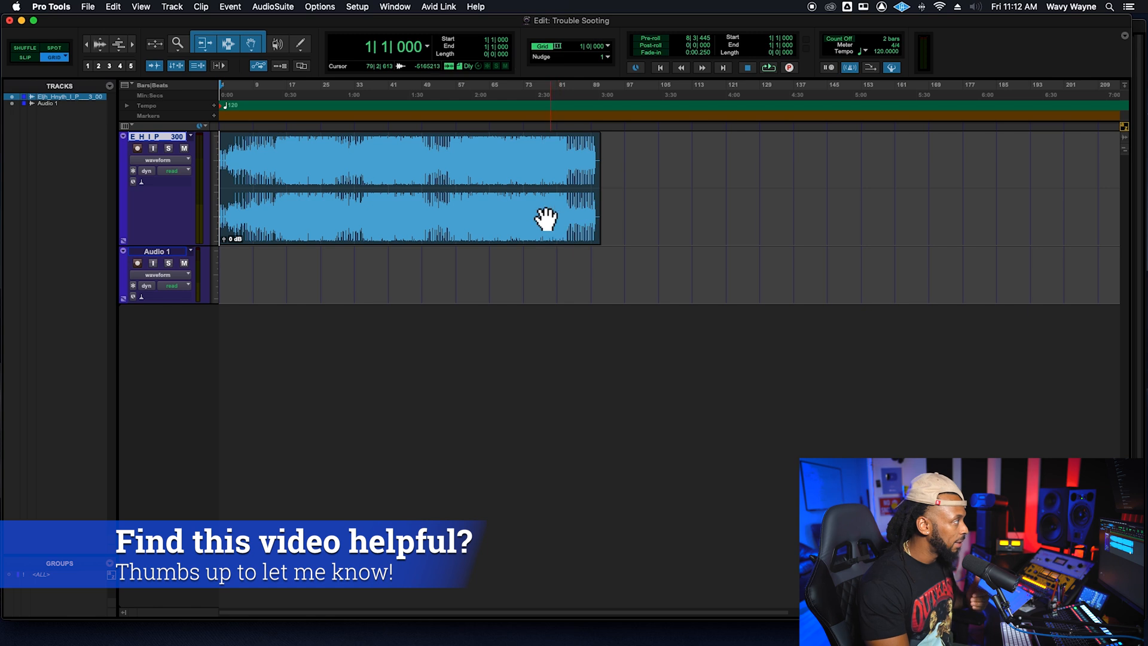
click(357, 7)
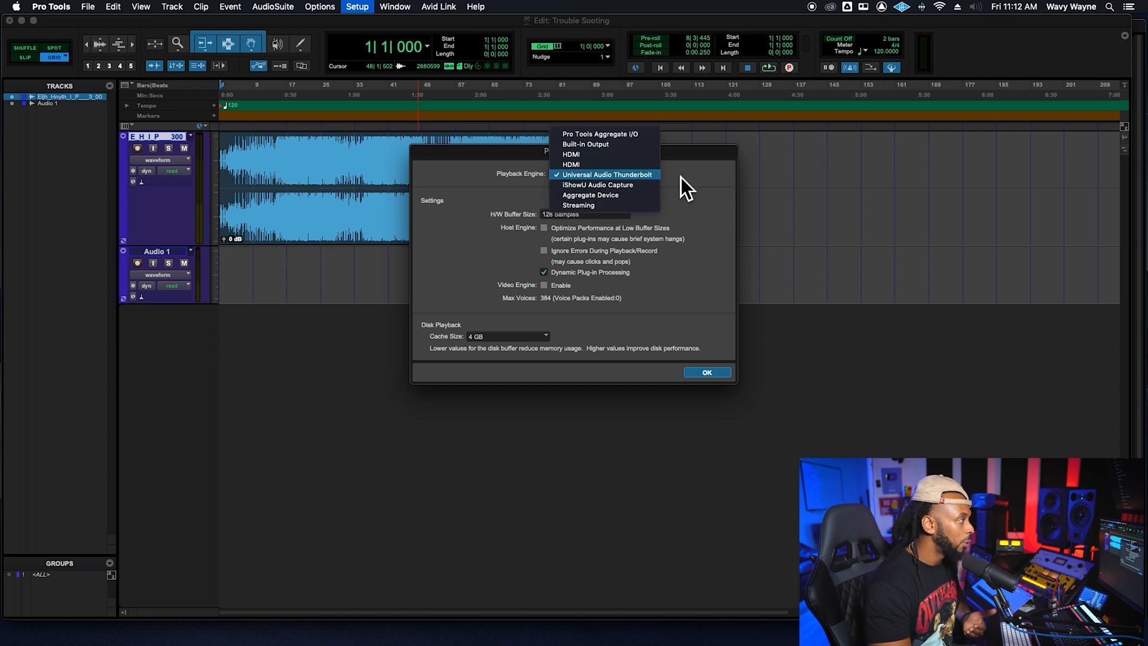
click(603, 174)
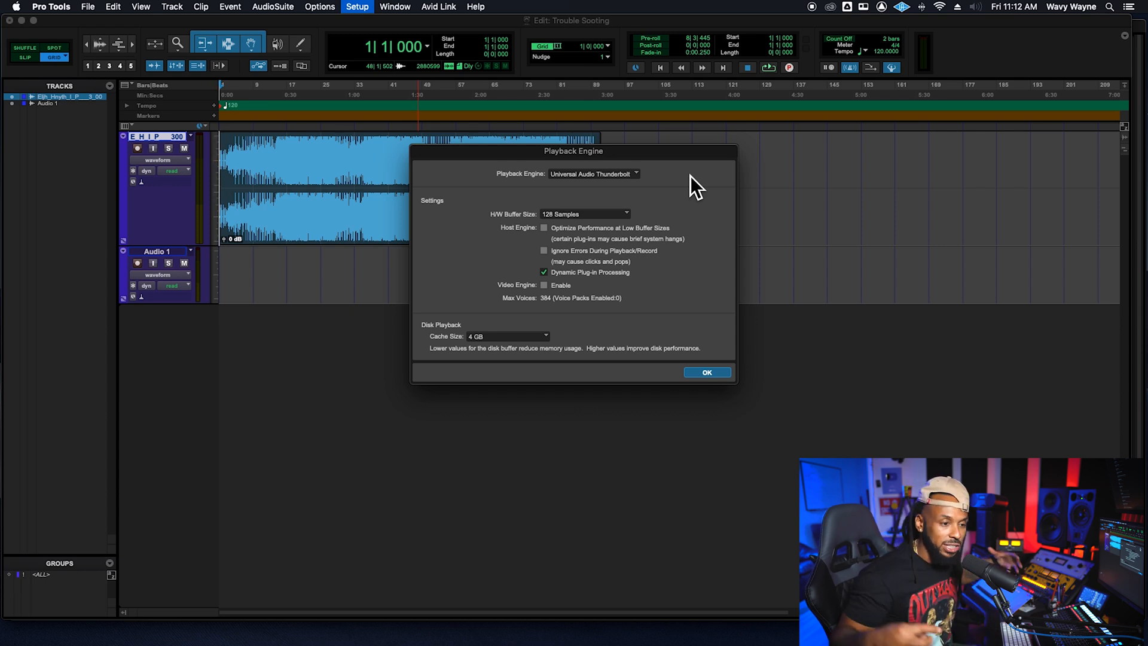
mouse_move(503, 201)
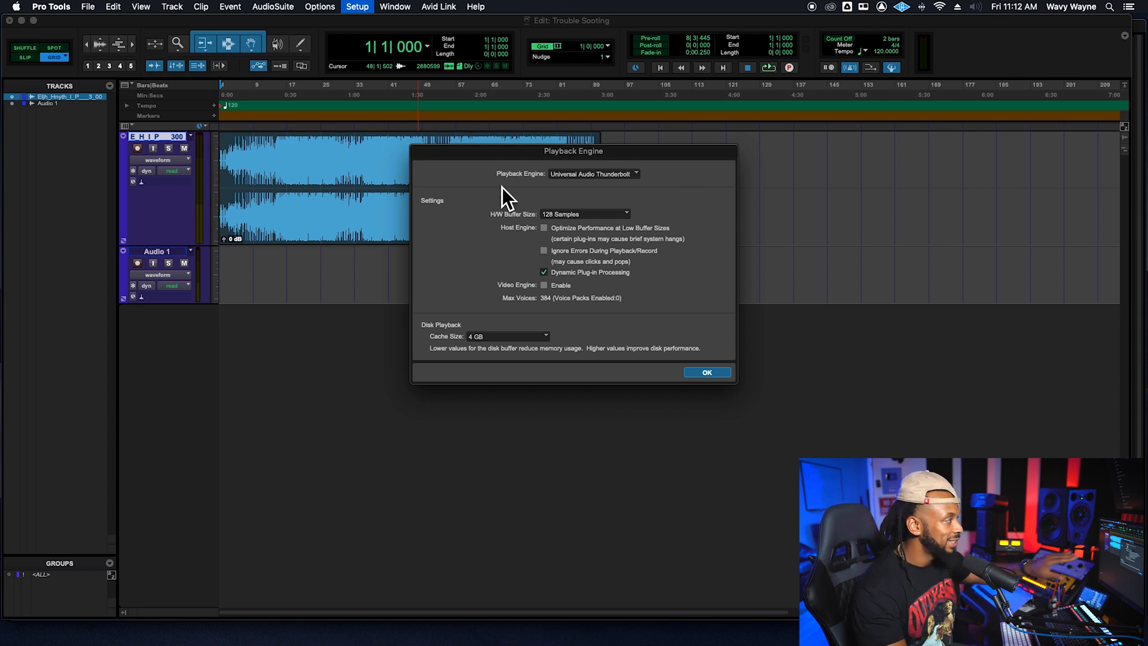
click(593, 173)
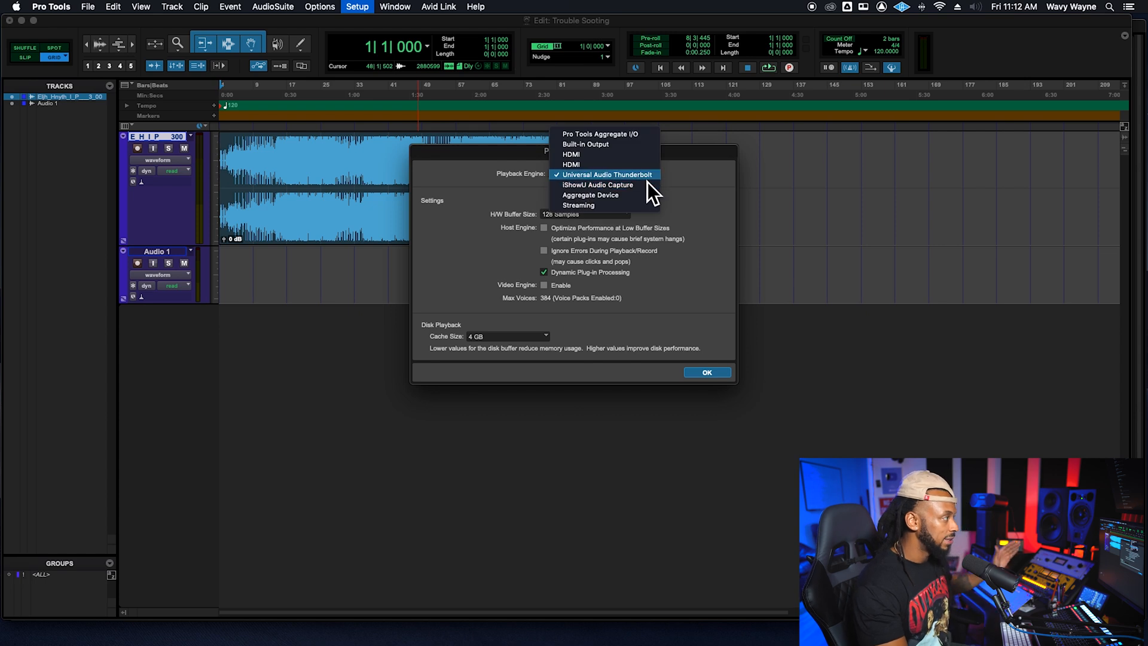
mouse_move(650, 188)
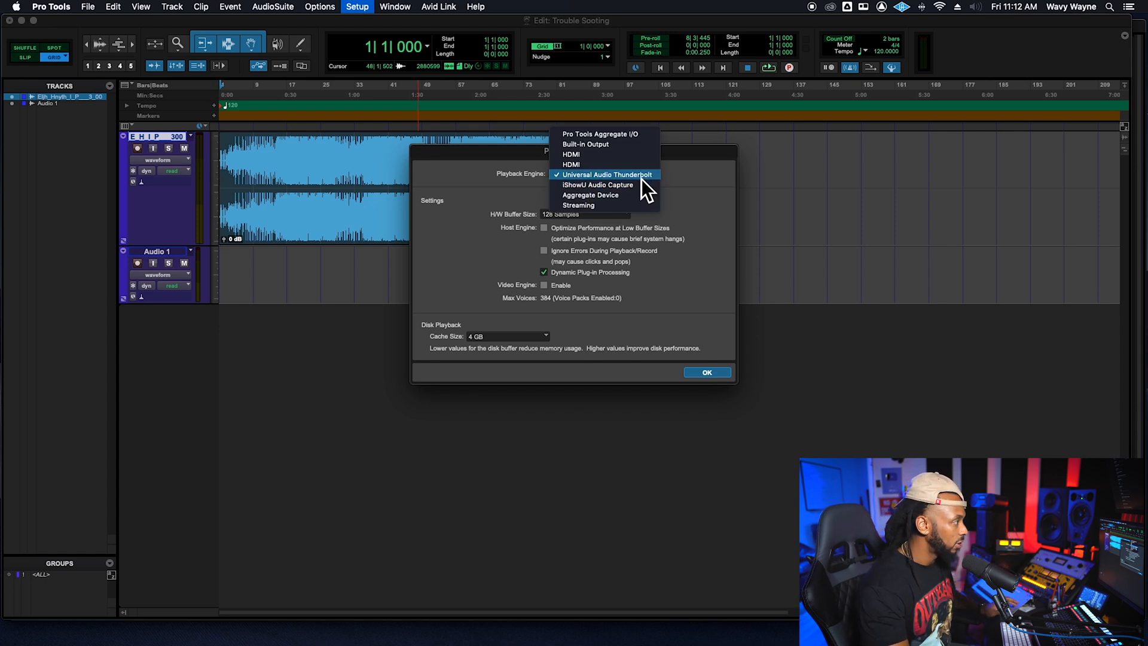
mouse_move(697, 183)
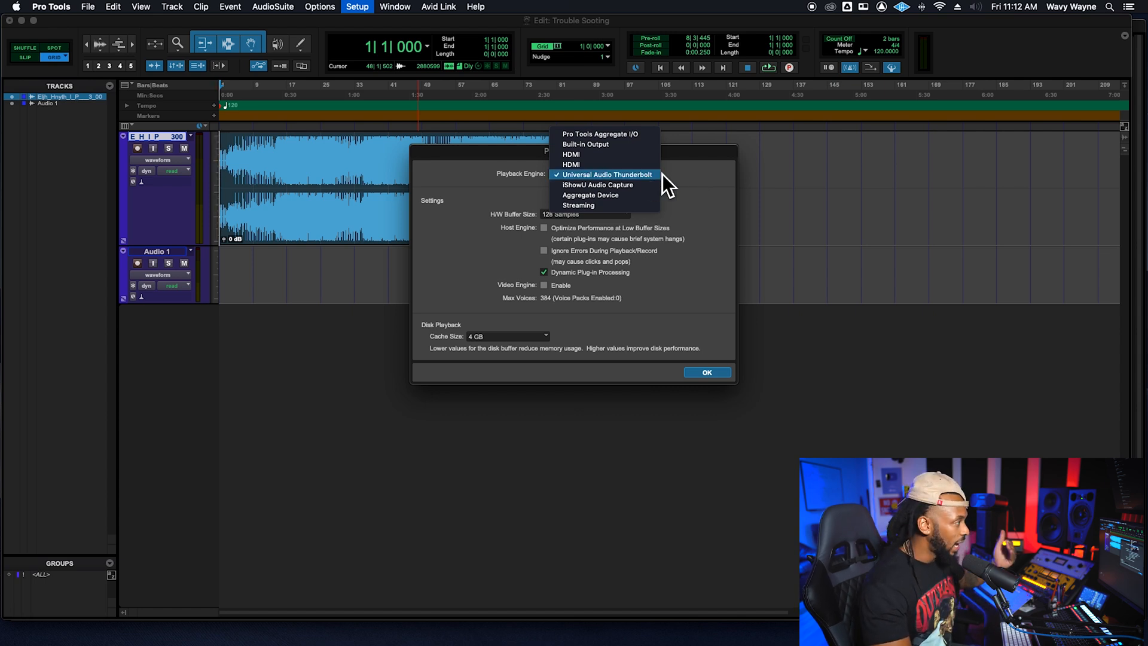
click(705, 372)
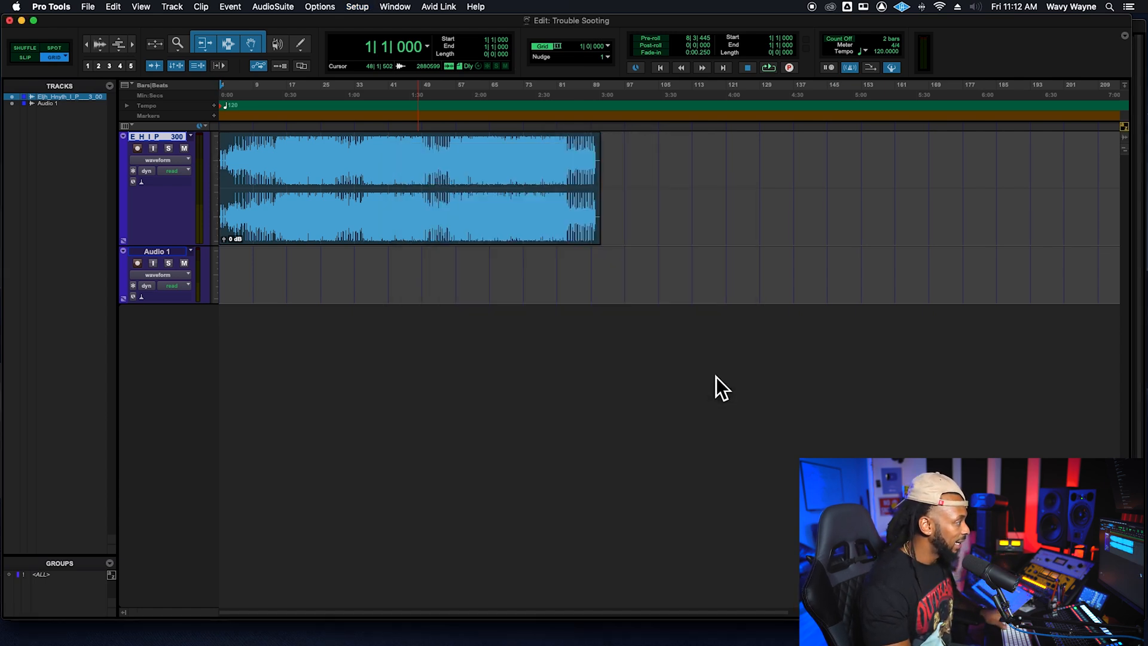
In I/O Setup, reset the output paths to default with monitor paths on MON L/R and confirm
click(357, 7)
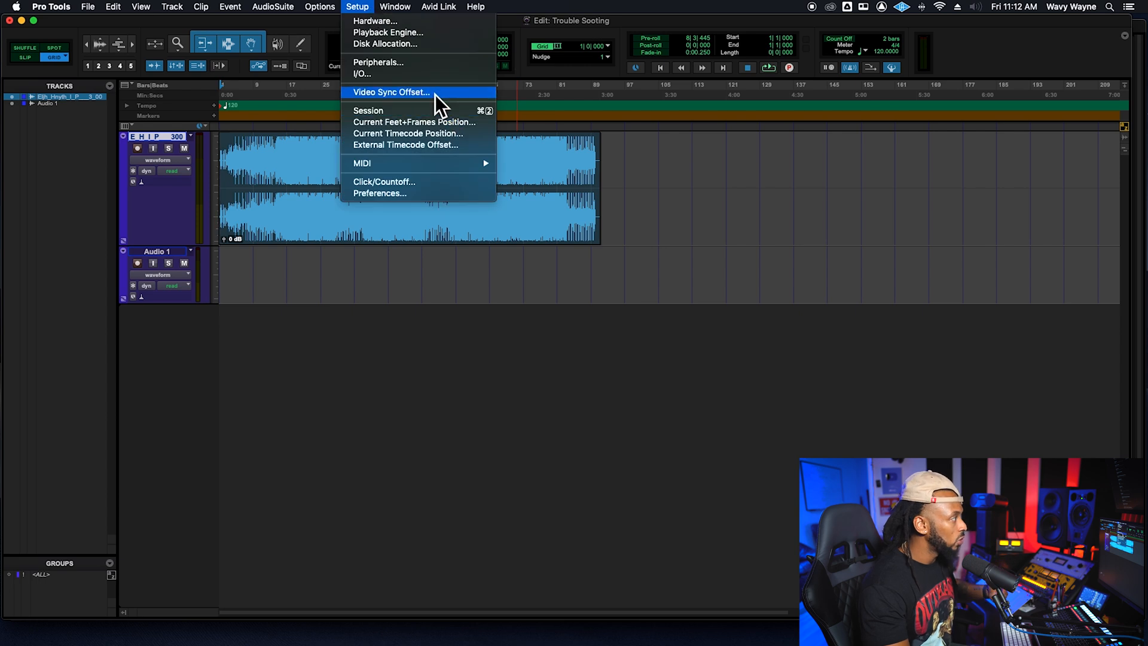
click(361, 73)
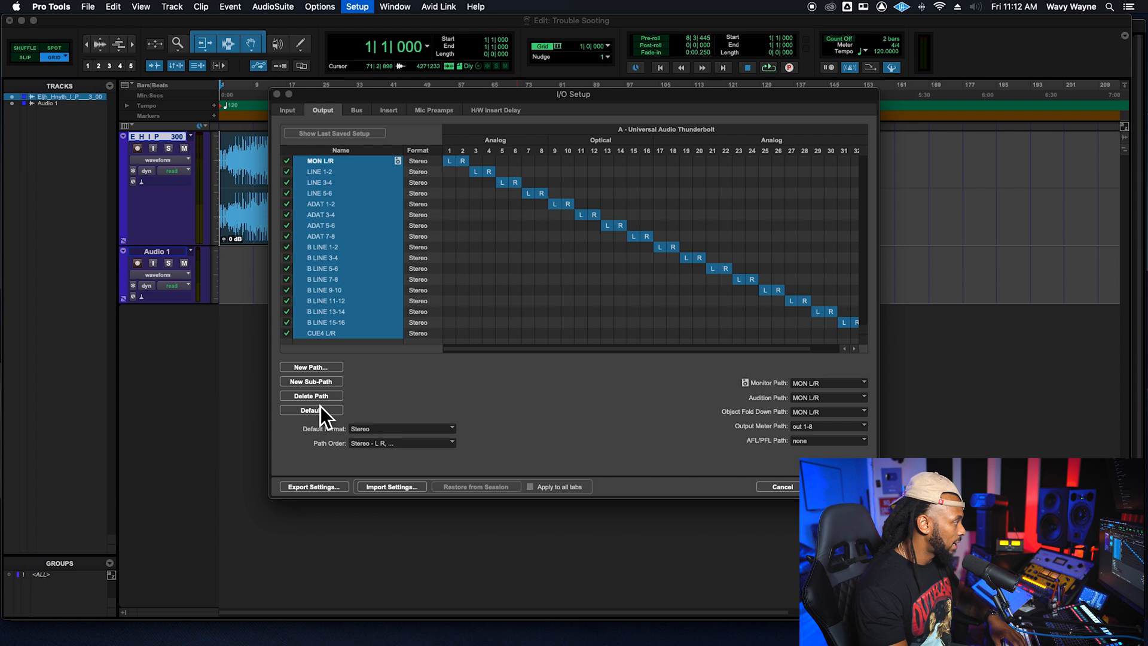
click(310, 396)
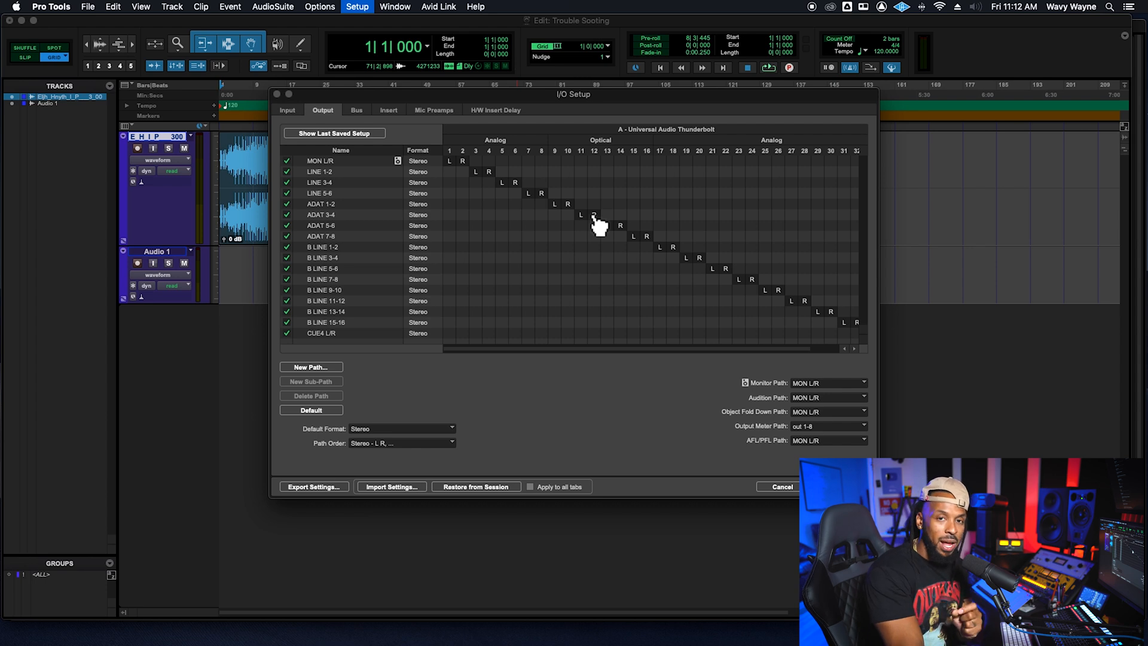
mouse_move(593, 321)
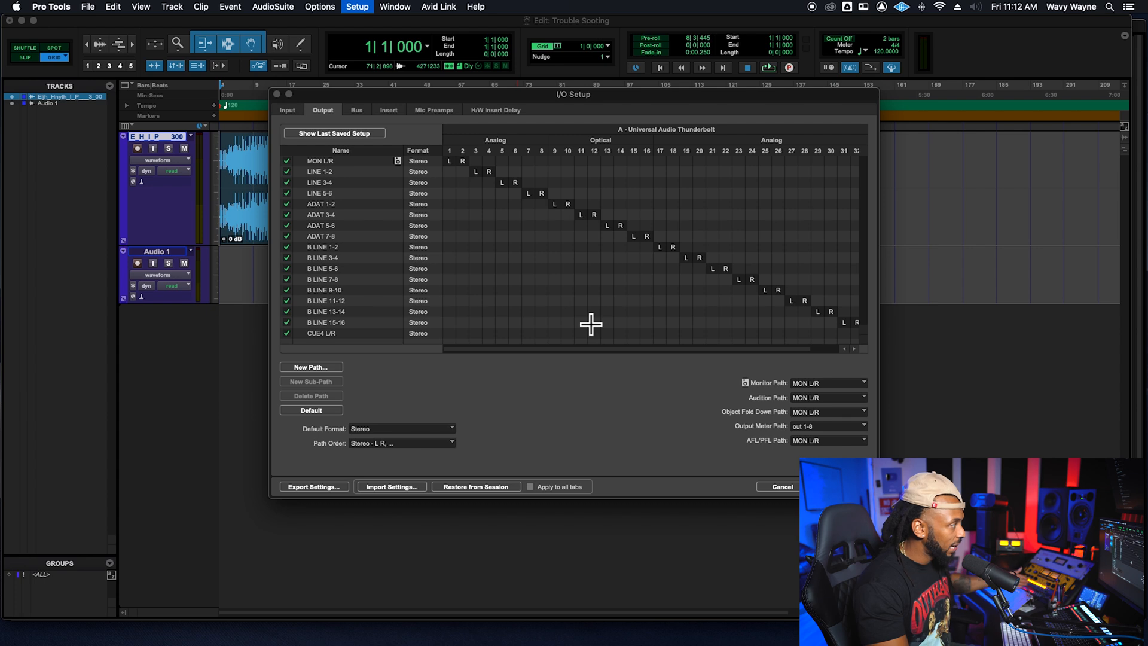
click(781, 487)
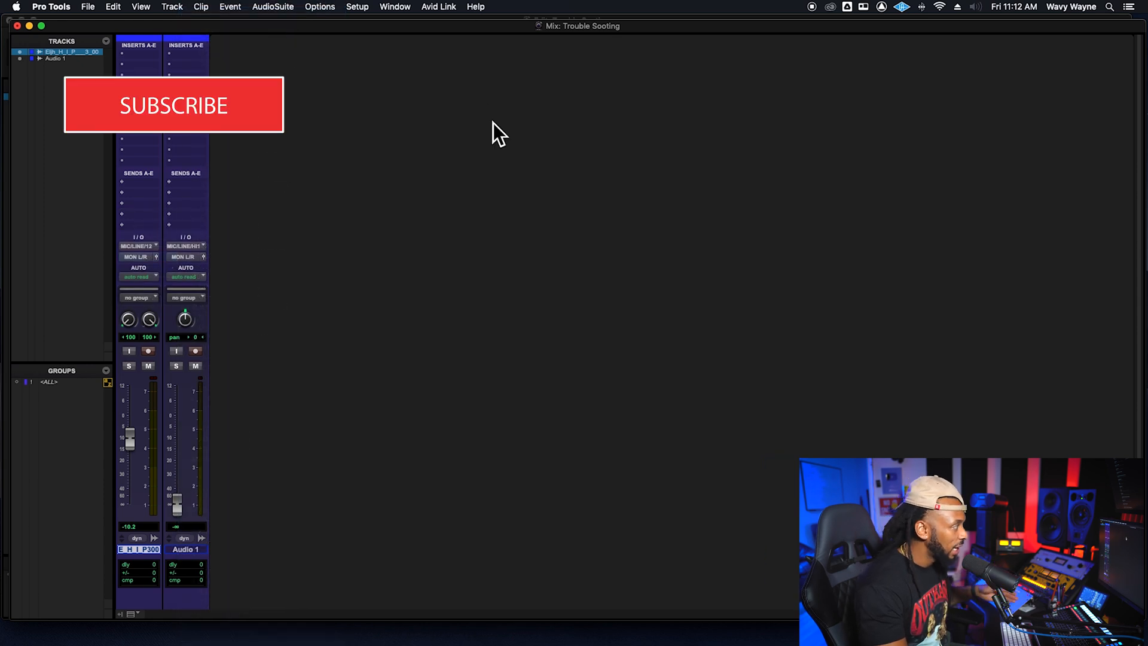
mouse_move(469, 154)
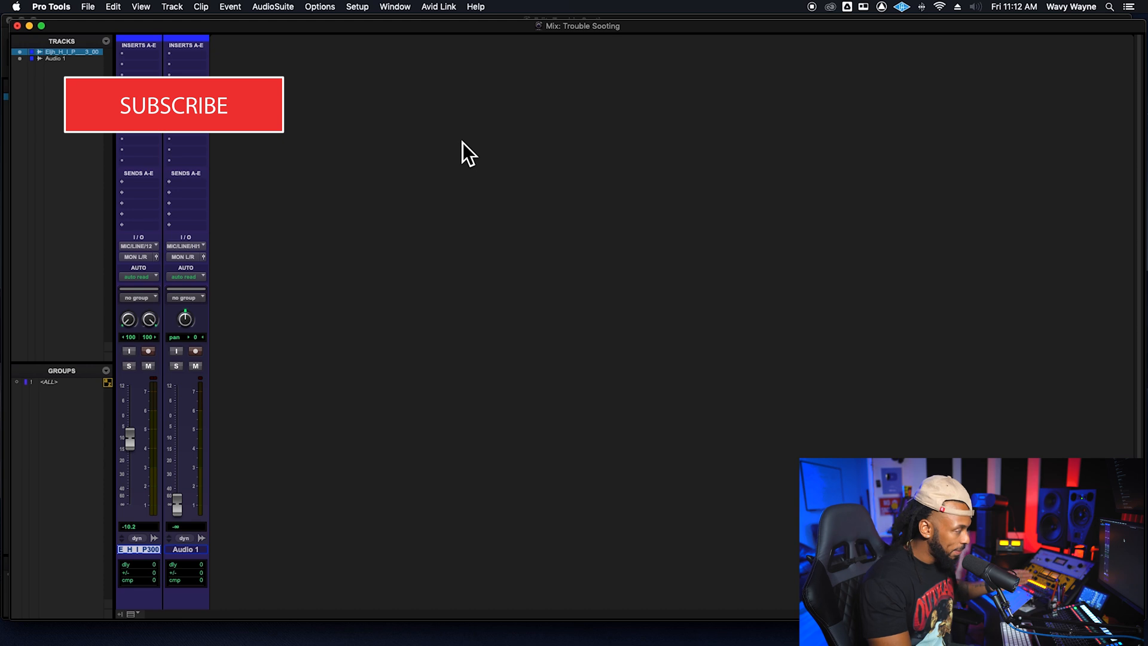